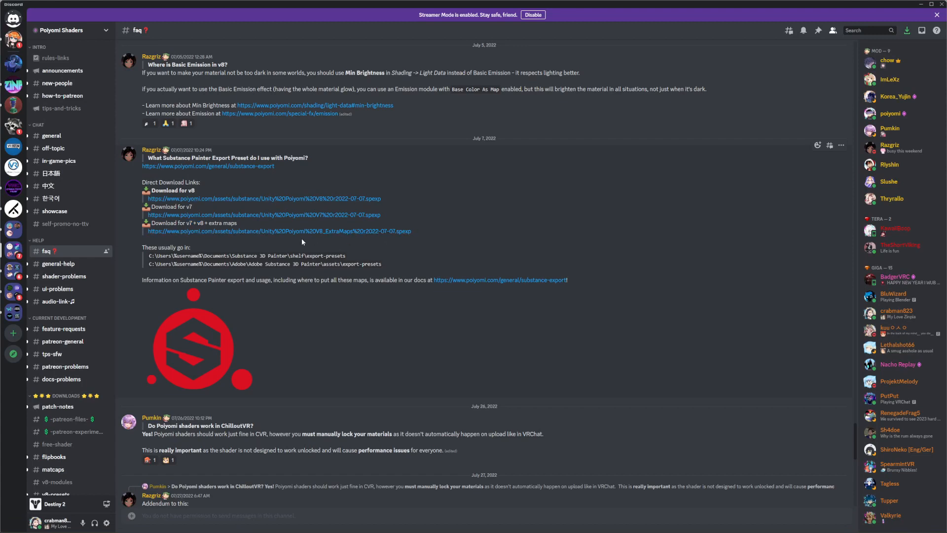
pyautogui.moveTo(336, 238)
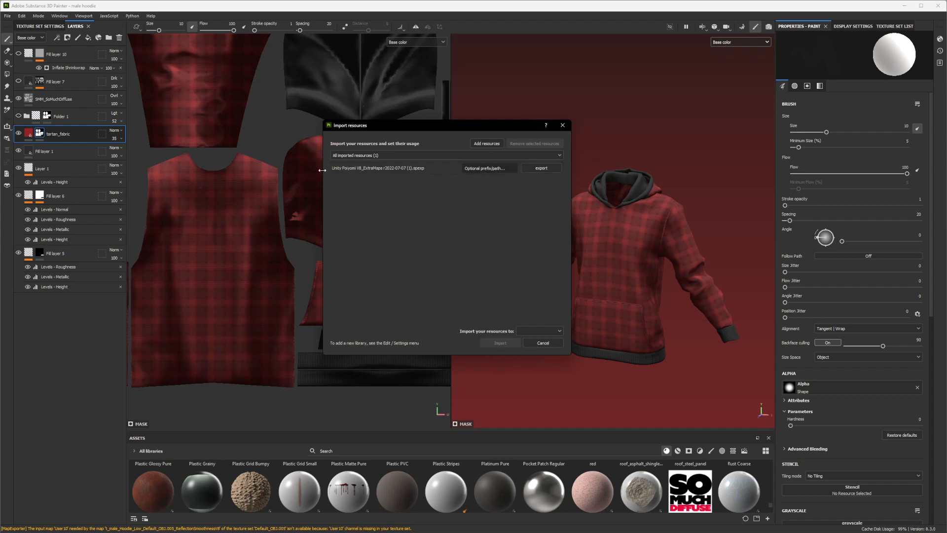
# Step: Import the Poiyomi v8 ExtraMaps .spexp preset into the 'your_assets' library
pyautogui.click(387, 168)
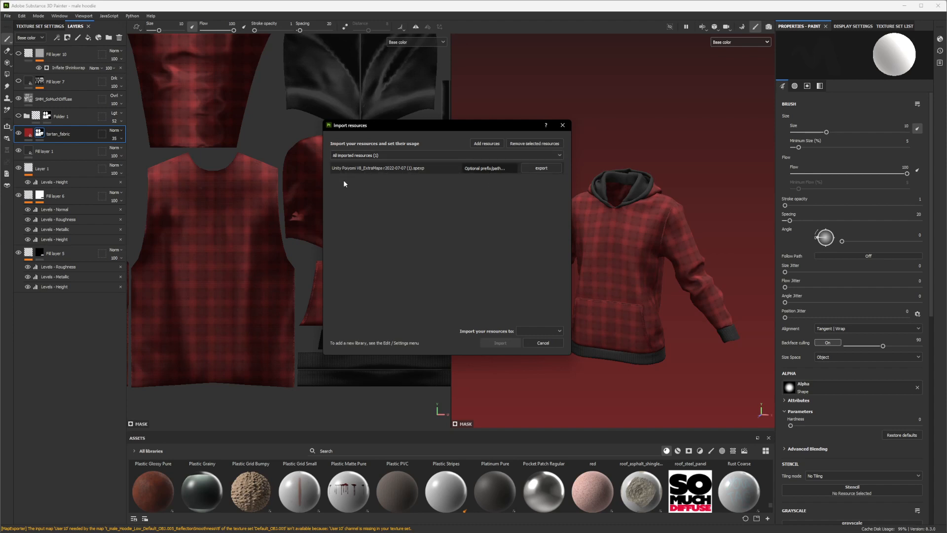
pyautogui.moveTo(358, 210)
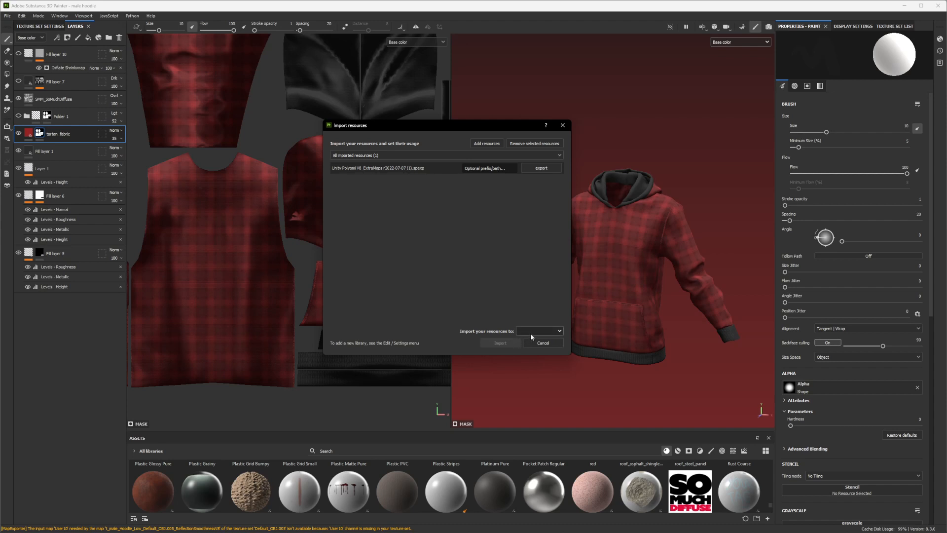
pyautogui.moveTo(550, 331)
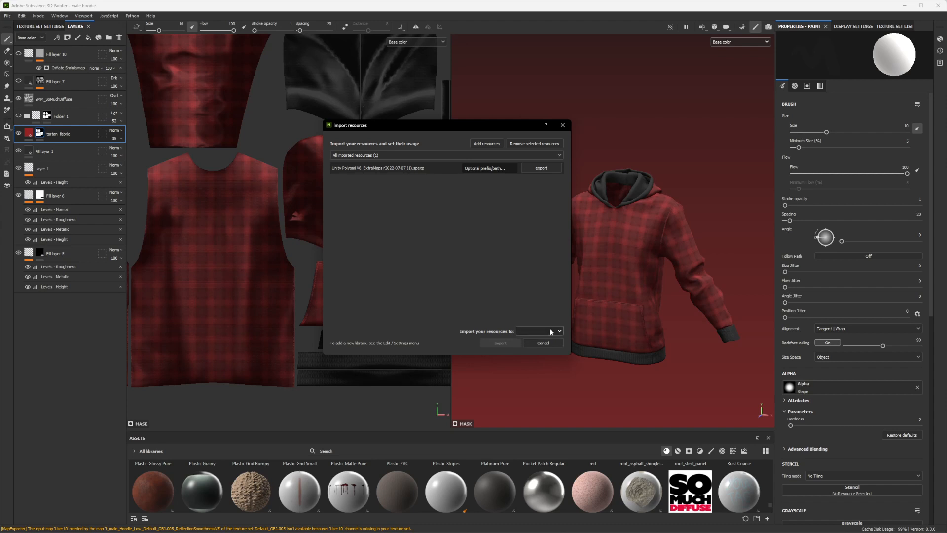
pyautogui.click(538, 330)
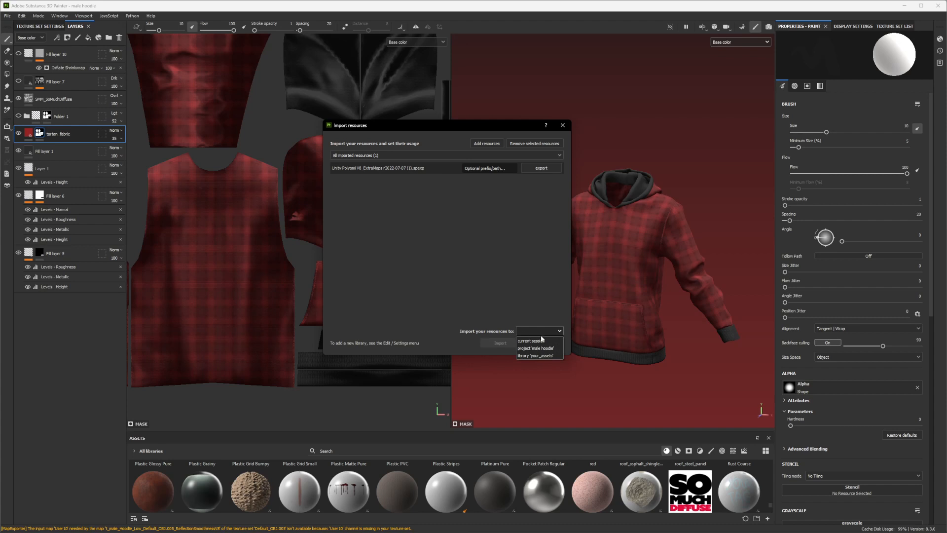
pyautogui.moveTo(542, 340)
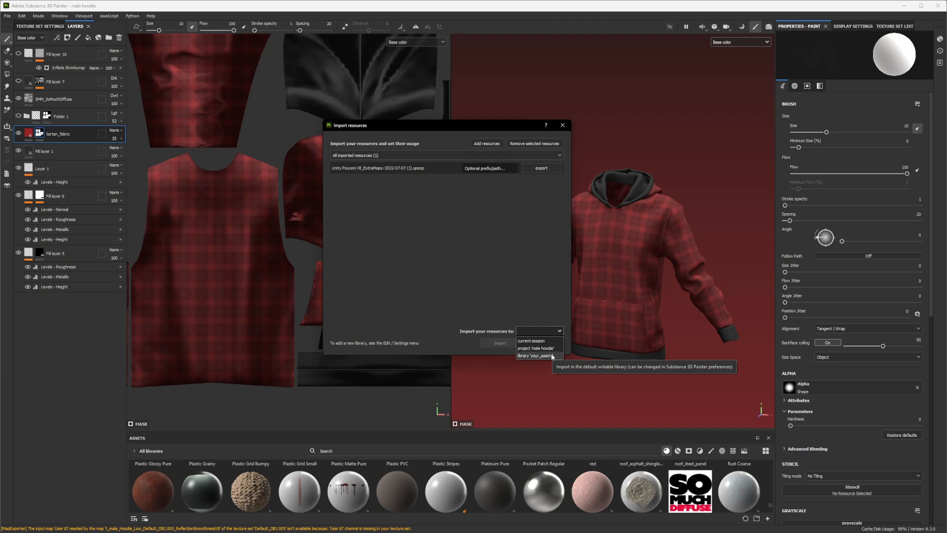
pyautogui.click(535, 355)
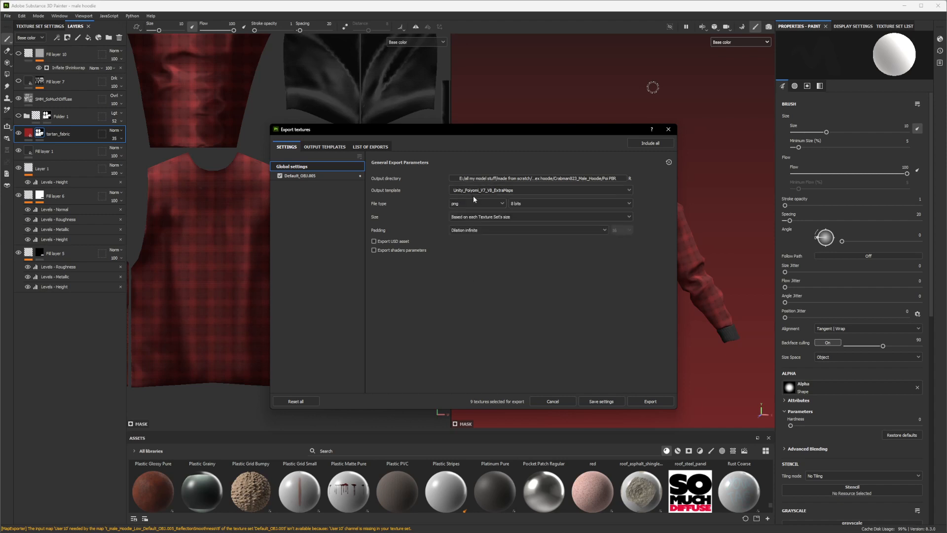
pyautogui.moveTo(543, 191)
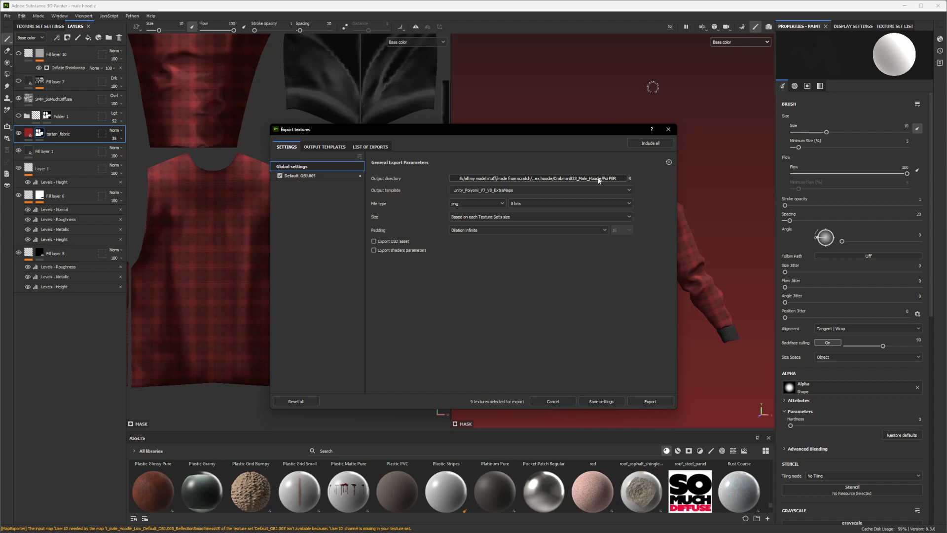
pyautogui.moveTo(599, 179)
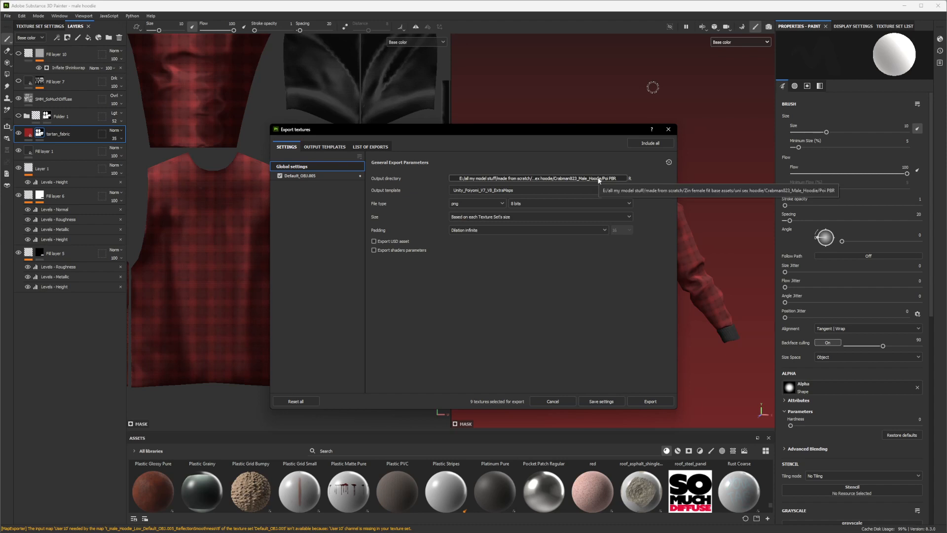
pyautogui.moveTo(693, 120)
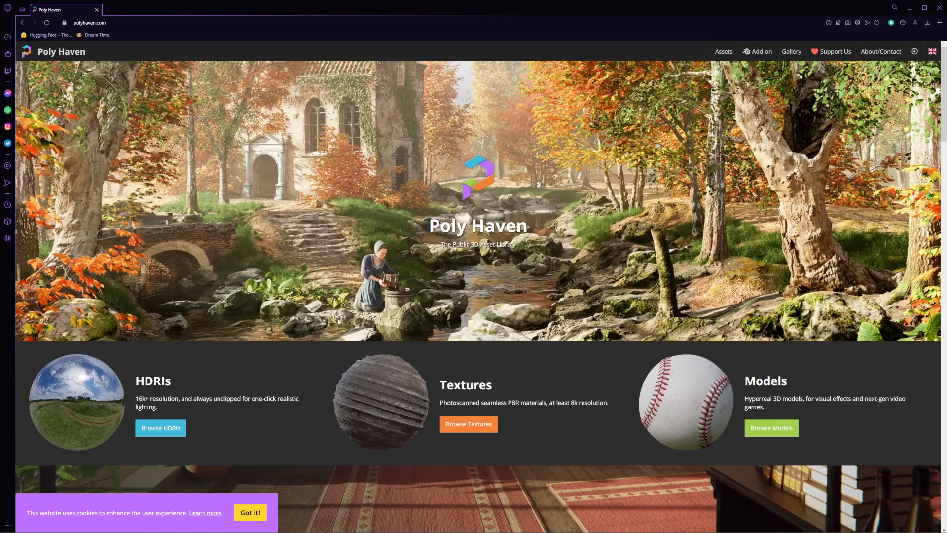
pyautogui.moveTo(438, 314)
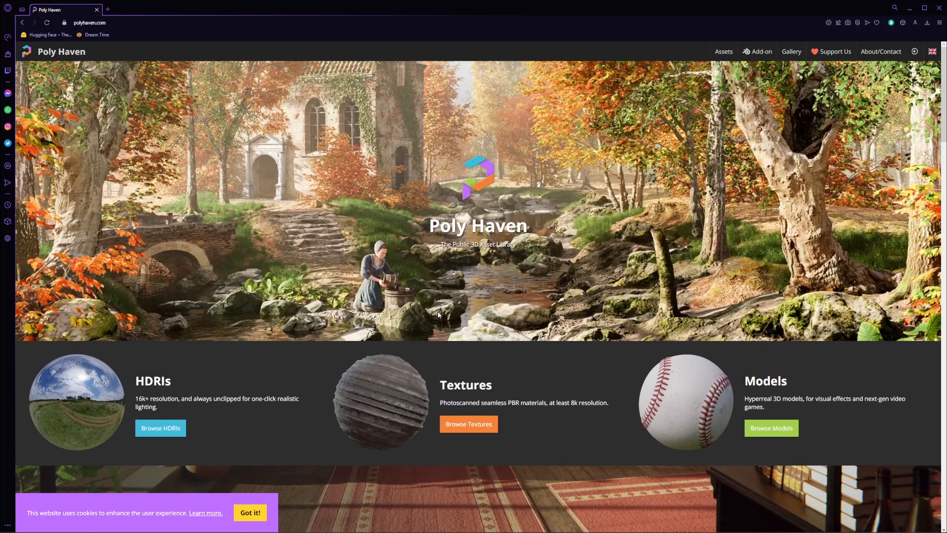
# Step: Browse the HDRIs catalogue and look through the listed environment maps
pyautogui.click(159, 427)
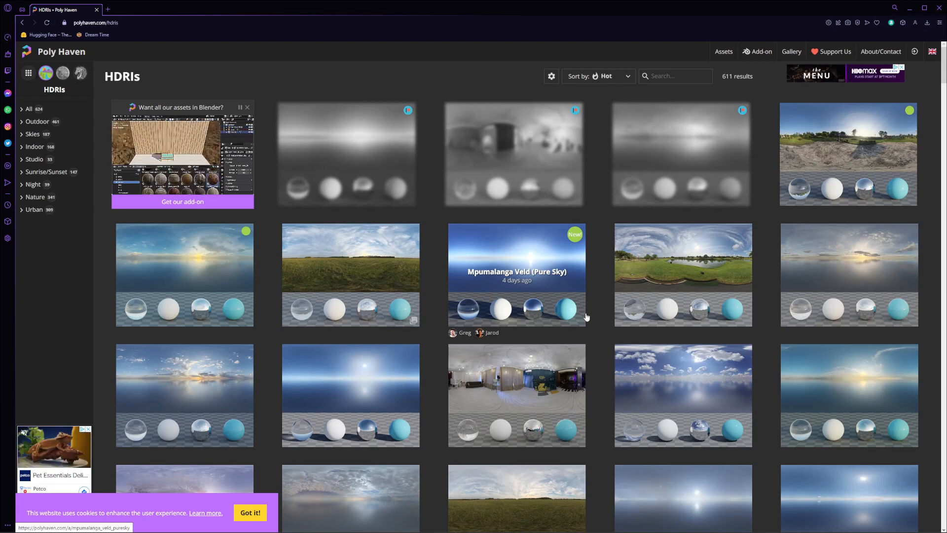
pyautogui.moveTo(560, 319)
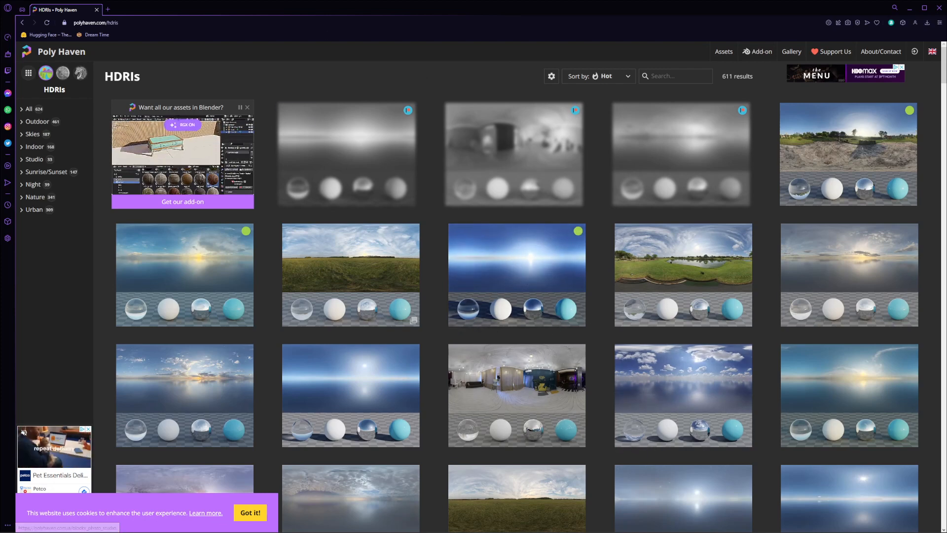
pyautogui.moveTo(312, 144)
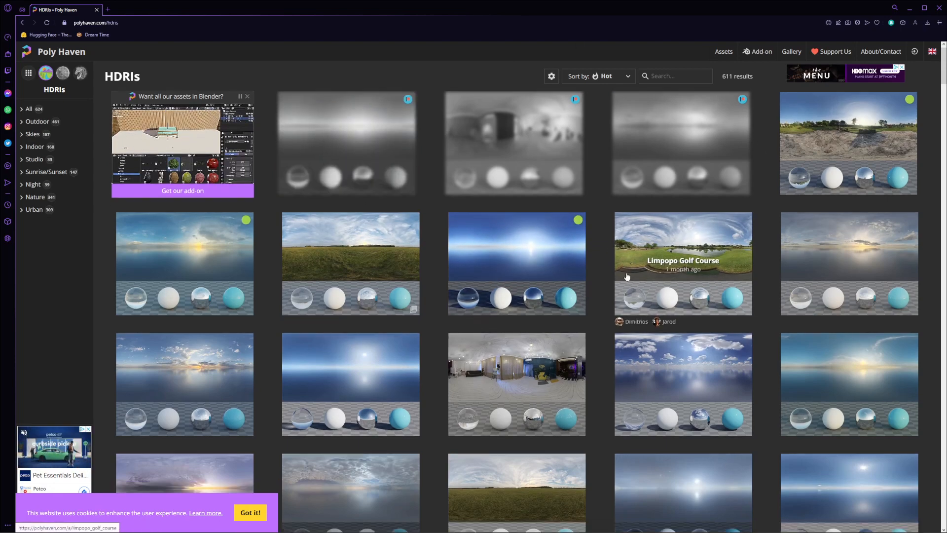
pyautogui.scroll(-3)
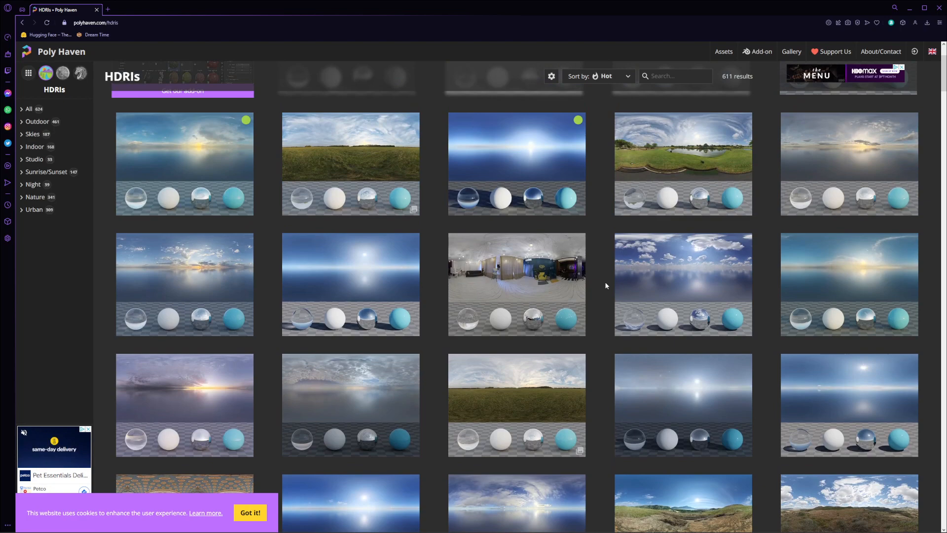
pyautogui.scroll(-3)
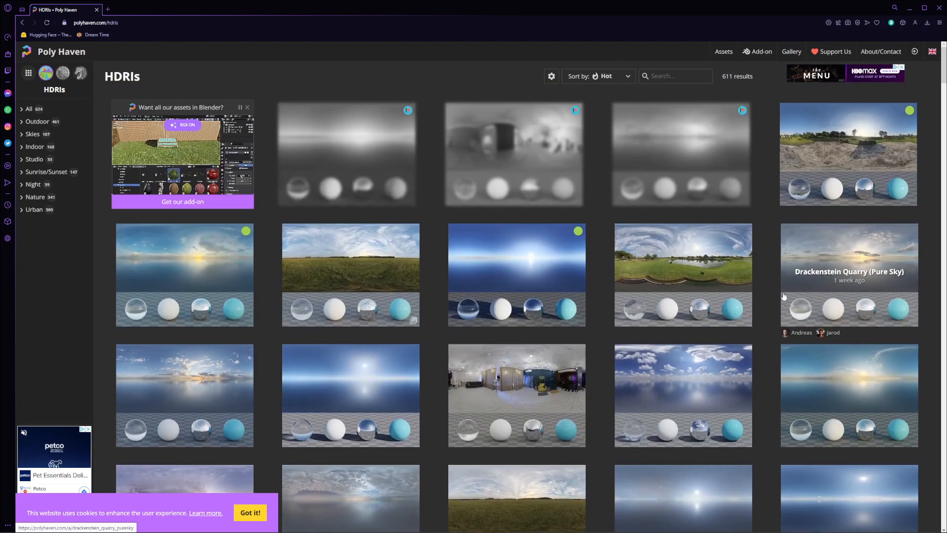
pyautogui.moveTo(757, 188)
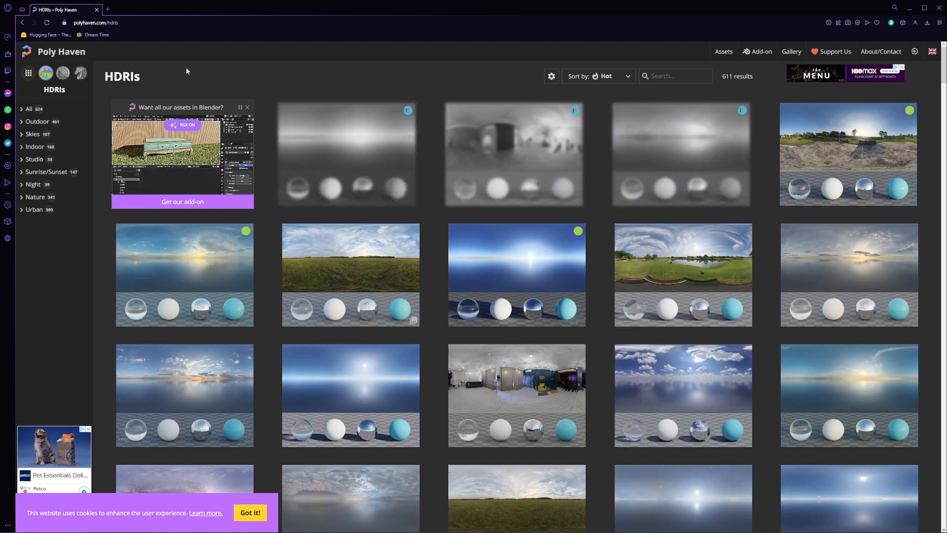
pyautogui.moveTo(28, 159)
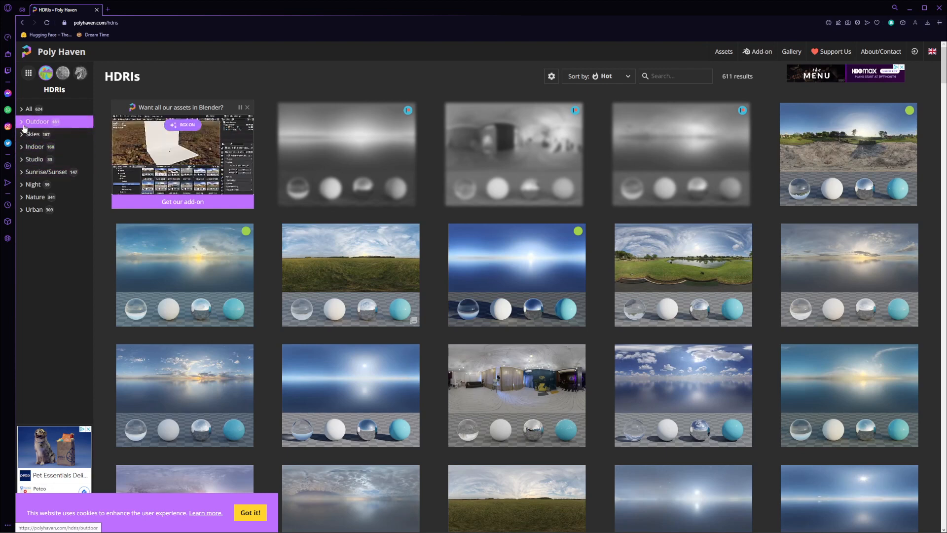
# Step: Filter to Studio HDRIs, open Studio Small 08 and choose the 4K download
pyautogui.click(35, 159)
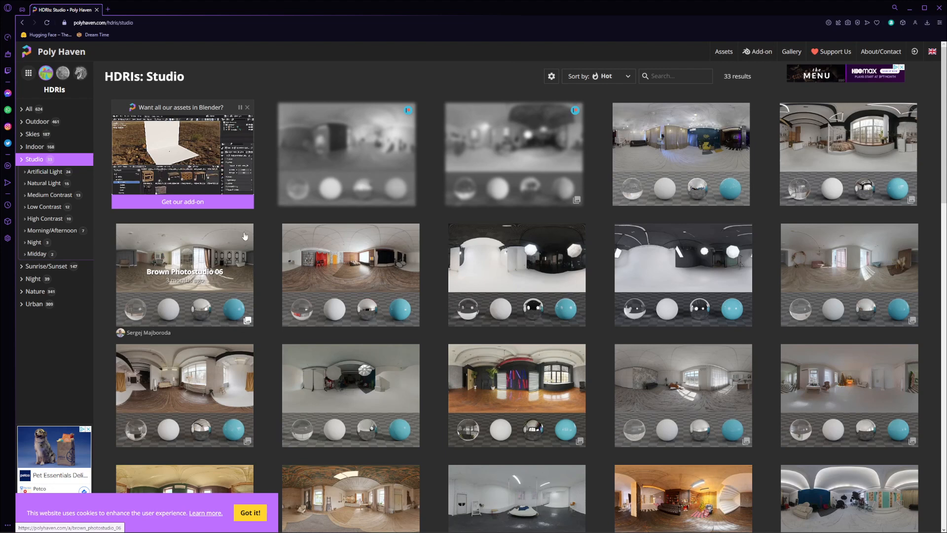
pyautogui.moveTo(481, 261)
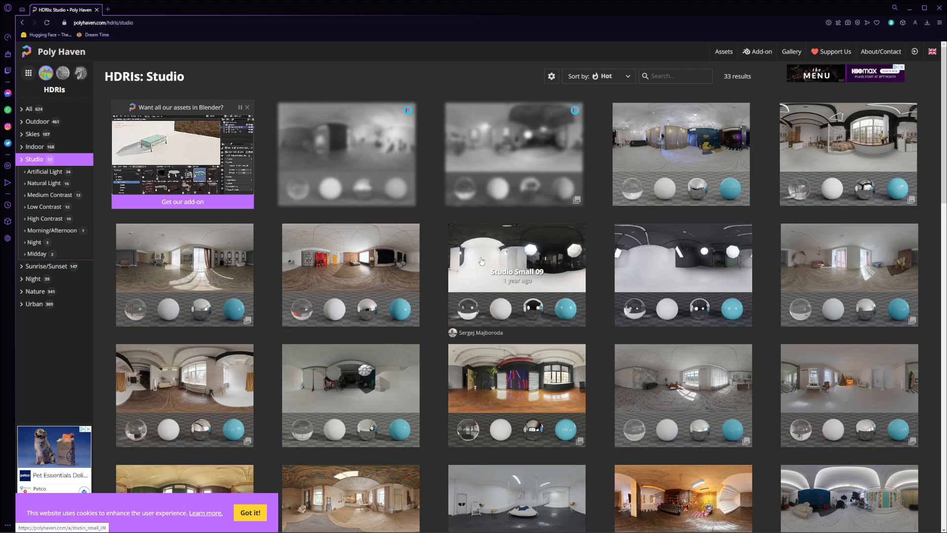
pyautogui.scroll(-3)
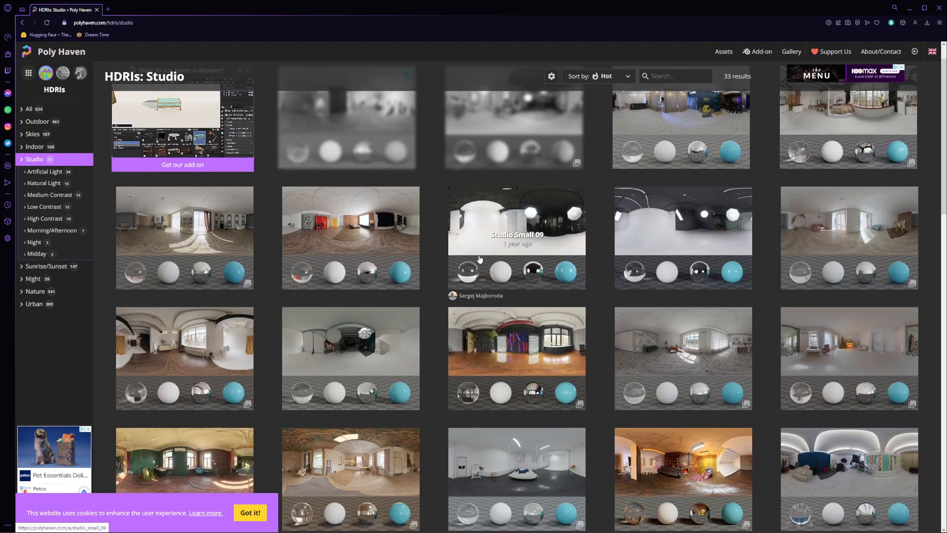
pyautogui.scroll(-3)
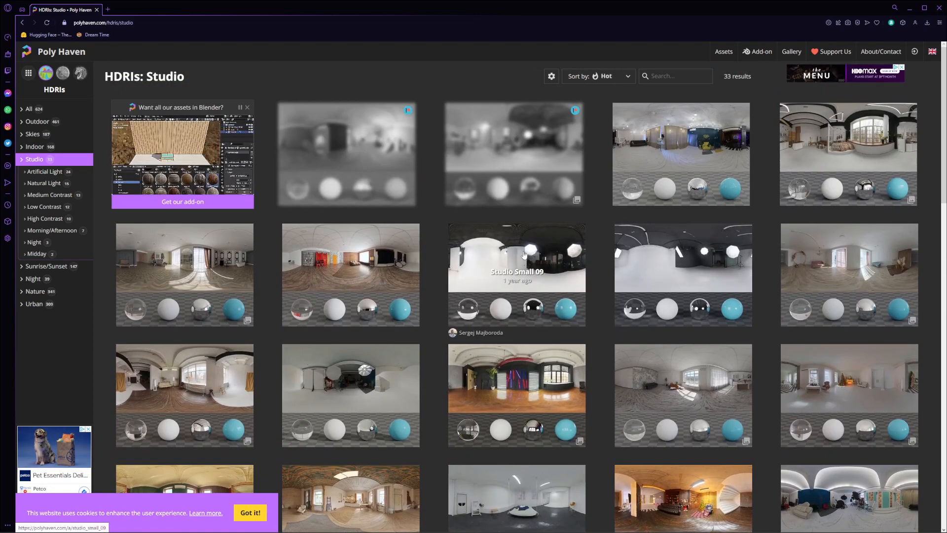
pyautogui.scroll(-3)
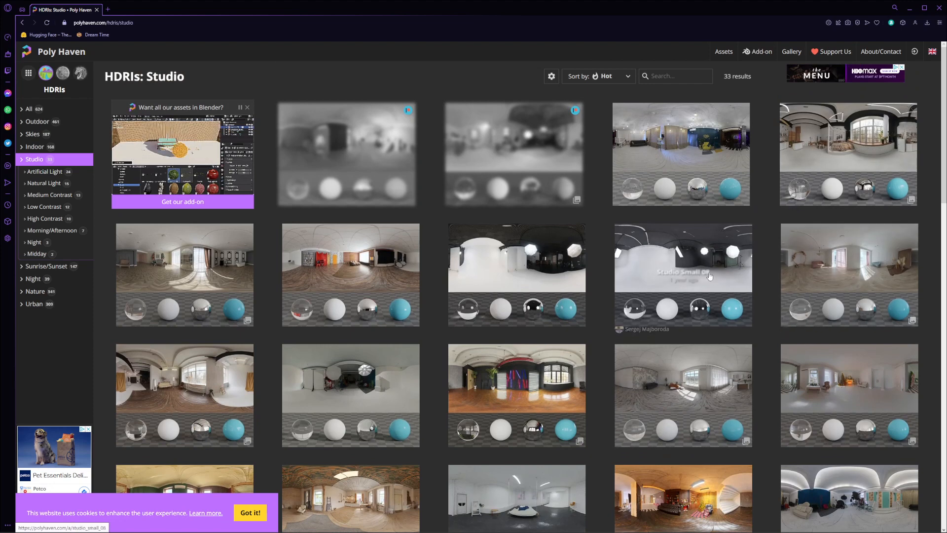
pyautogui.click(683, 275)
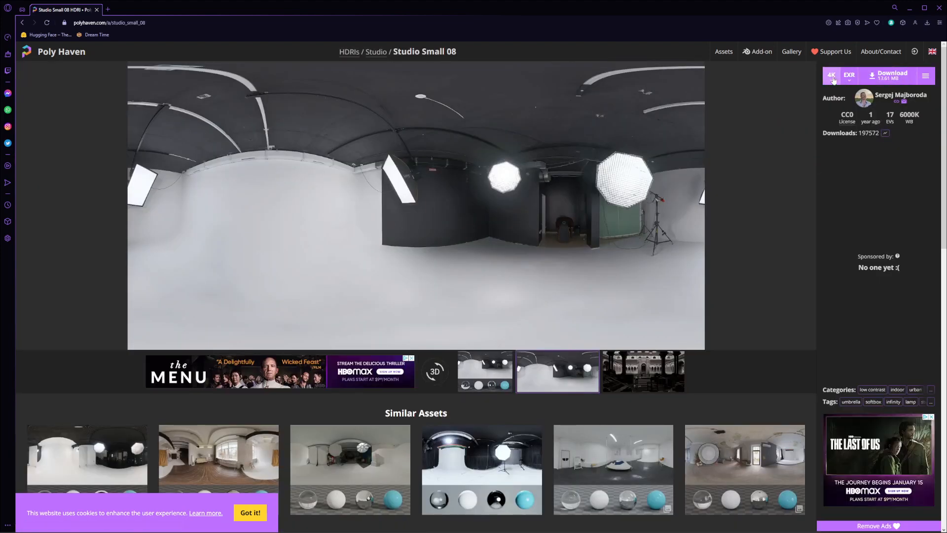
pyautogui.click(849, 76)
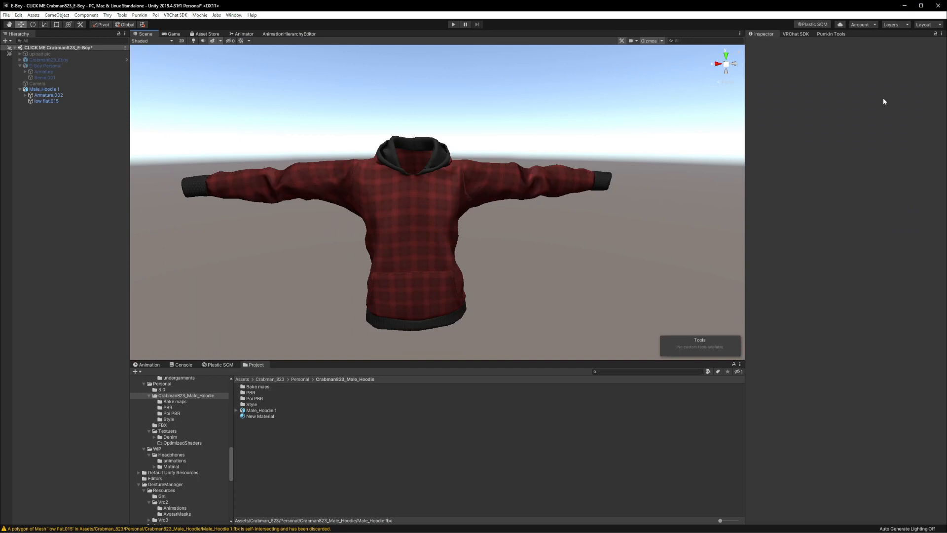
pyautogui.moveTo(533, 288)
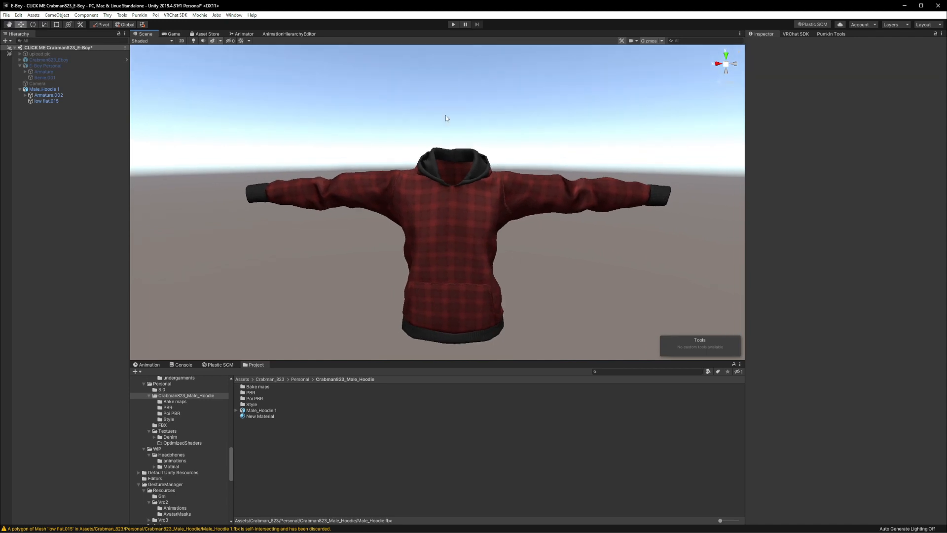
# Step: Create a new material named sKYBOX in the hoodie folder using the Skybox/Panoramic shader
pyautogui.rightClick(272, 405)
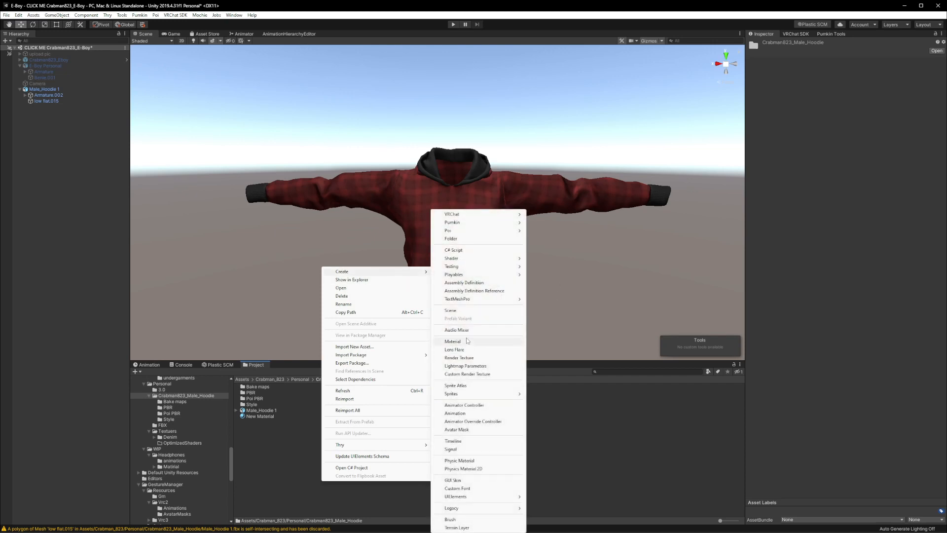
pyautogui.click(453, 340)
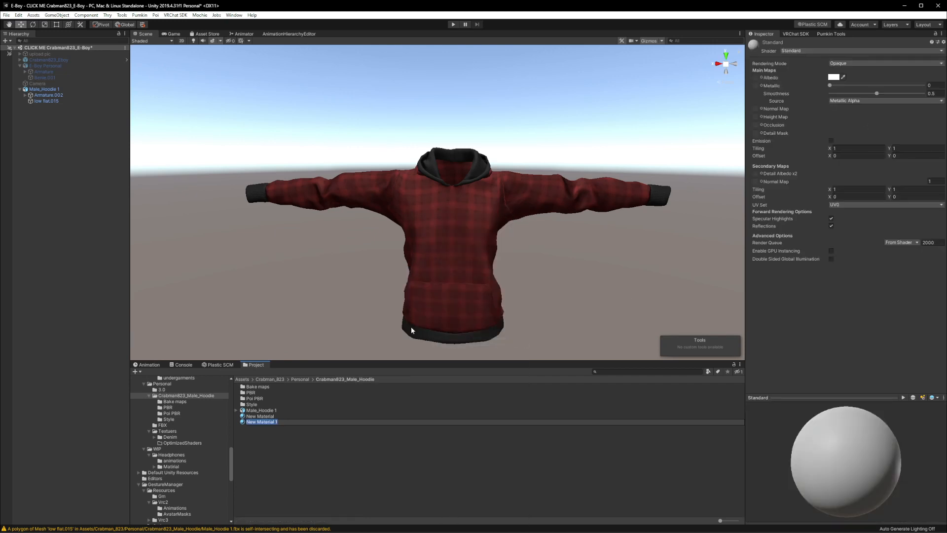
pyautogui.write('sKYBOX')
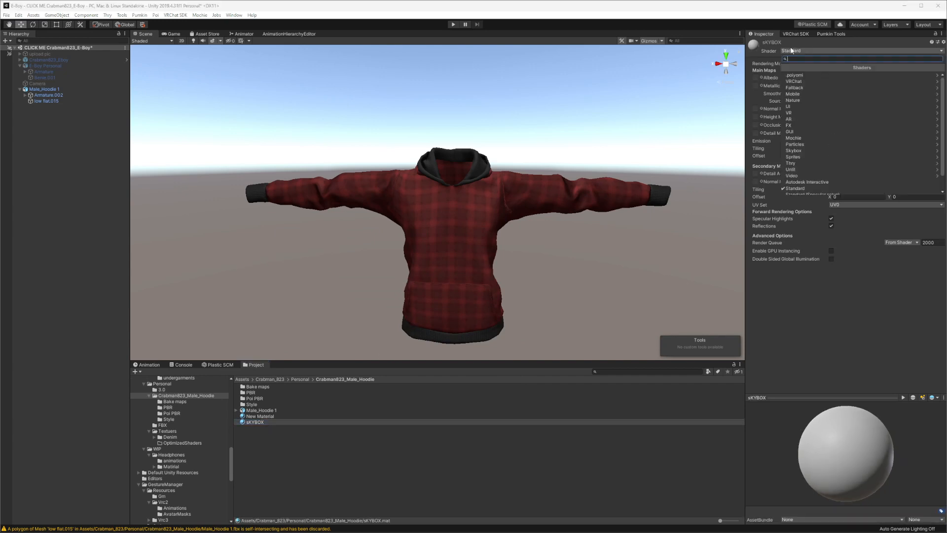
pyautogui.moveTo(814, 144)
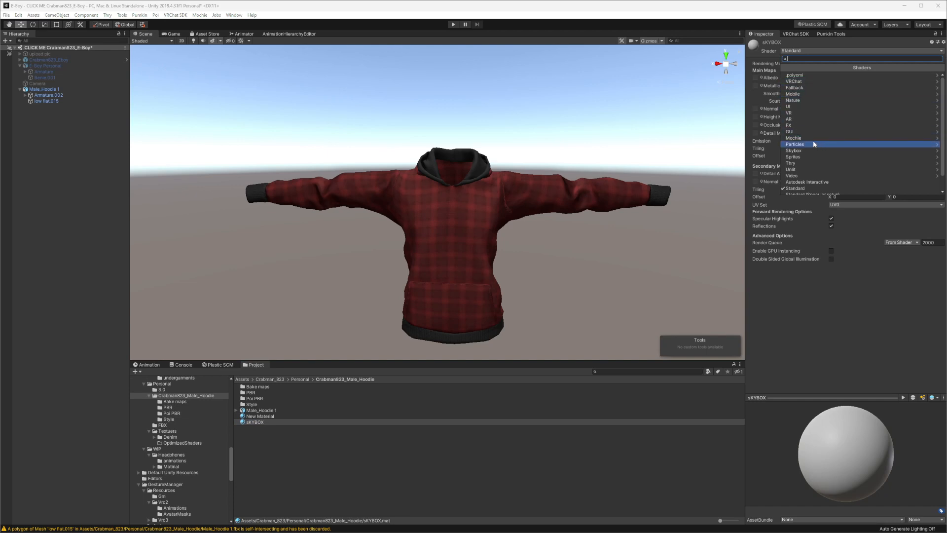
pyautogui.moveTo(817, 150)
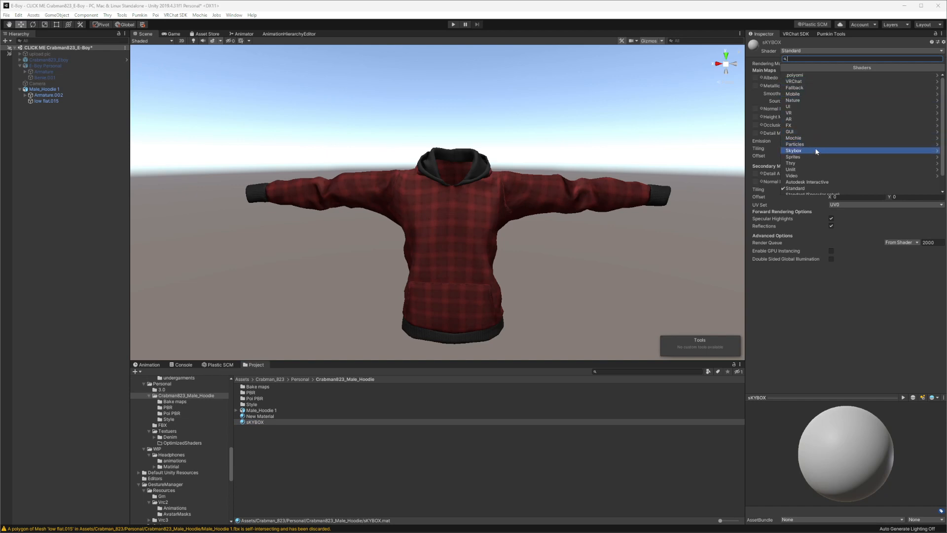
pyautogui.click(793, 150)
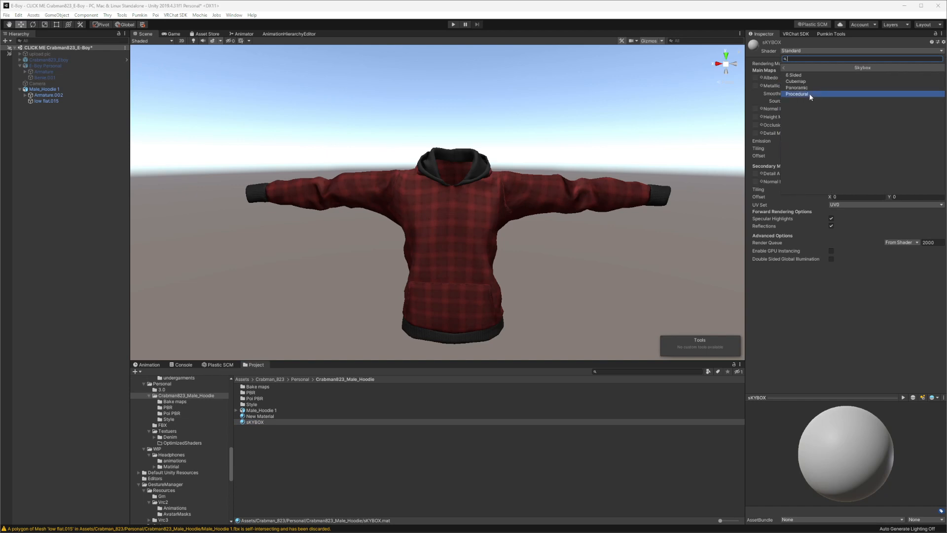
pyautogui.click(797, 86)
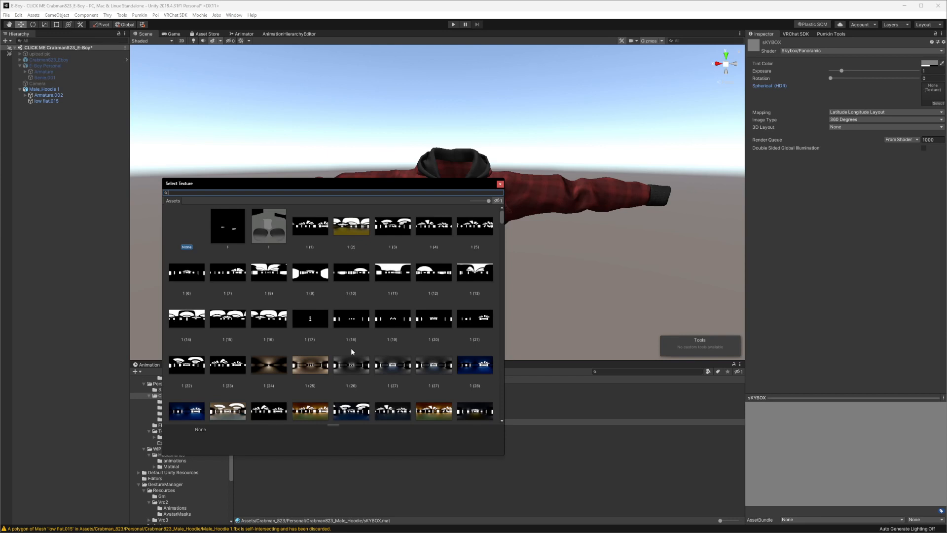
pyautogui.moveTo(418, 327)
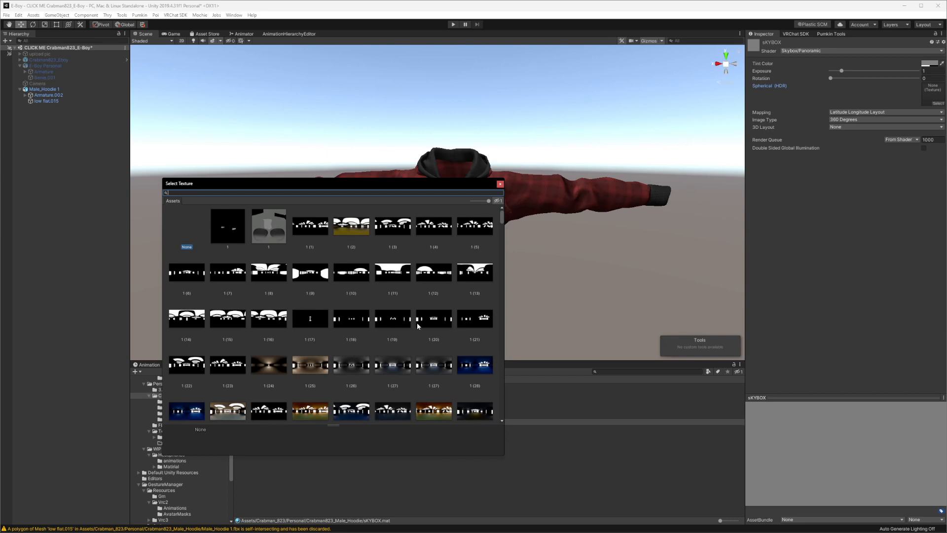
pyautogui.moveTo(409, 286)
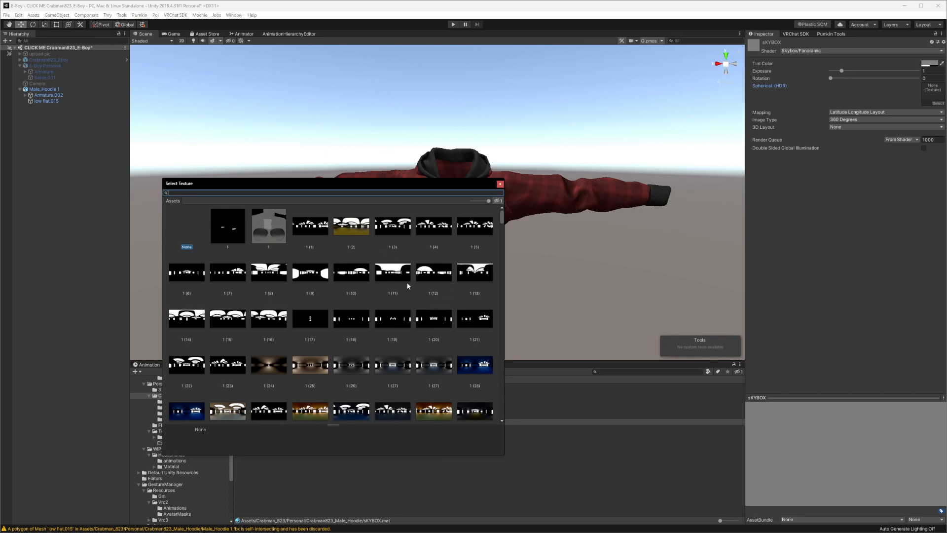
# Step: Assign the studio HDRI to the sKYBOX material's Spherical (HDR) slot
pyautogui.scroll(-3)
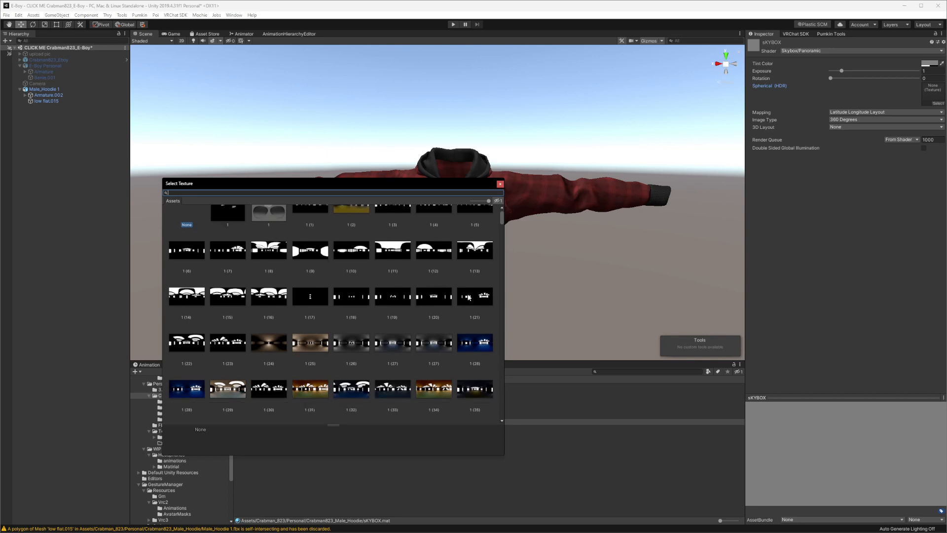
pyautogui.scroll(-3)
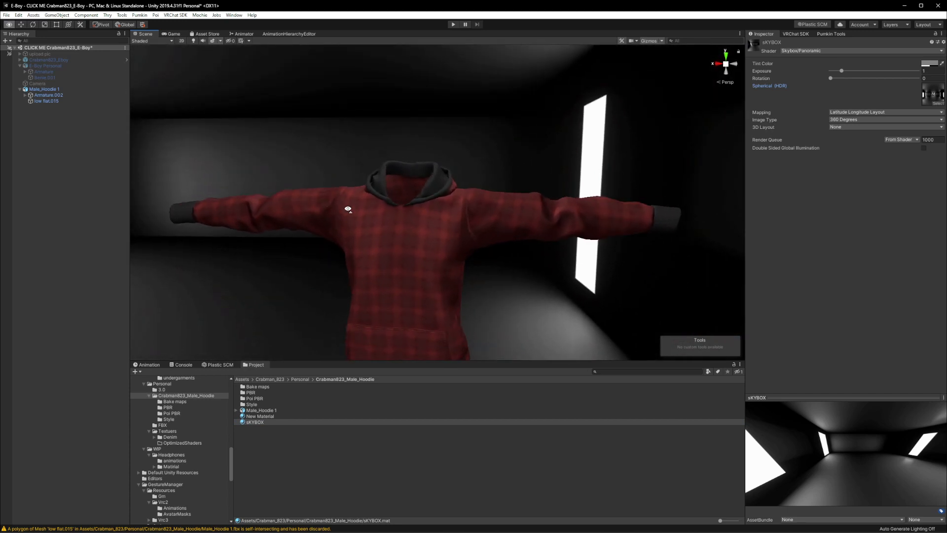
# Step: Adjust the skybox Exposure slider, trying 1.86 and 4.2, then settle it at about 2.33
pyautogui.moveTo(348, 210); pyautogui.dragTo(453, 226)
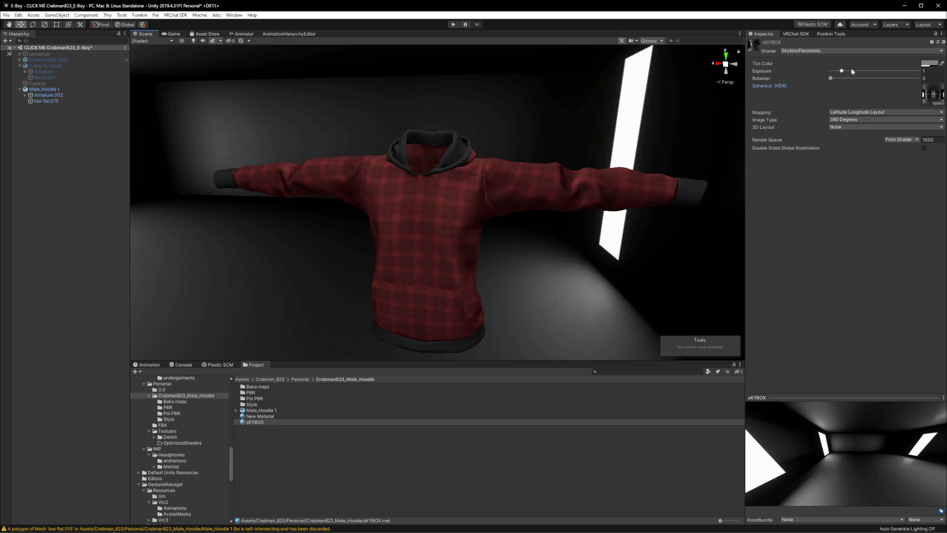
pyautogui.moveTo(841, 71); pyautogui.dragTo(849, 71)
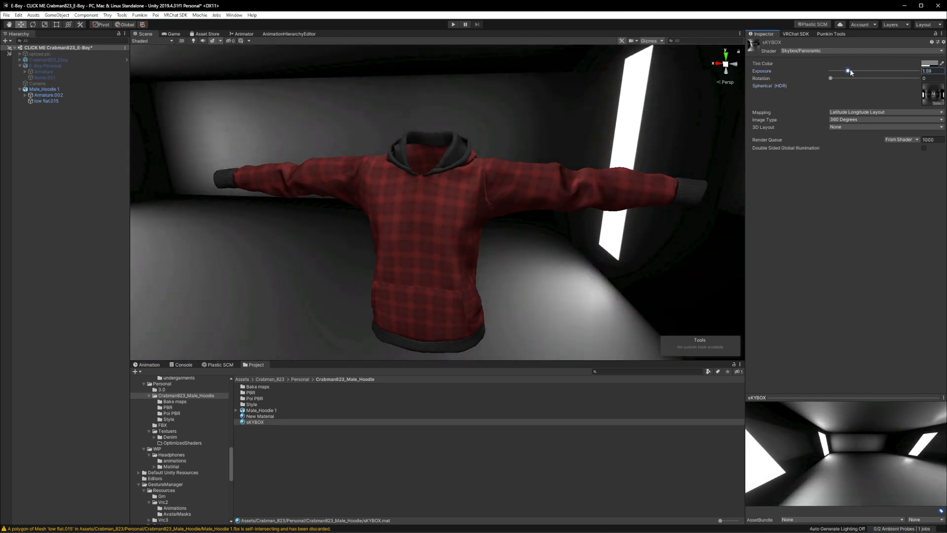
pyautogui.moveTo(848, 71); pyautogui.dragTo(857, 71)
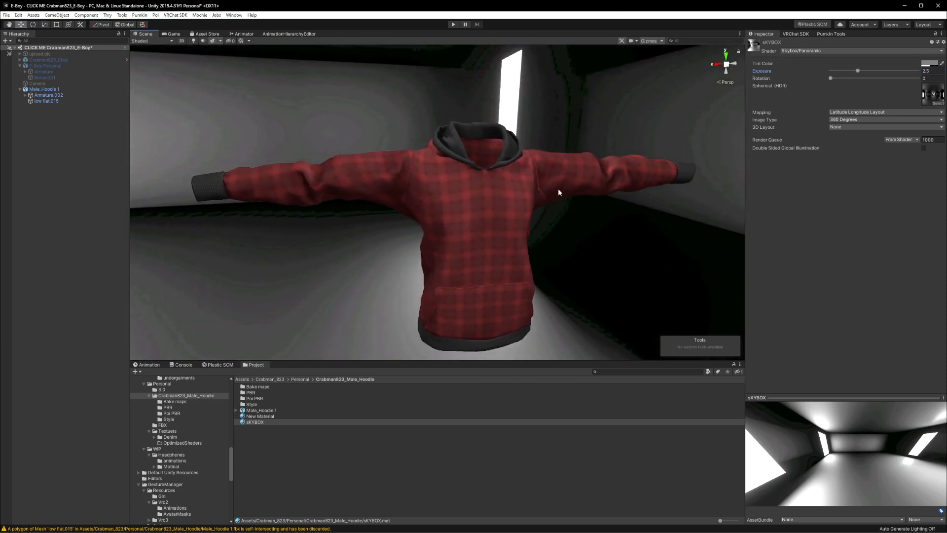
pyautogui.moveTo(857, 71); pyautogui.dragTo(850, 71)
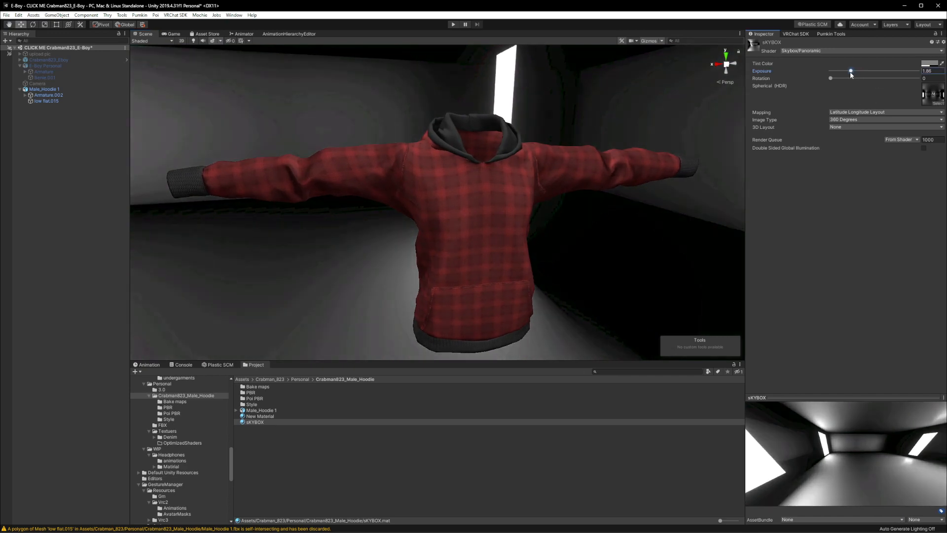
pyautogui.moveTo(851, 71); pyautogui.dragTo(877, 71)
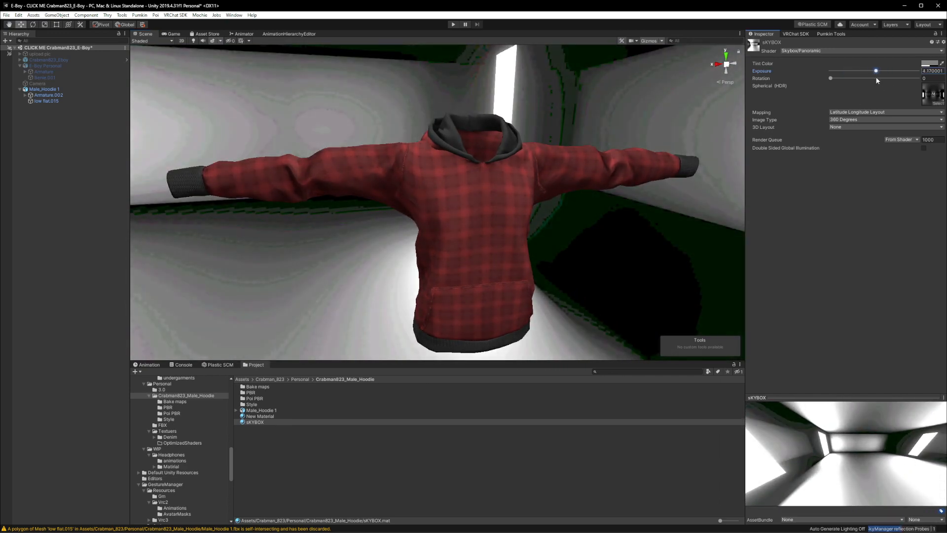
pyautogui.moveTo(876, 71); pyautogui.dragTo(855, 71)
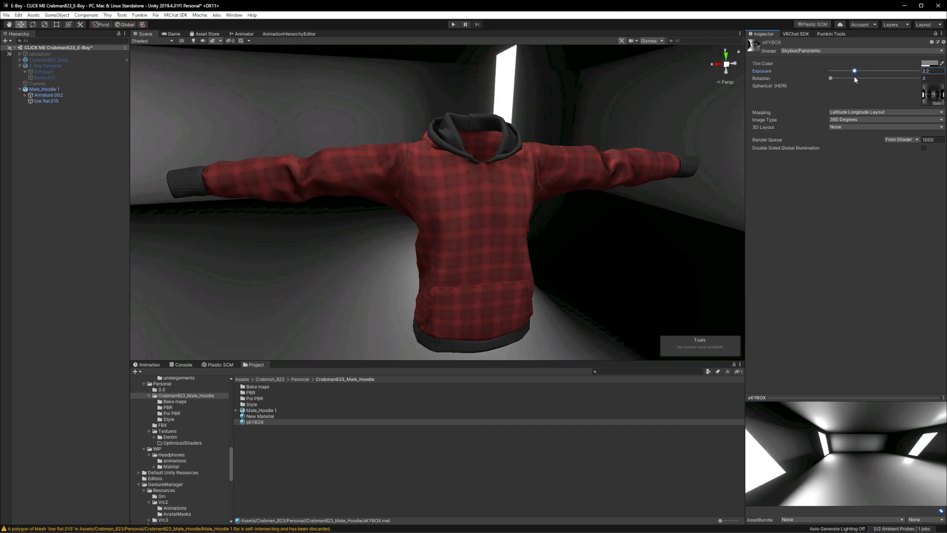
pyautogui.moveTo(853, 71); pyautogui.dragTo(855, 71)
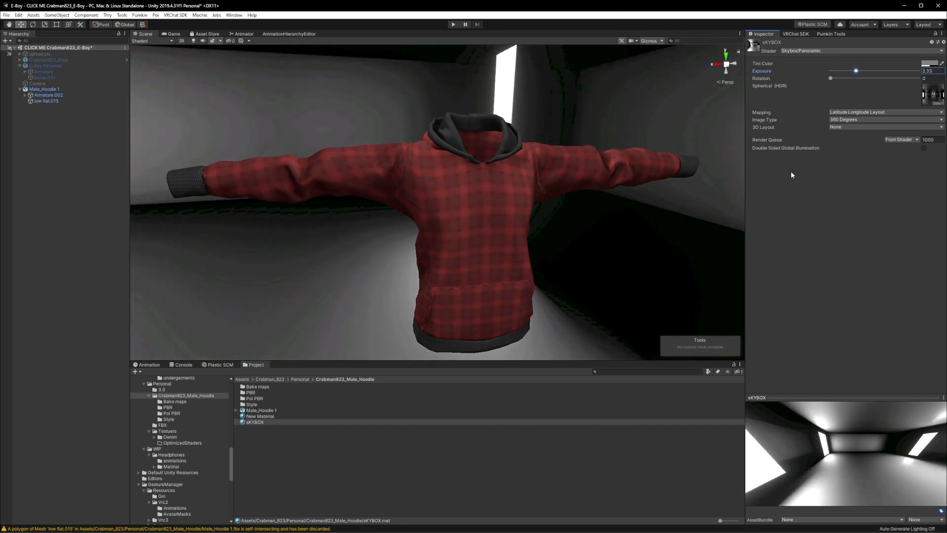
pyautogui.moveTo(294, 384)
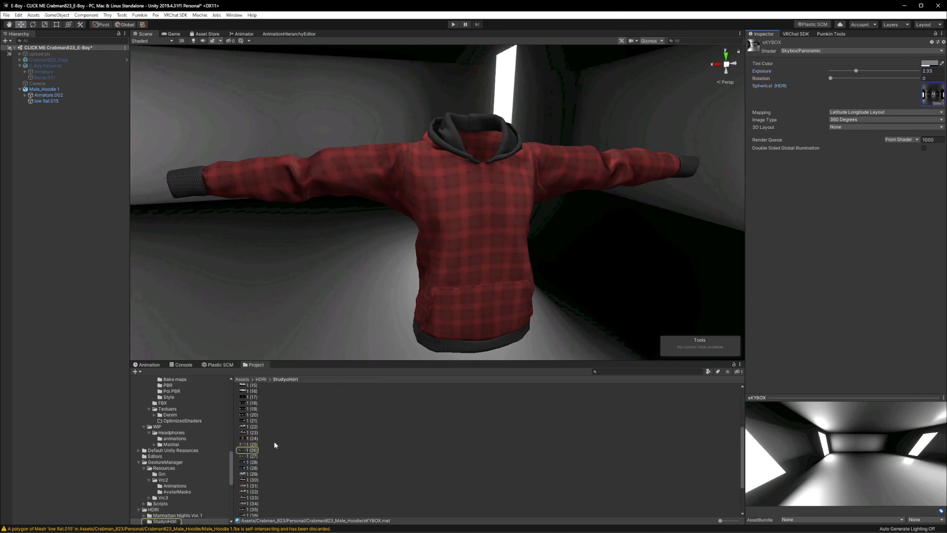
# Step: Try crunch compression at quality 100 on the studio HDRI, revert it, and return to the HDRI folder
pyautogui.click(249, 450)
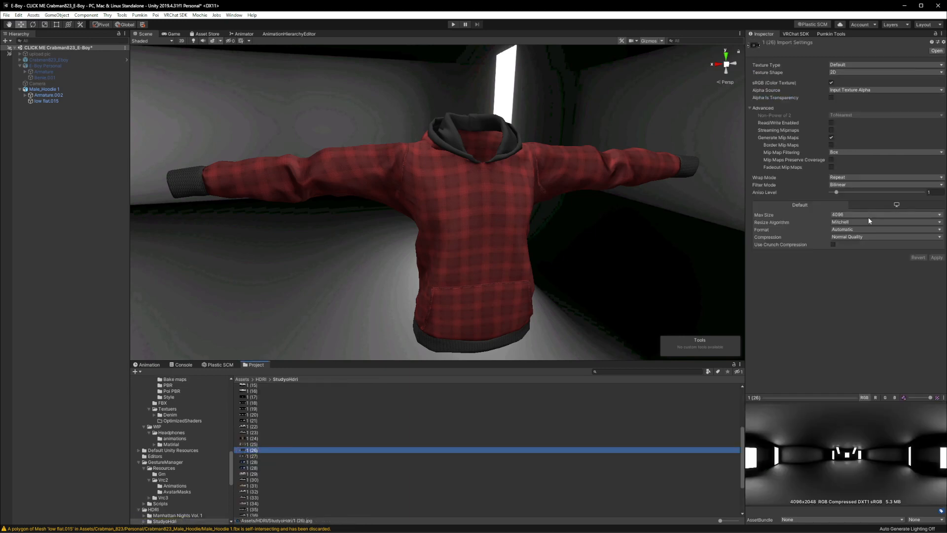
pyautogui.click(886, 237)
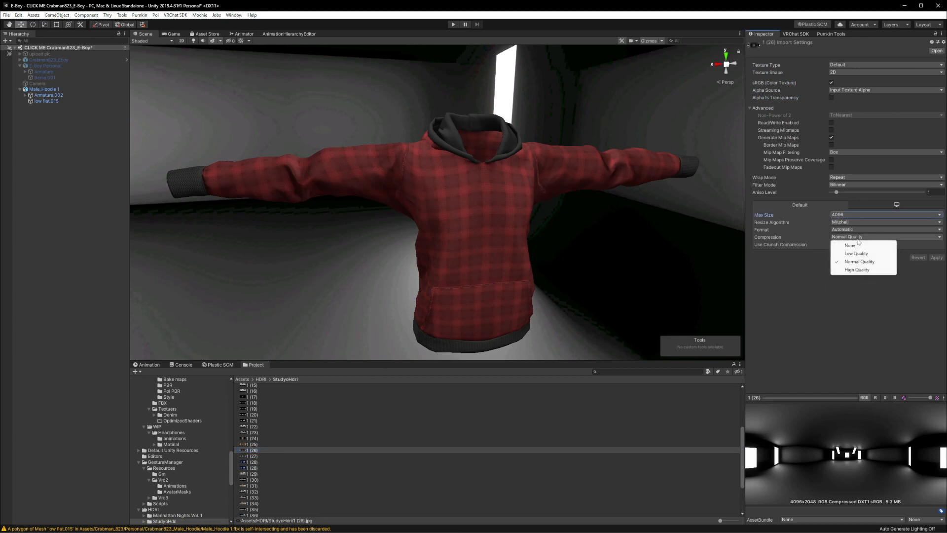
pyautogui.click(830, 245)
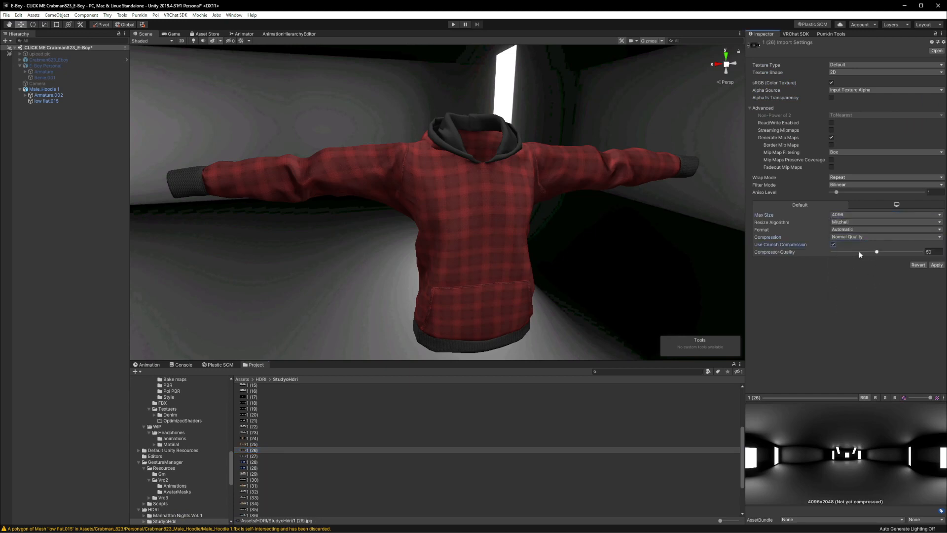
pyautogui.moveTo(876, 252); pyautogui.dragTo(924, 252)
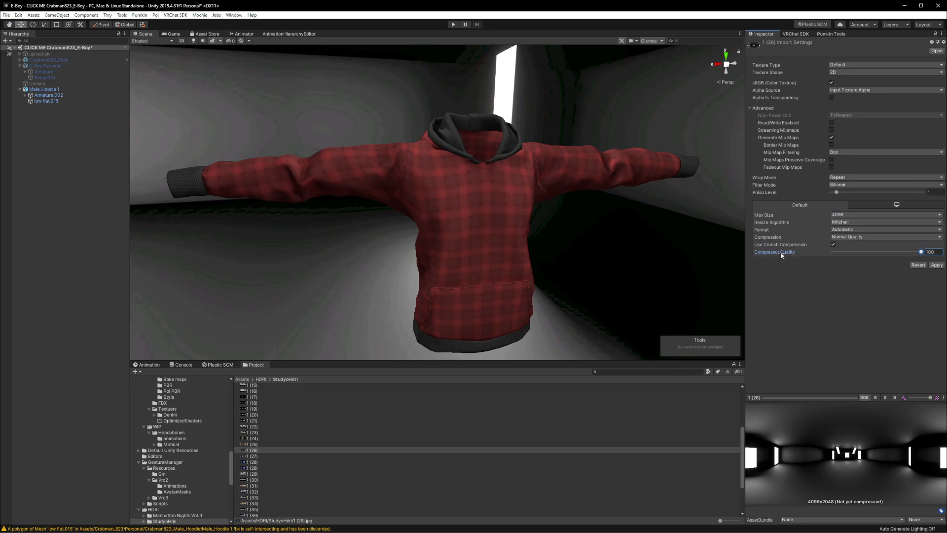
pyautogui.moveTo(910, 275)
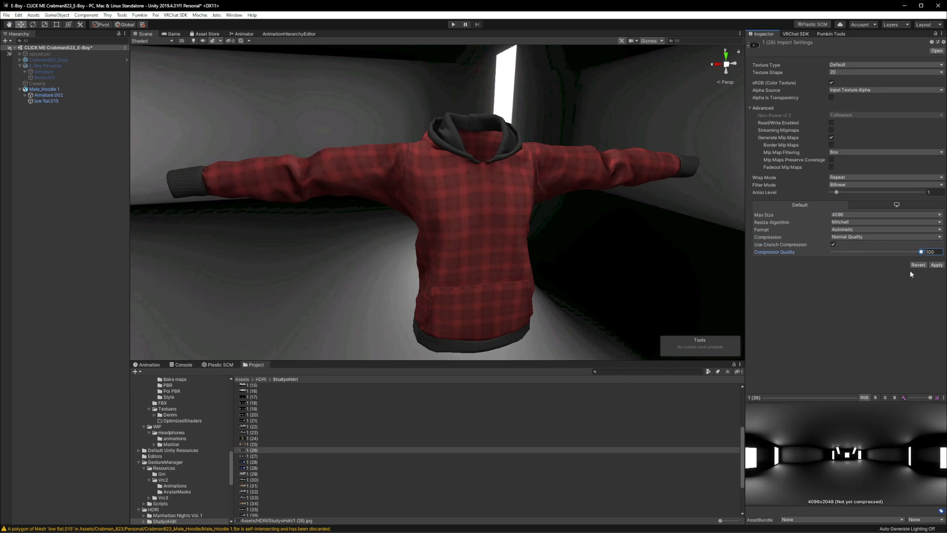
pyautogui.click(936, 265)
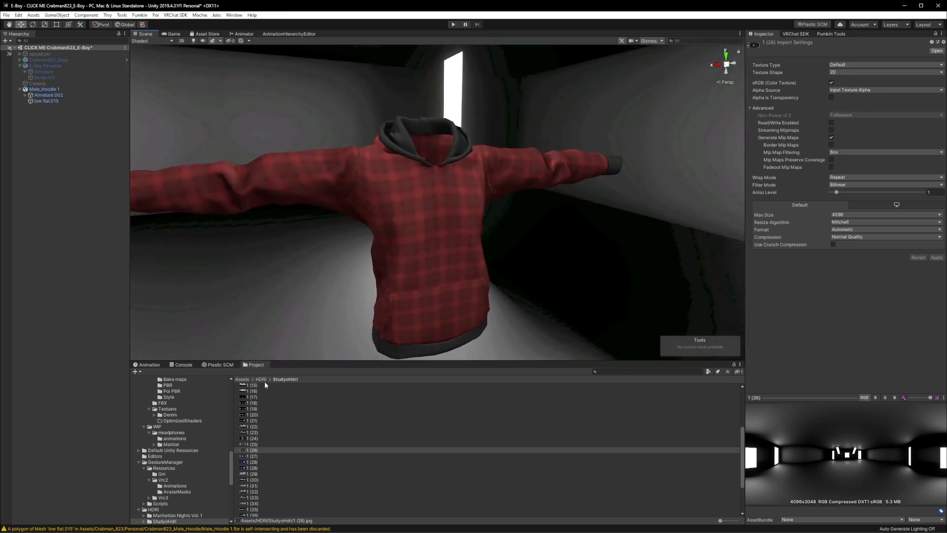
pyautogui.click(261, 379)
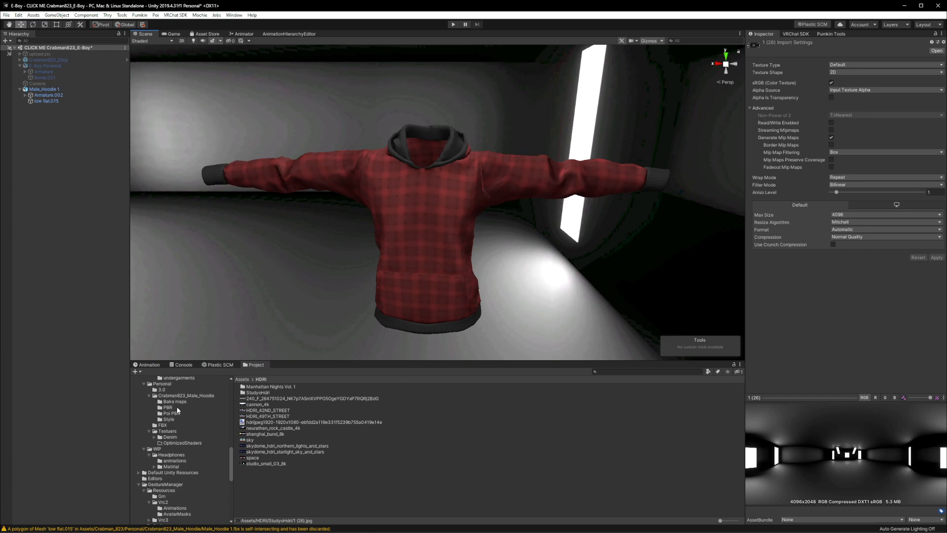
# Step: Open the Poi PBR folder with the hoodie's texture maps and clear the selection
pyautogui.click(172, 395)
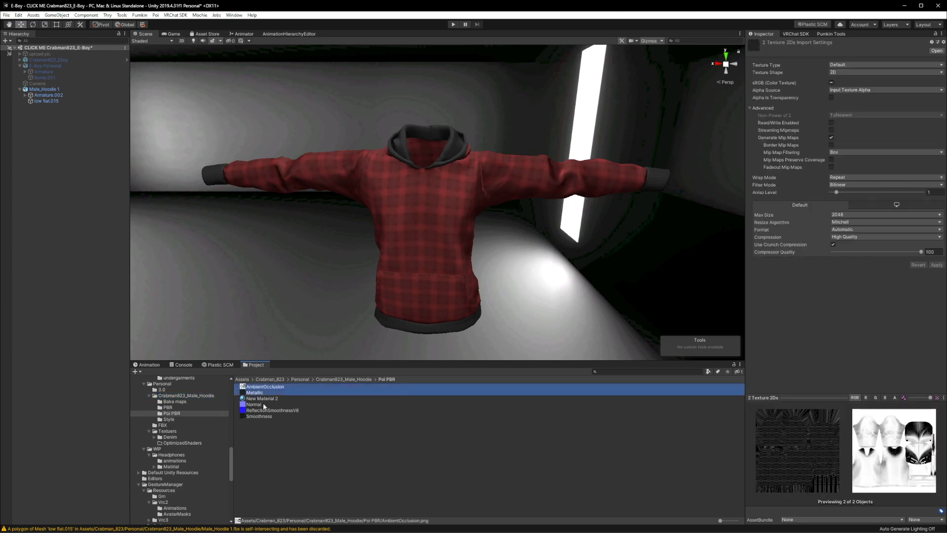
pyautogui.click(886, 214)
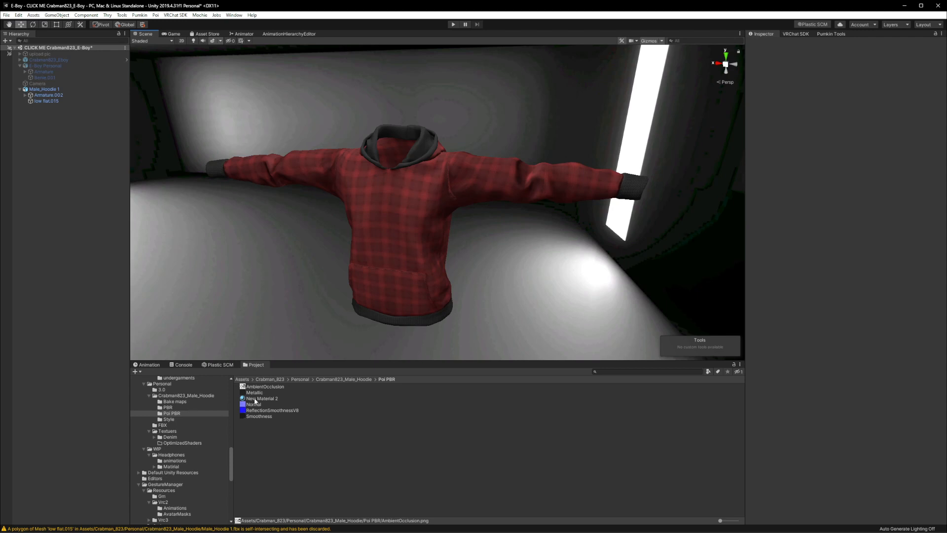
# Step: Select New Material 2 and set its shader to Poiyomi 8.1 Toon
pyautogui.click(262, 397)
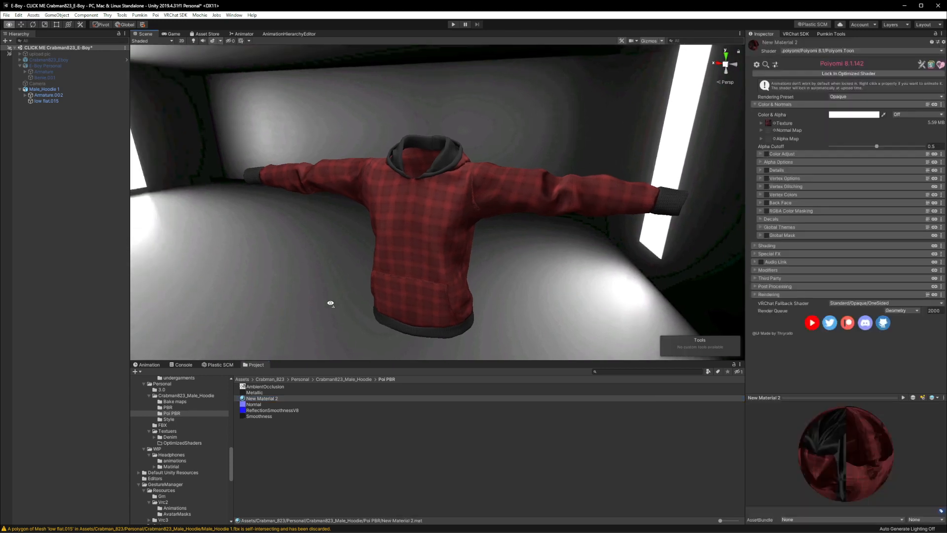
pyautogui.click(860, 49)
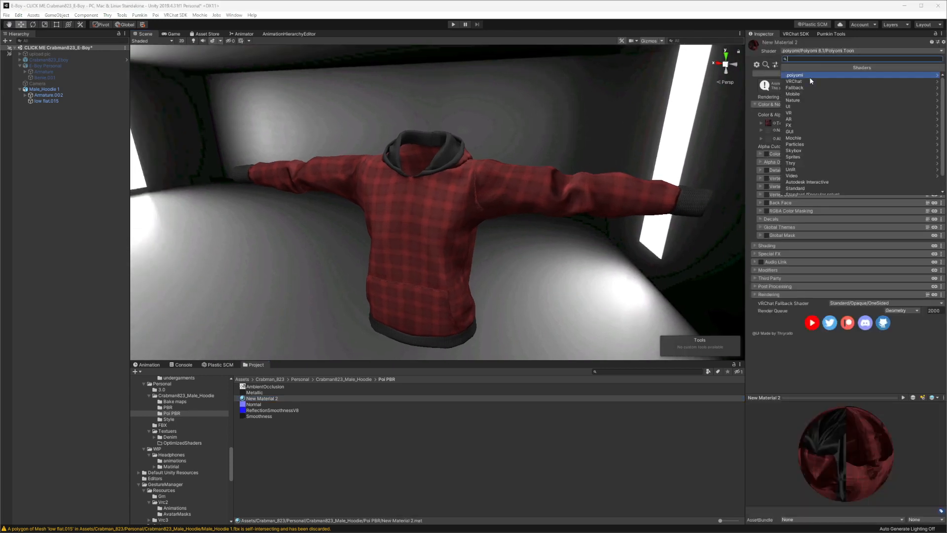
pyautogui.click(789, 75)
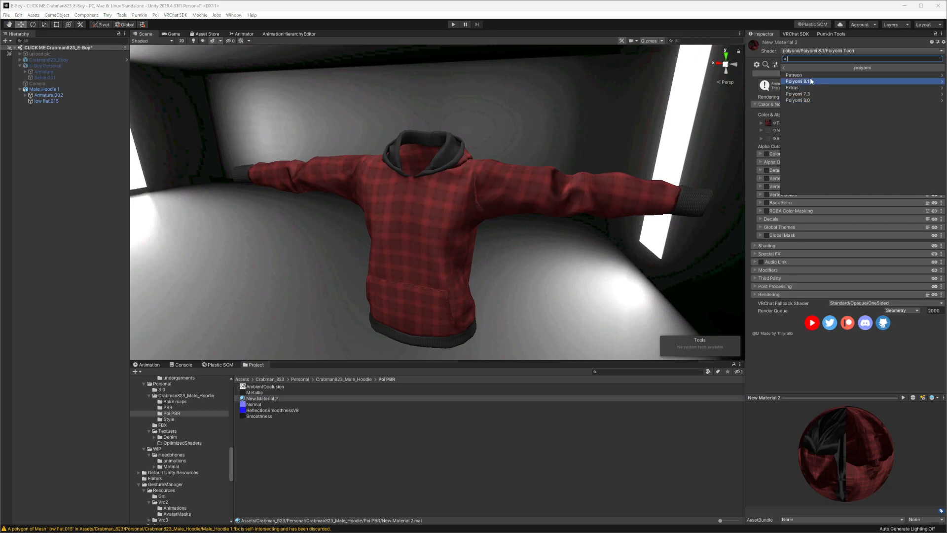
pyautogui.click(811, 81)
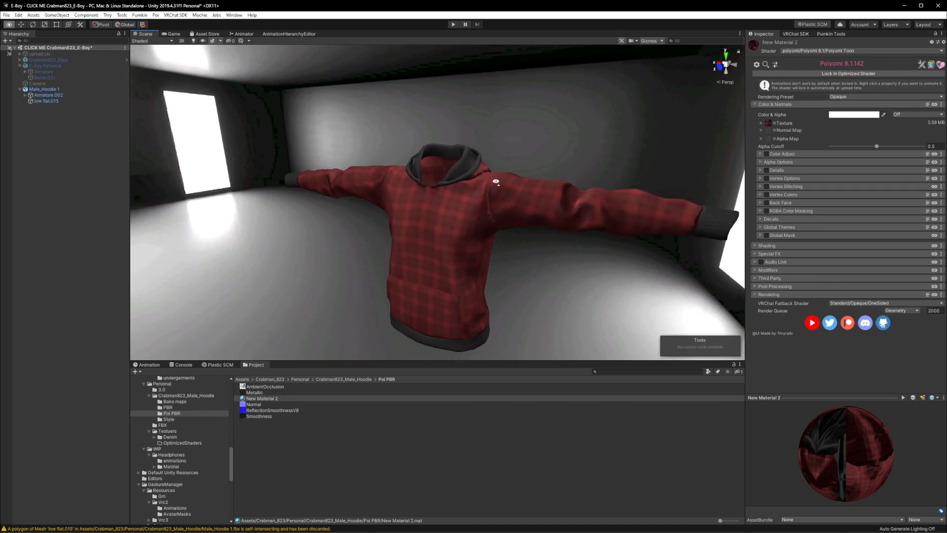
# Step: Assign the hoodie's normal map, then expand the Shading section's lighting options after peeking at Light Data
pyautogui.moveTo(495, 181); pyautogui.dragTo(481, 202)
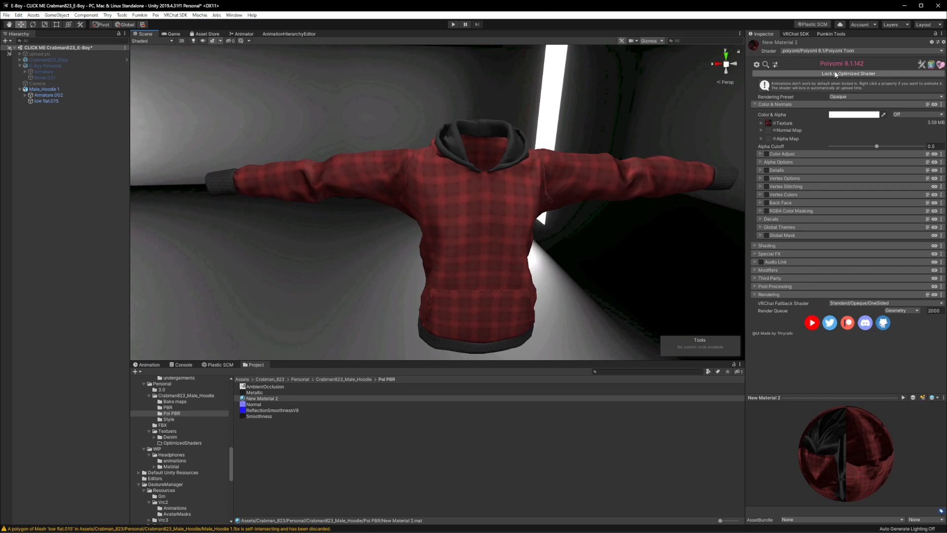
pyautogui.click(762, 130)
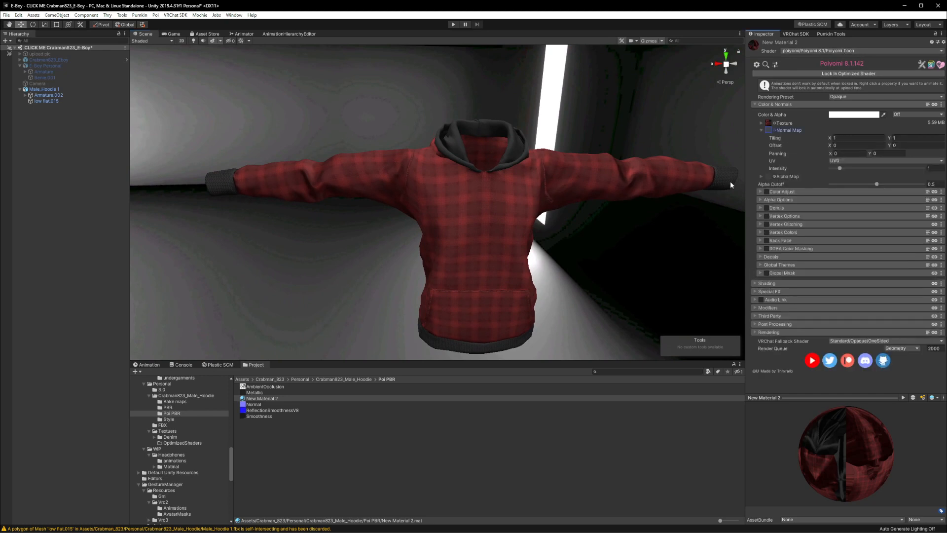
pyautogui.moveTo(769, 135)
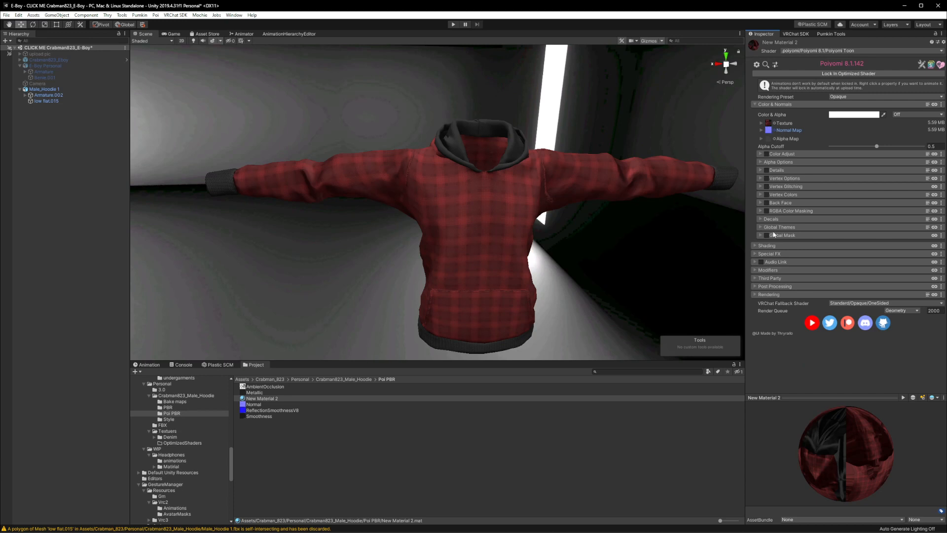
pyautogui.click(767, 245)
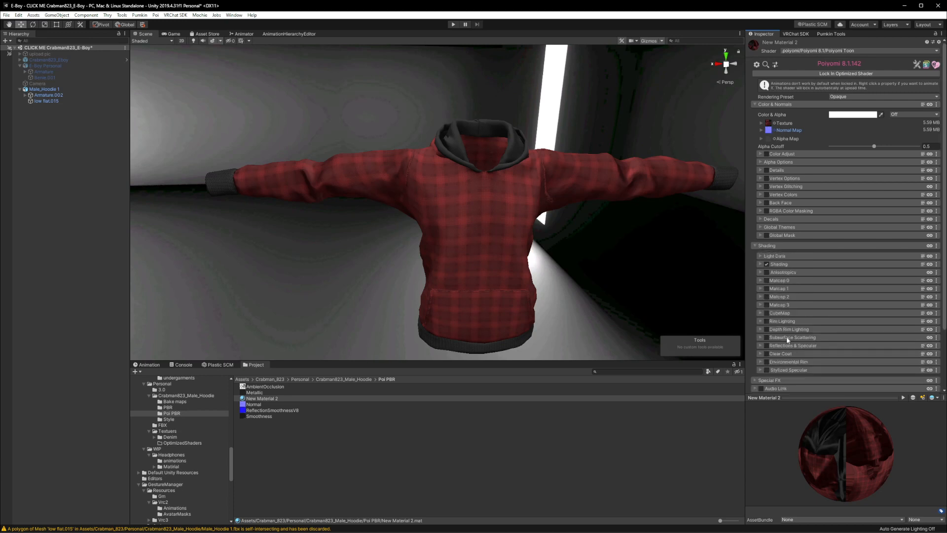
pyautogui.click(761, 256)
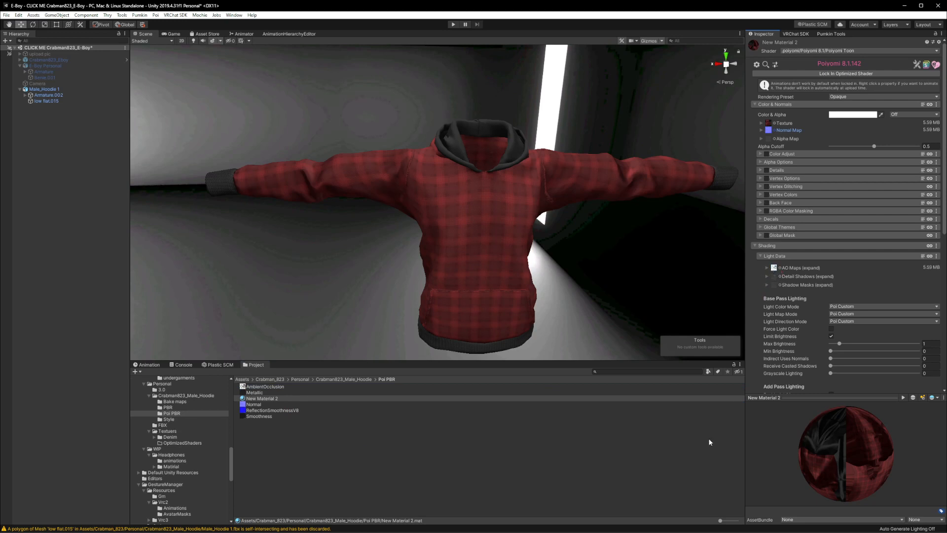
pyautogui.click(754, 245)
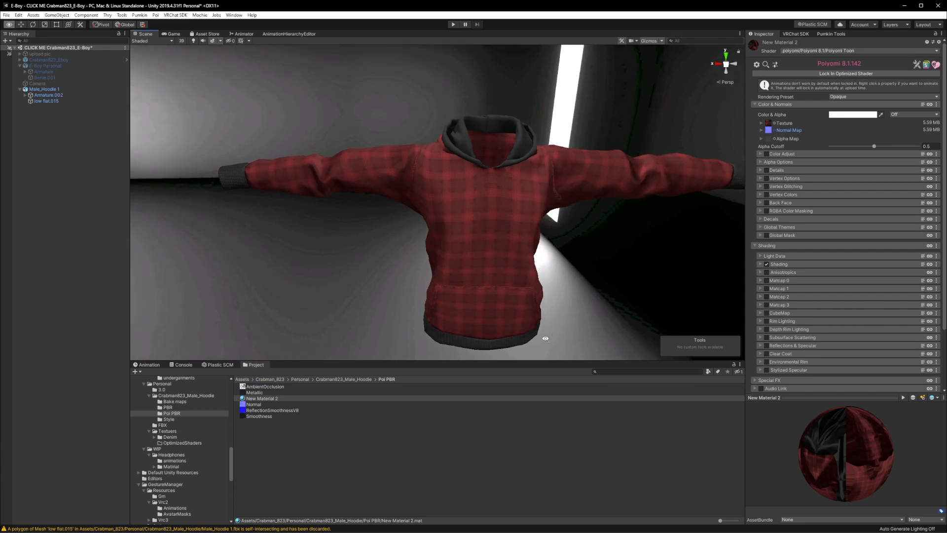
pyautogui.click(779, 264)
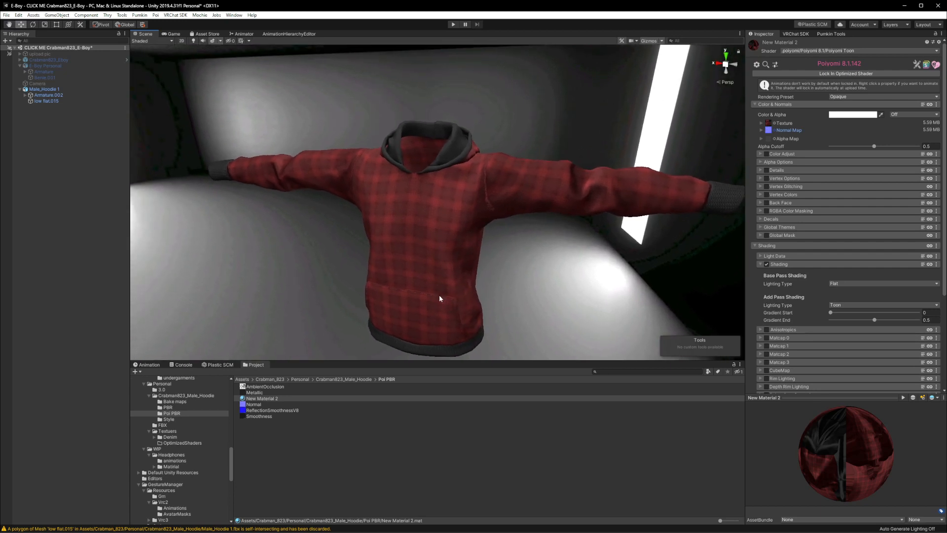
# Step: Set the hoodie's Base Pass lighting type to Multilayer Math
pyautogui.click(883, 284)
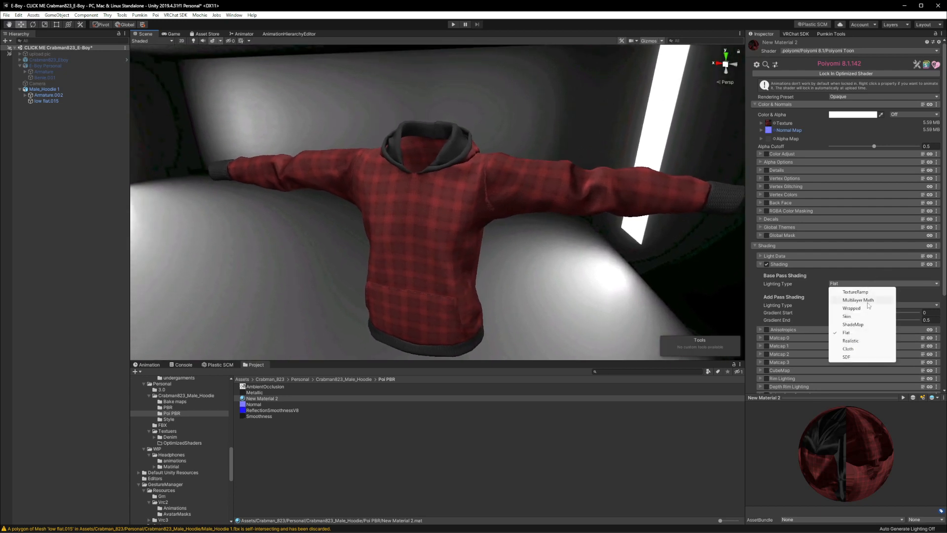
pyautogui.click(858, 300)
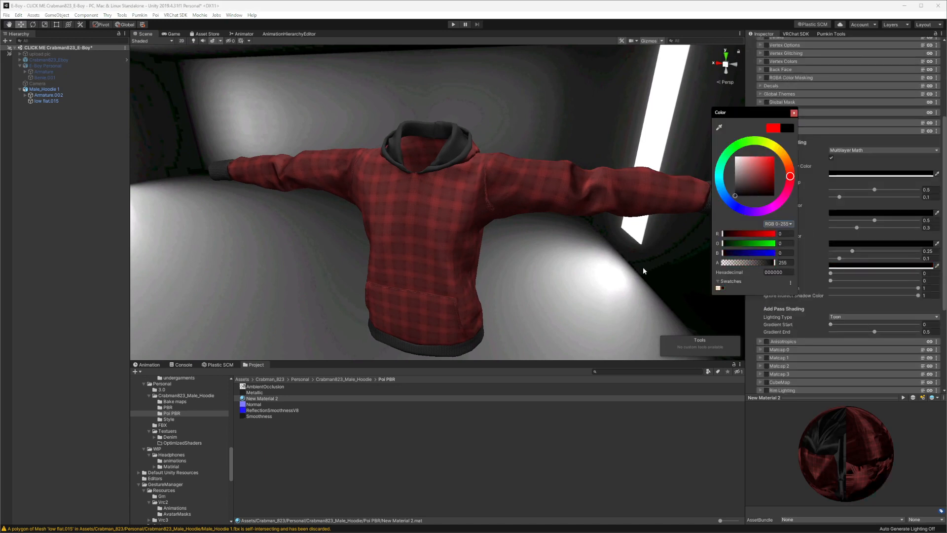
pyautogui.click(793, 112)
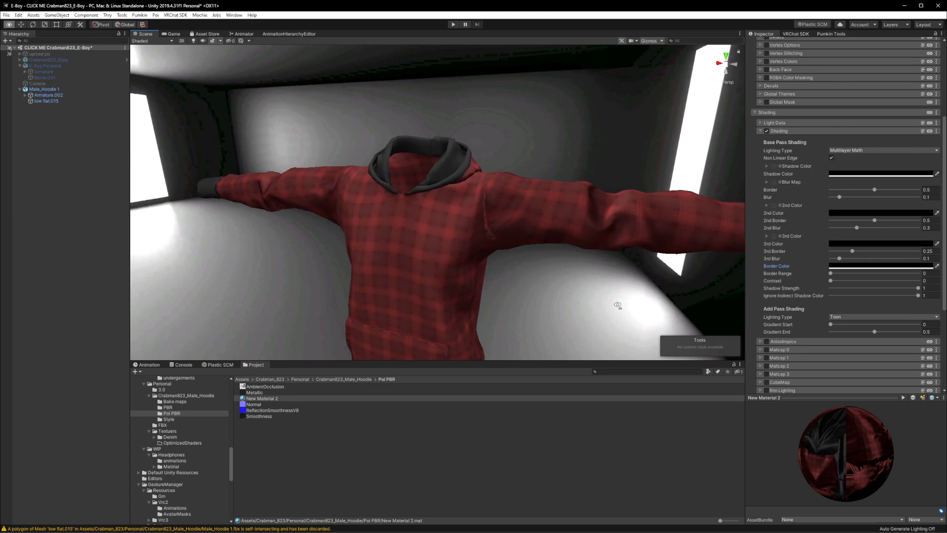
# Step: Try the shadow Border from zero to near maximum, settling it around 0.26
pyautogui.moveTo(875, 190); pyautogui.dragTo(894, 189)
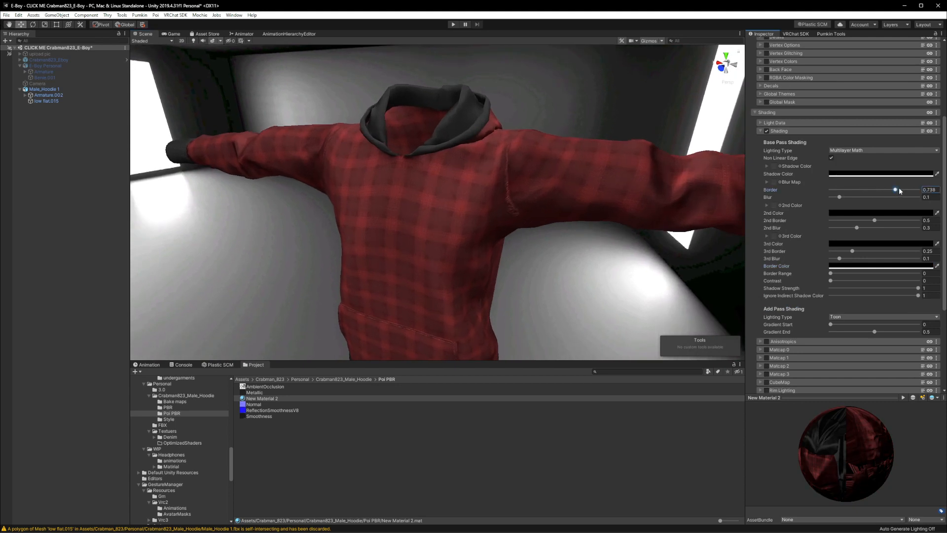
pyautogui.moveTo(896, 190); pyautogui.dragTo(888, 190)
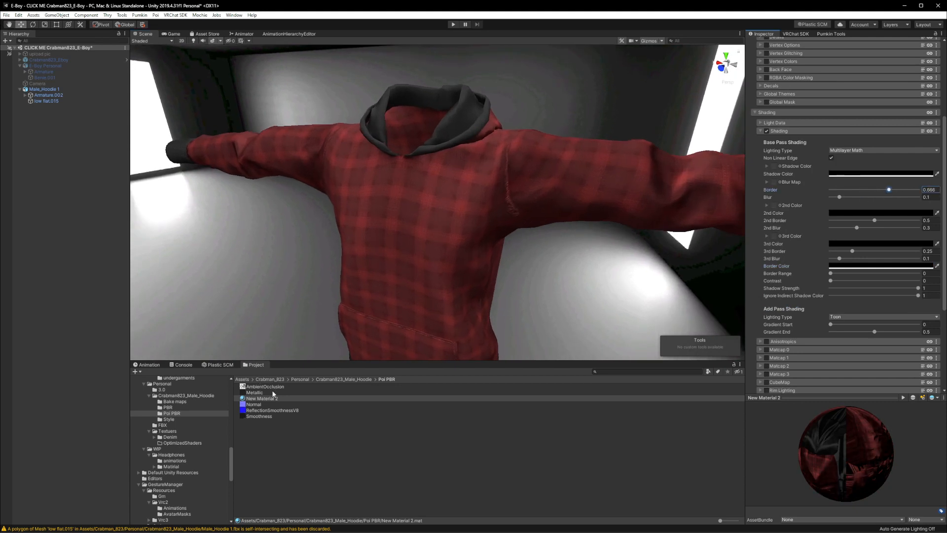
pyautogui.moveTo(888, 190); pyautogui.dragTo(848, 189)
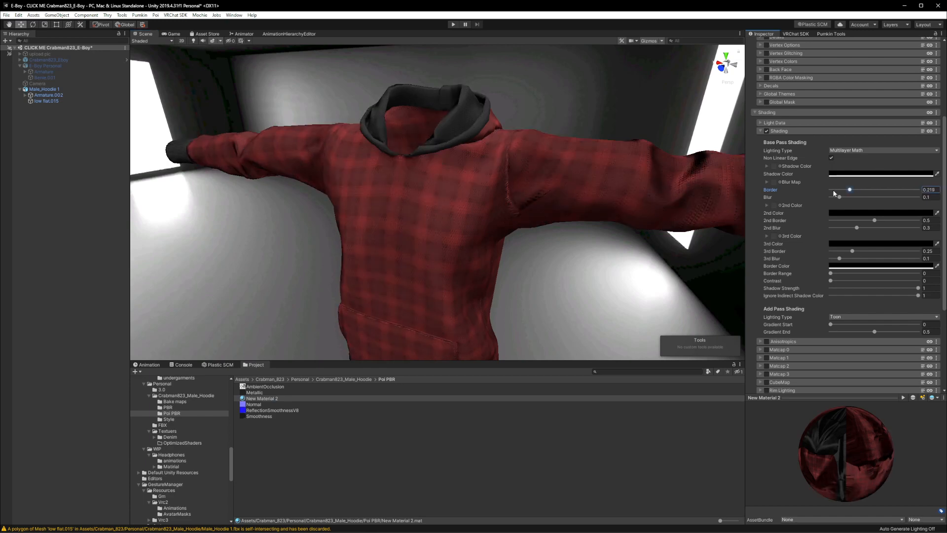
pyautogui.moveTo(849, 189); pyautogui.dragTo(834, 189)
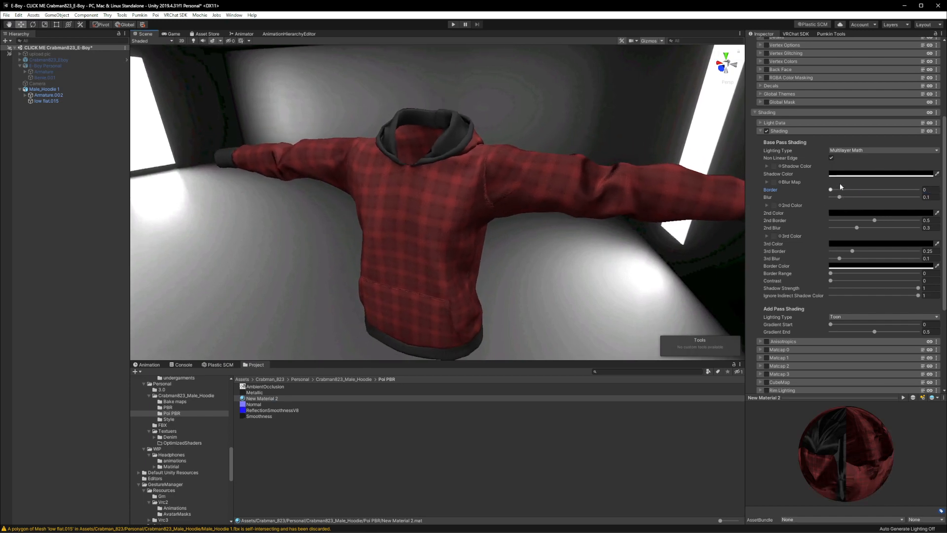
pyautogui.moveTo(831, 189); pyautogui.dragTo(846, 189)
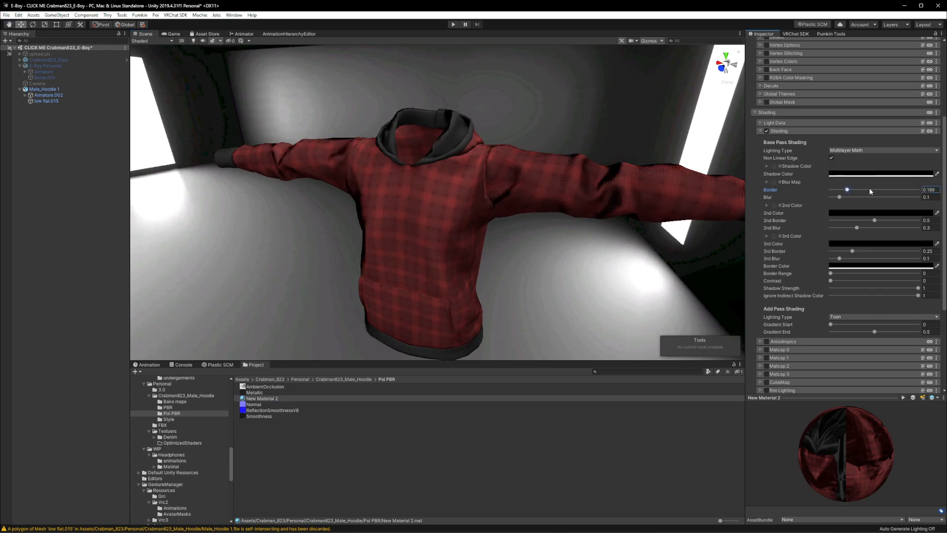
pyautogui.moveTo(847, 190); pyautogui.dragTo(848, 189)
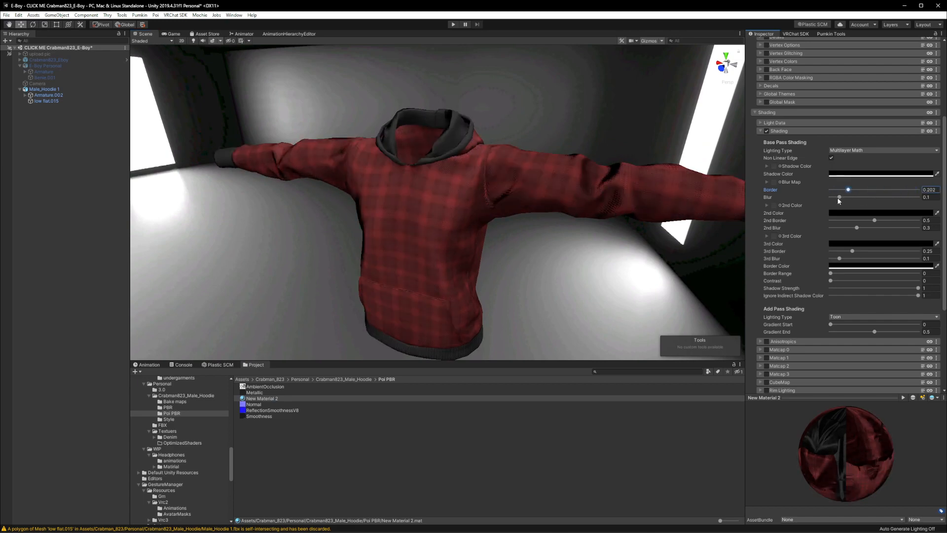
pyautogui.moveTo(847, 189); pyautogui.dragTo(850, 190)
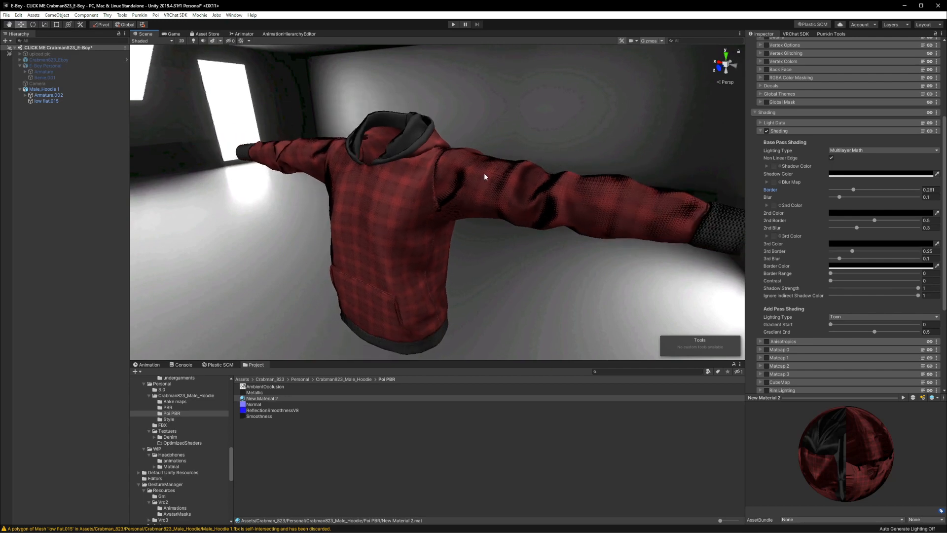
# Step: Rotate the sKYBOX panoramic material to about 103, checking the hoodie mesh's material in between
pyautogui.click(263, 398)
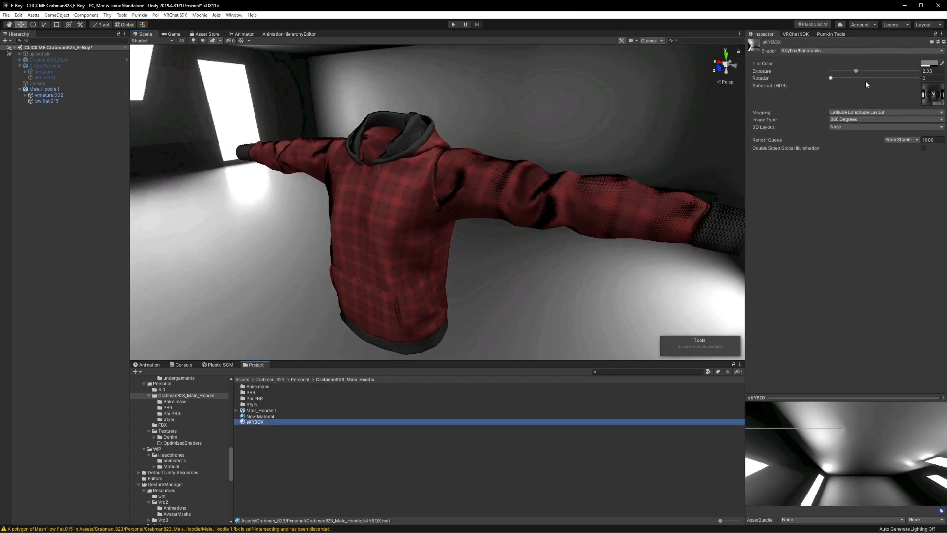
pyautogui.moveTo(829, 78); pyautogui.dragTo(863, 78)
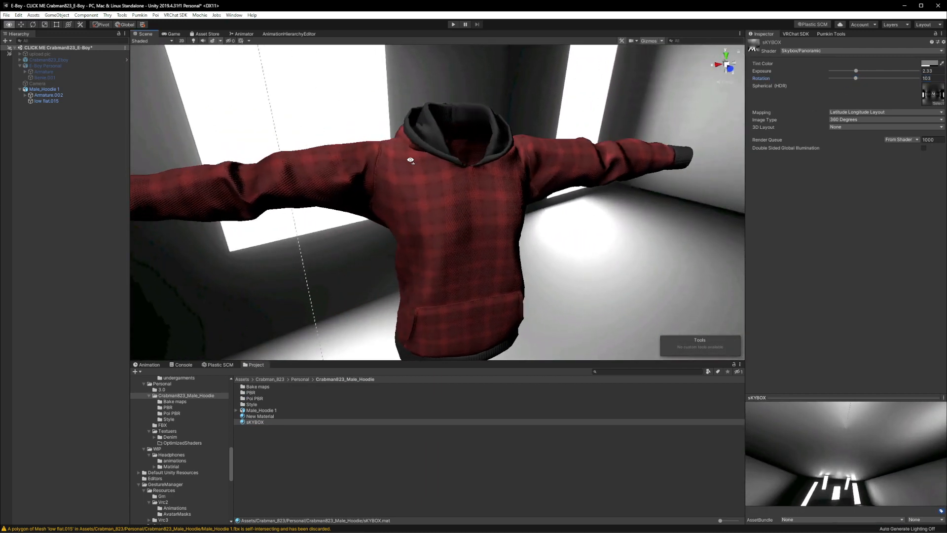
pyautogui.click(44, 89)
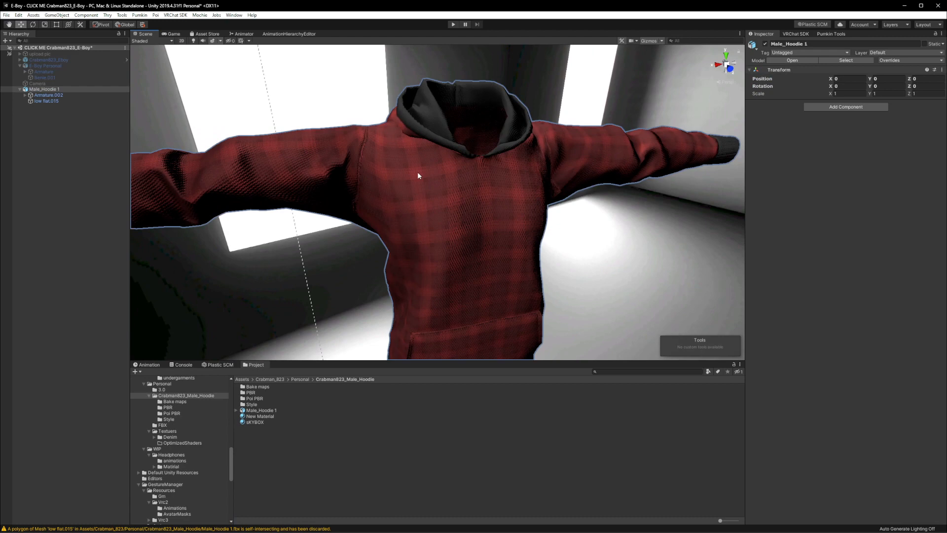
pyautogui.click(47, 100)
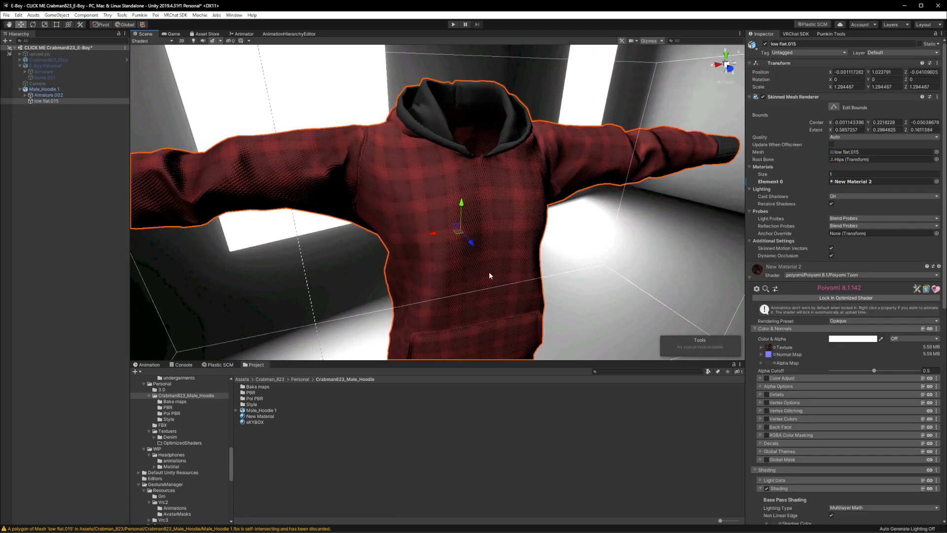
pyautogui.scroll(-3)
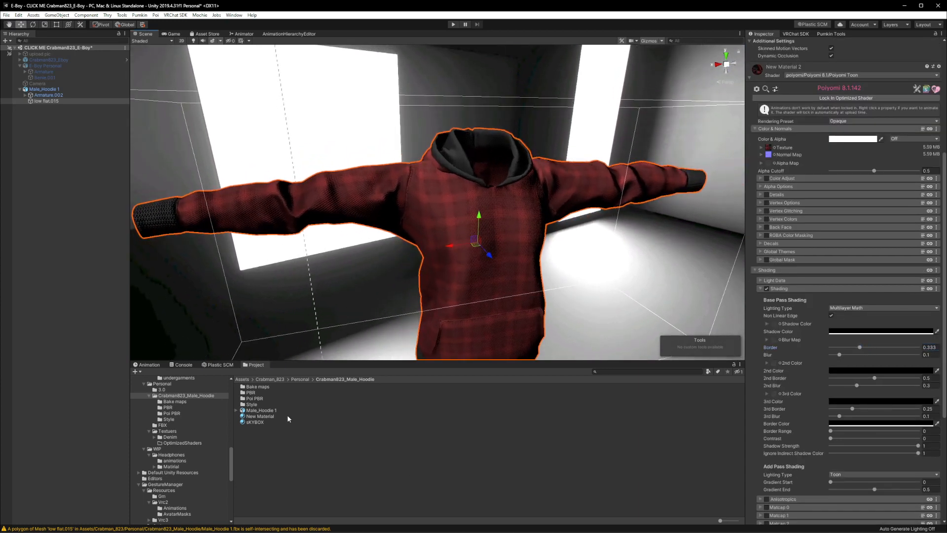
pyautogui.click(255, 422)
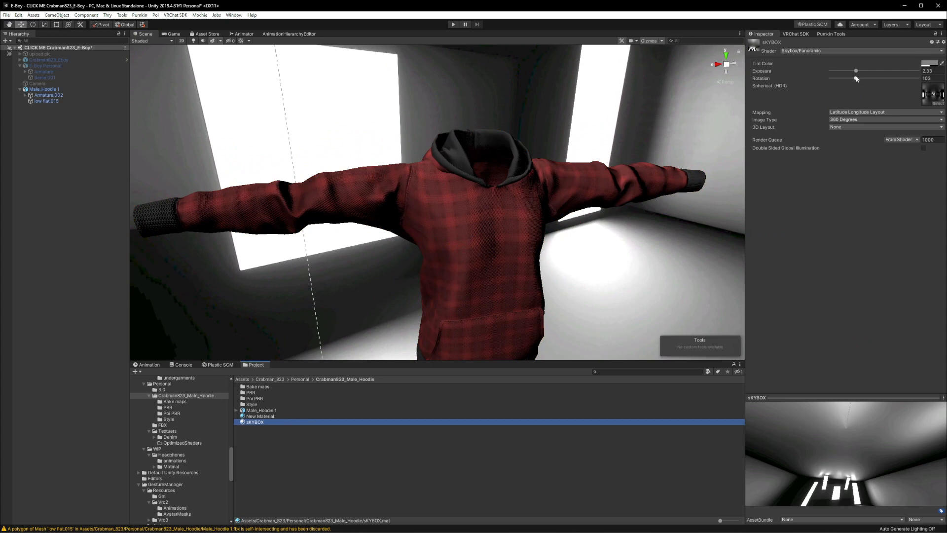
pyautogui.moveTo(857, 78); pyautogui.dragTo(899, 78)
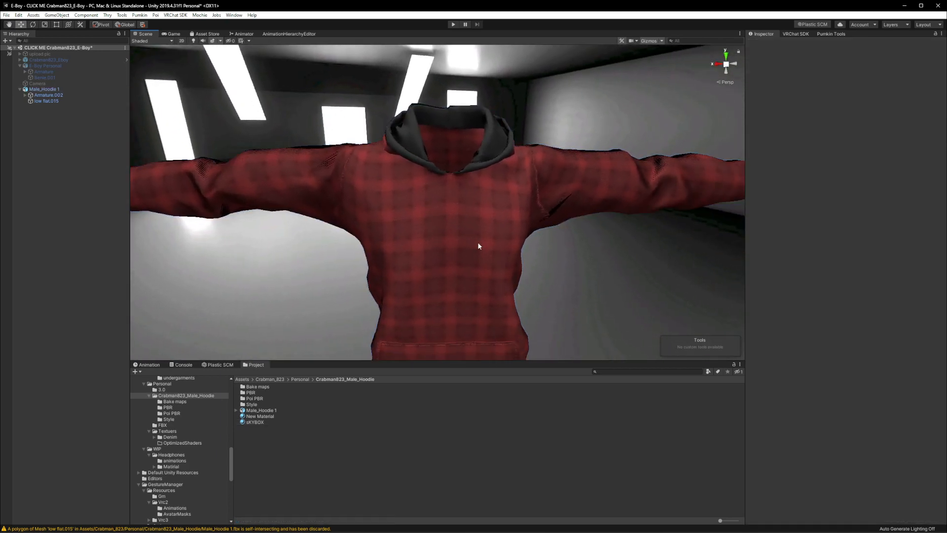
# Step: Test the hoodie's shadow Border up to about 0.89, bring it back near 0.49 and view the hoodie's front
pyautogui.click(47, 101)
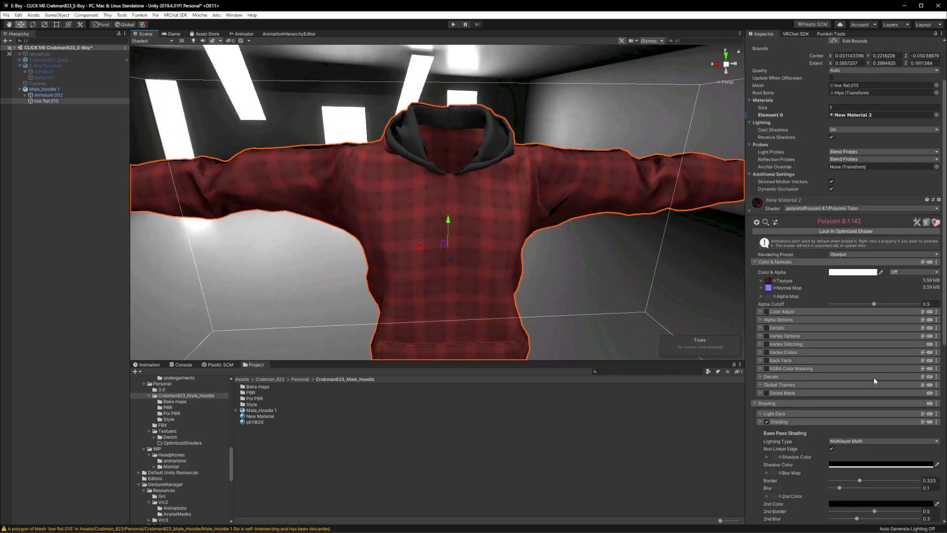
pyautogui.scroll(-3)
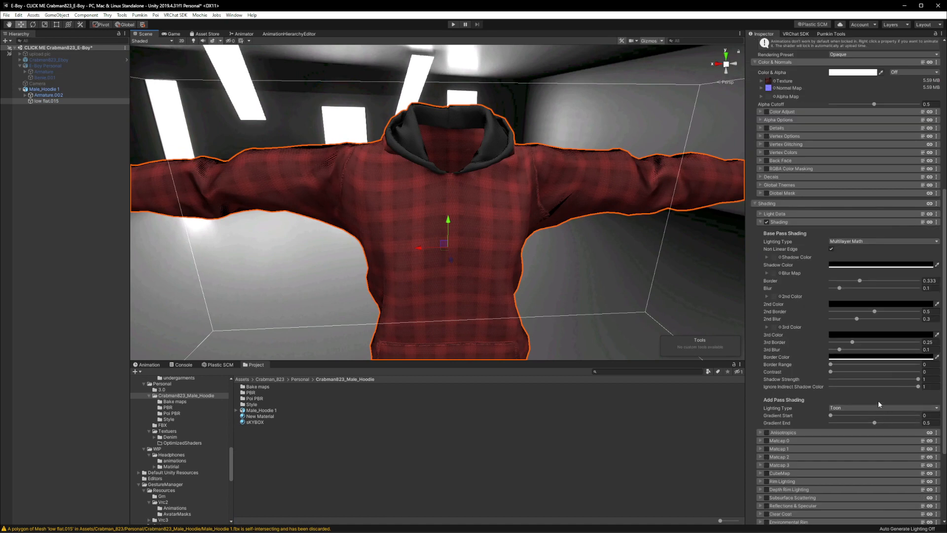
pyautogui.moveTo(859, 281); pyautogui.dragTo(867, 280)
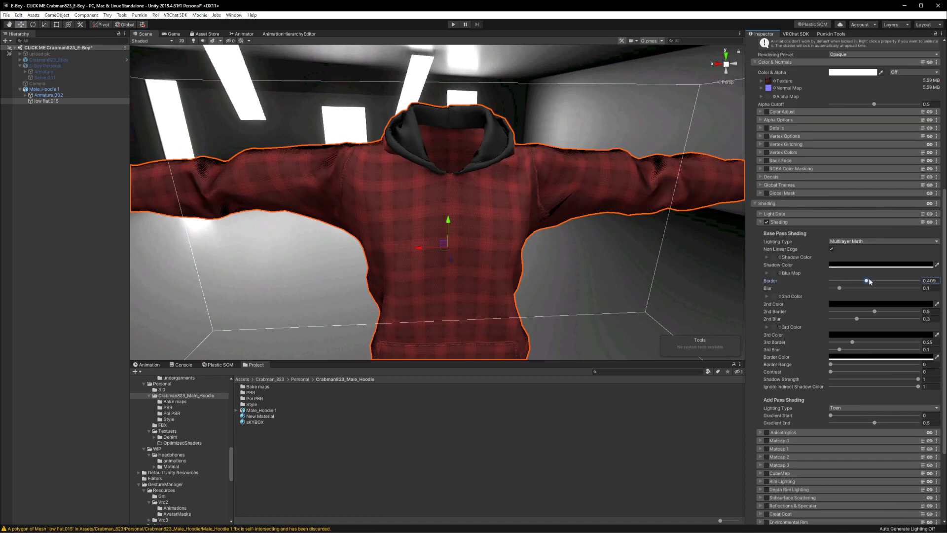
pyautogui.moveTo(868, 280); pyautogui.dragTo(899, 281)
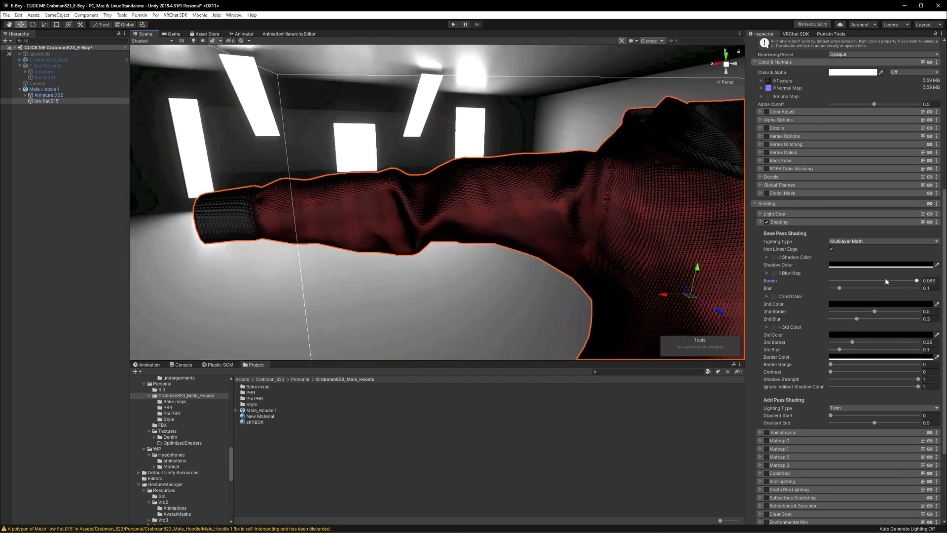
pyautogui.moveTo(911, 281); pyautogui.dragTo(903, 280)
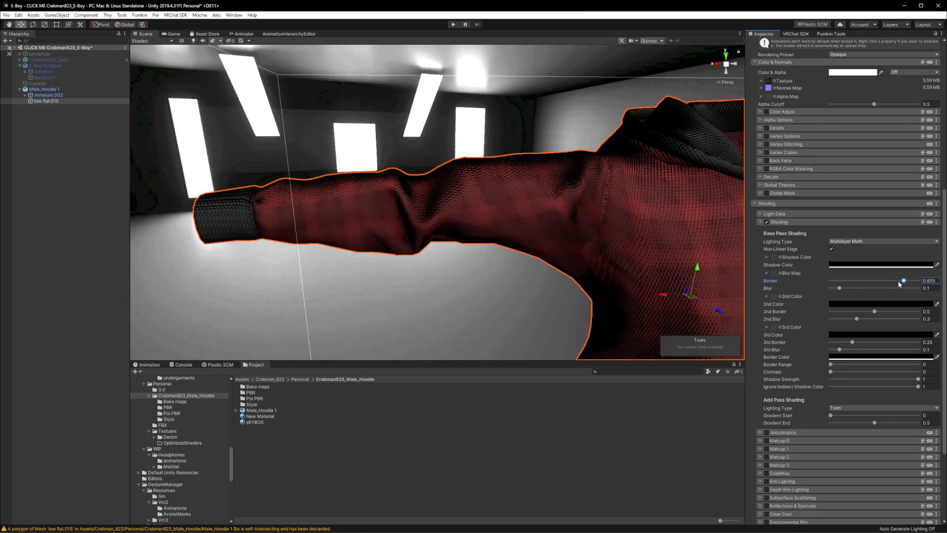
pyautogui.moveTo(903, 280); pyautogui.dragTo(909, 280)
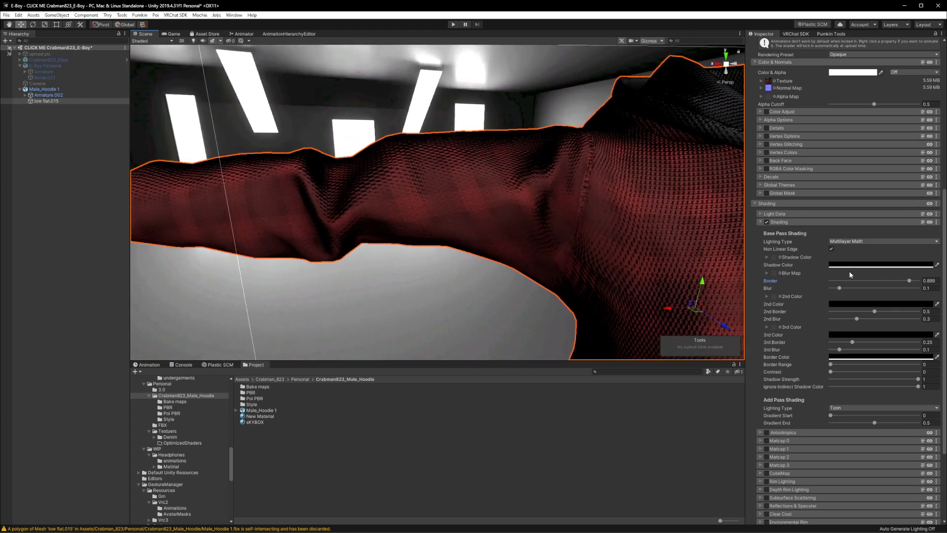
pyautogui.moveTo(907, 280); pyautogui.dragTo(873, 280)
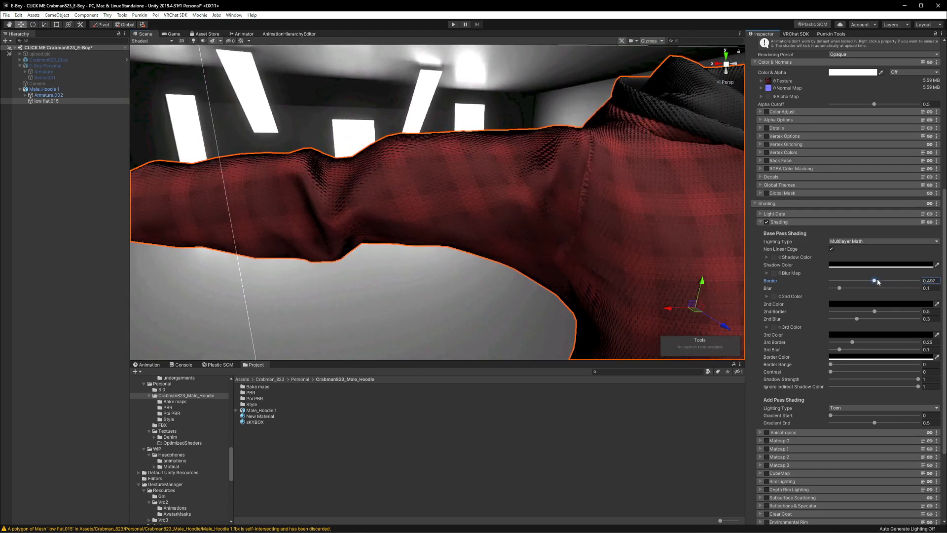
pyautogui.moveTo(875, 282); pyautogui.dragTo(879, 281)
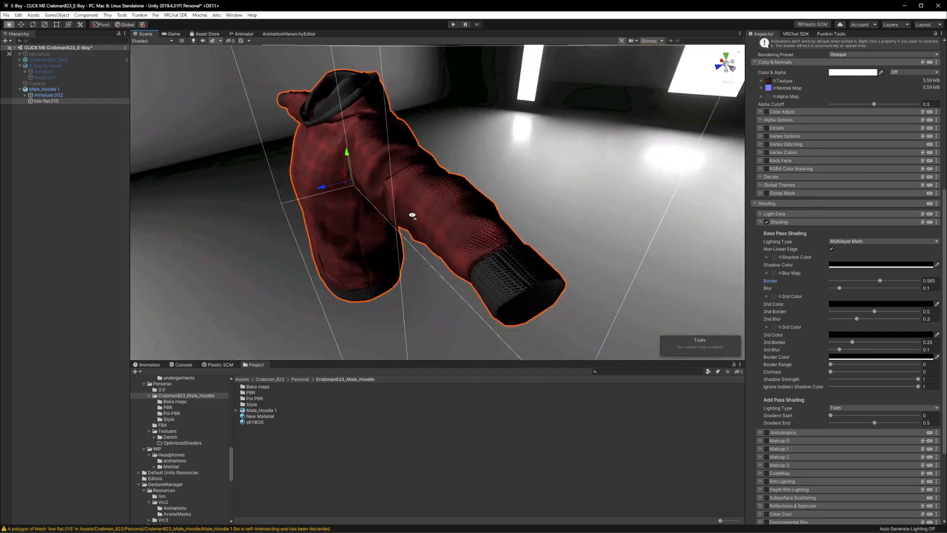
pyautogui.moveTo(412, 215); pyautogui.dragTo(522, 199)
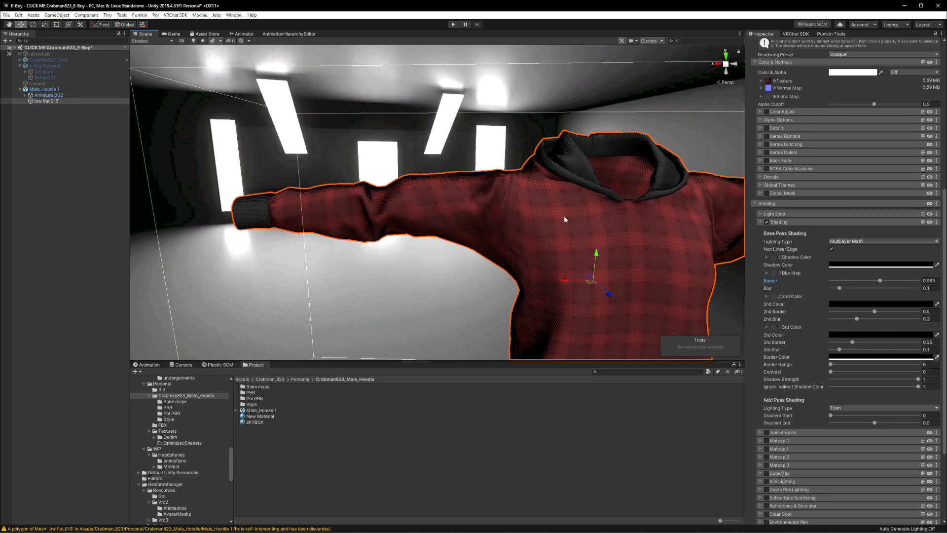
# Step: Settle the shadow Border near 0.49 and push the shadow Blur up to 1
pyautogui.moveTo(879, 280); pyautogui.dragTo(862, 280)
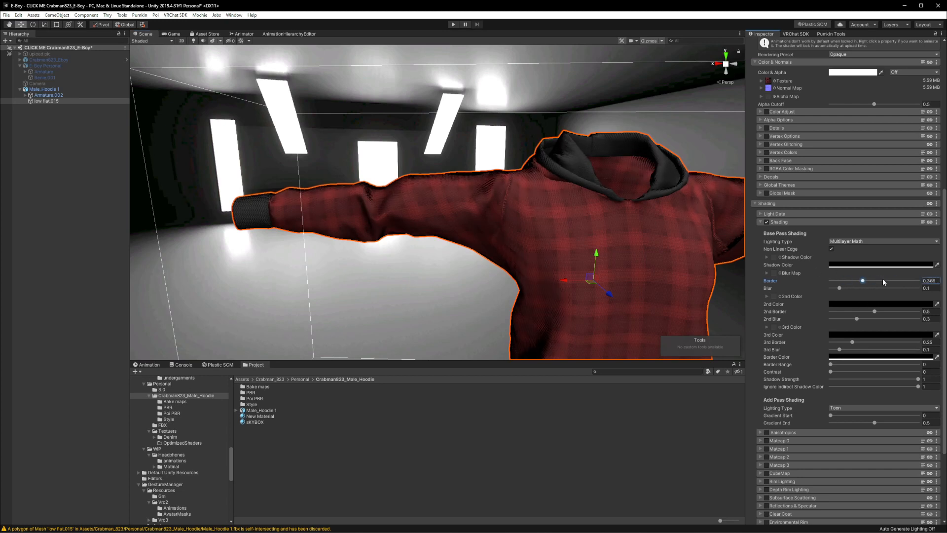
pyautogui.moveTo(862, 281); pyautogui.dragTo(860, 280)
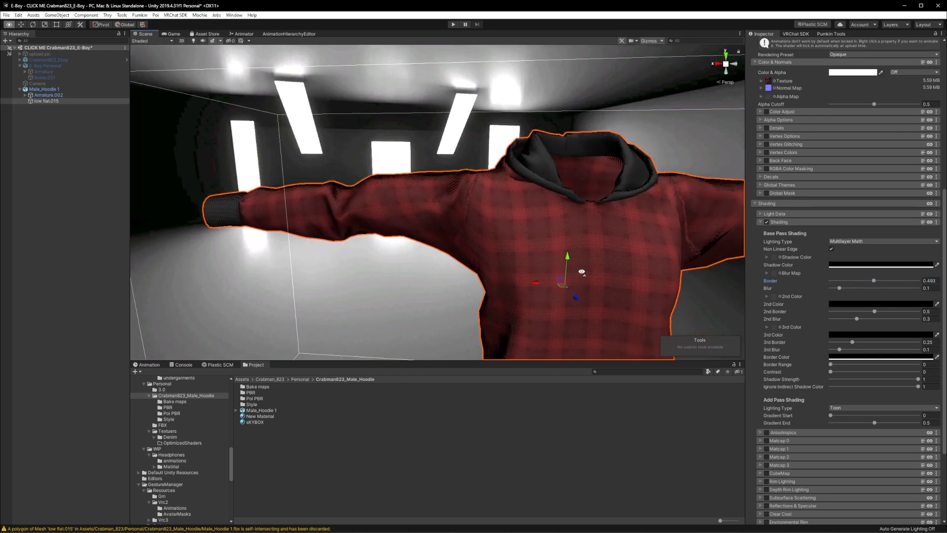
pyautogui.moveTo(873, 279); pyautogui.dragTo(893, 280)
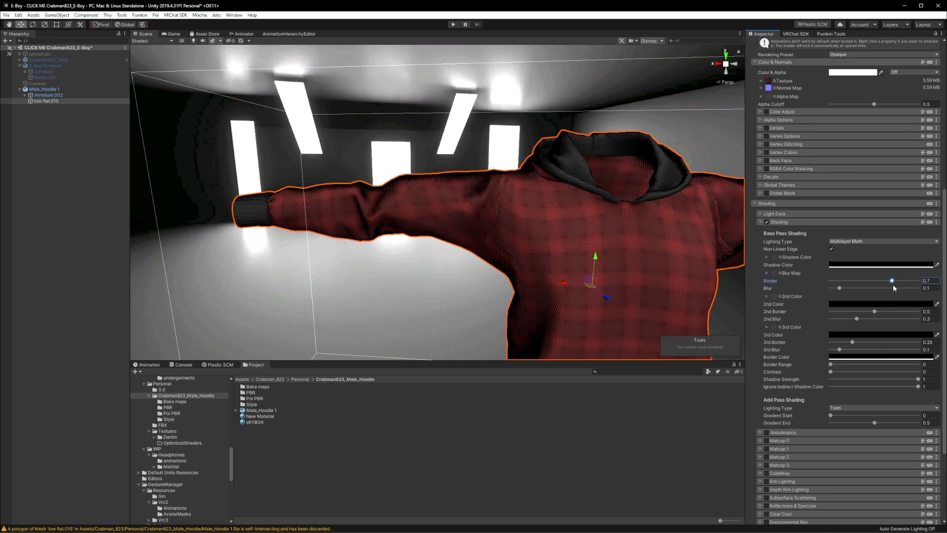
pyautogui.moveTo(893, 280); pyautogui.dragTo(862, 279)
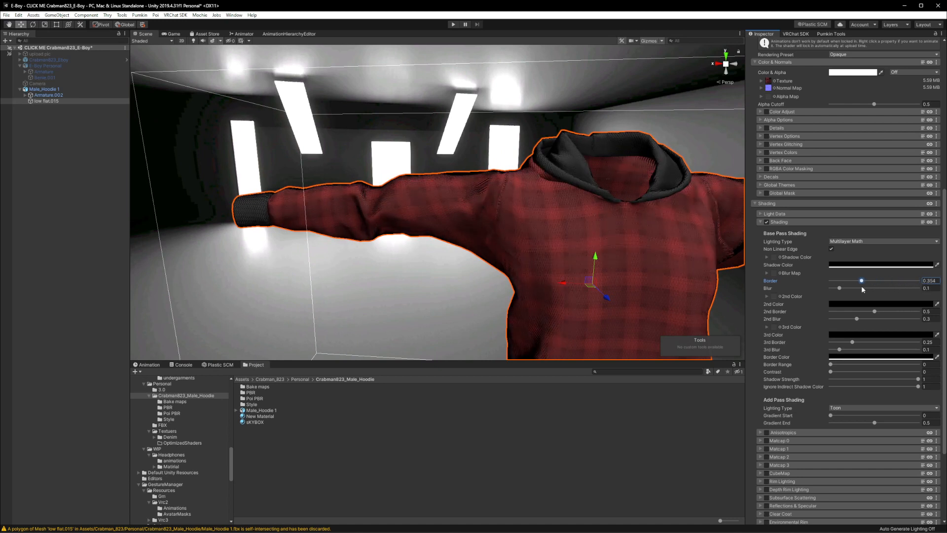
pyautogui.moveTo(838, 288); pyautogui.dragTo(855, 288)
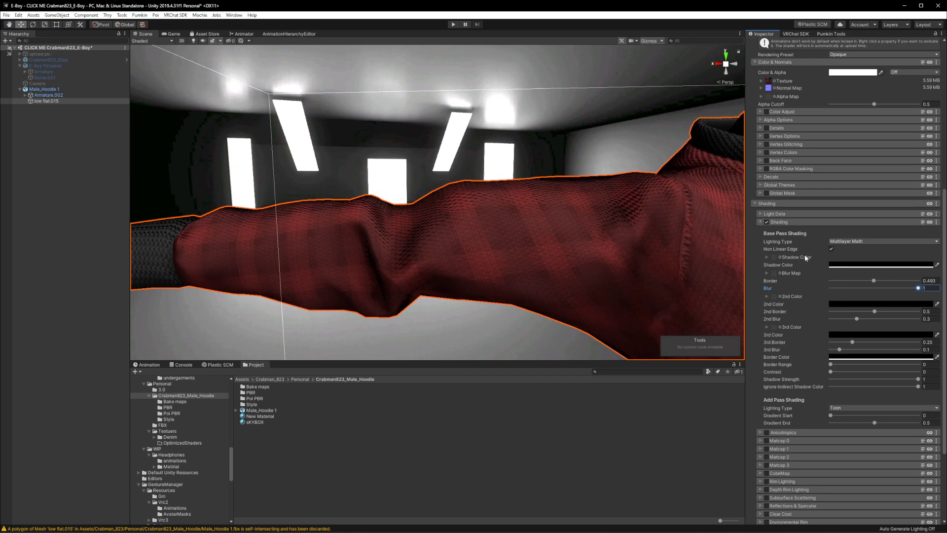
# Step: Set the hoodie's Shadow Color to a dark red after trying blue
pyautogui.click(882, 265)
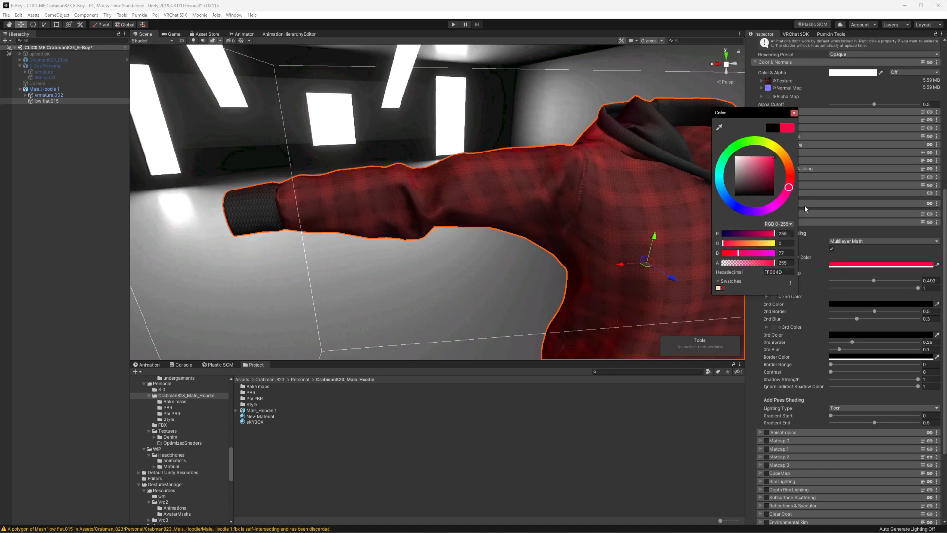
pyautogui.click(726, 196)
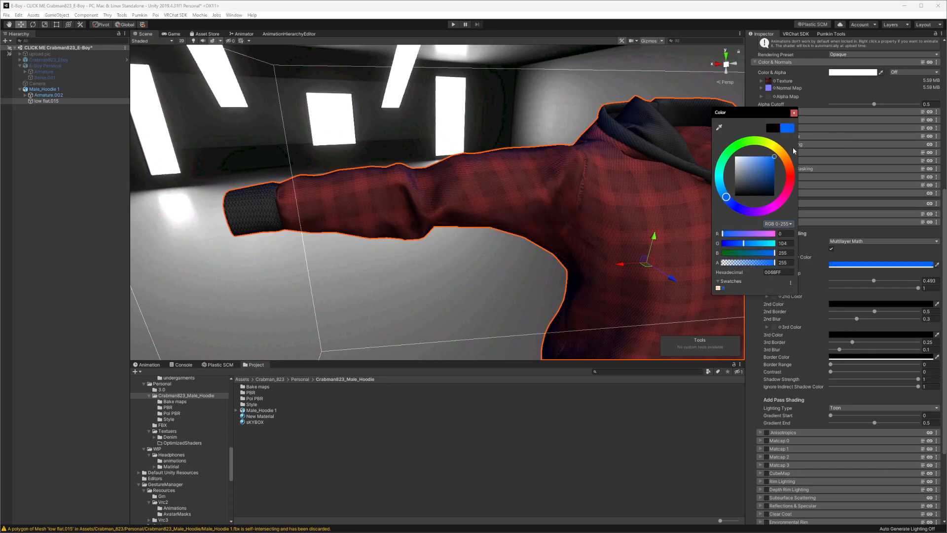
pyautogui.moveTo(778, 211)
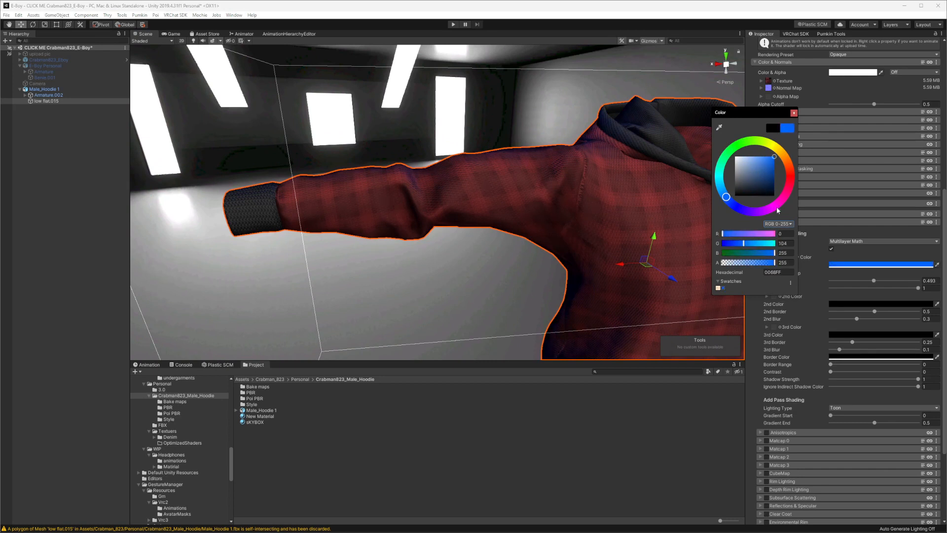
pyautogui.click(753, 182)
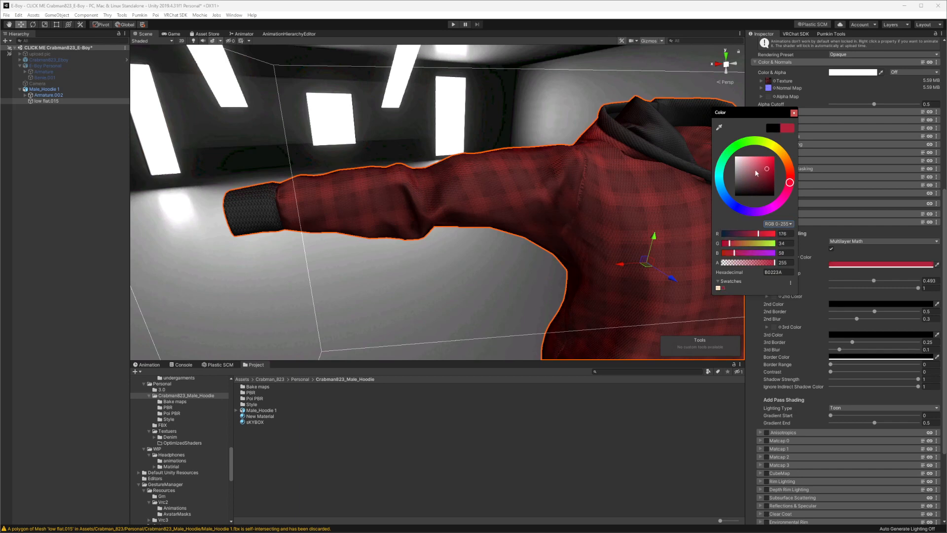
pyautogui.click(738, 163)
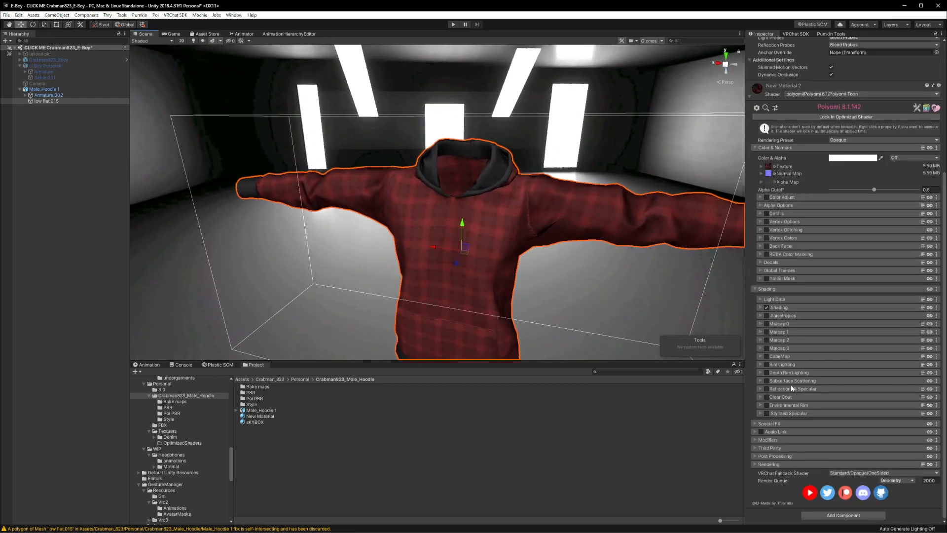
# Step: Assign the Poi PBR Metallic, Smoothness and Reflection textures to the hoodie's reflection map R, G, B slots
pyautogui.click(793, 389)
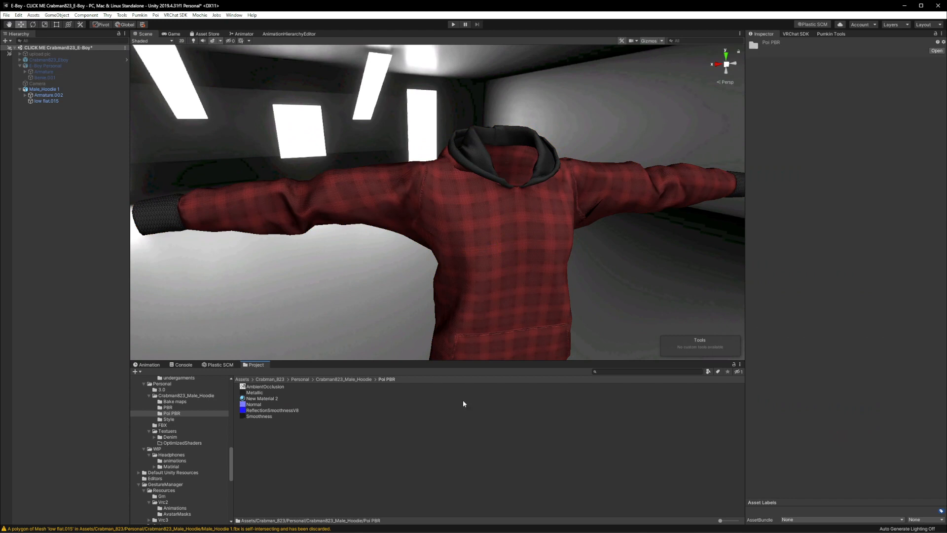
pyautogui.moveTo(279, 393)
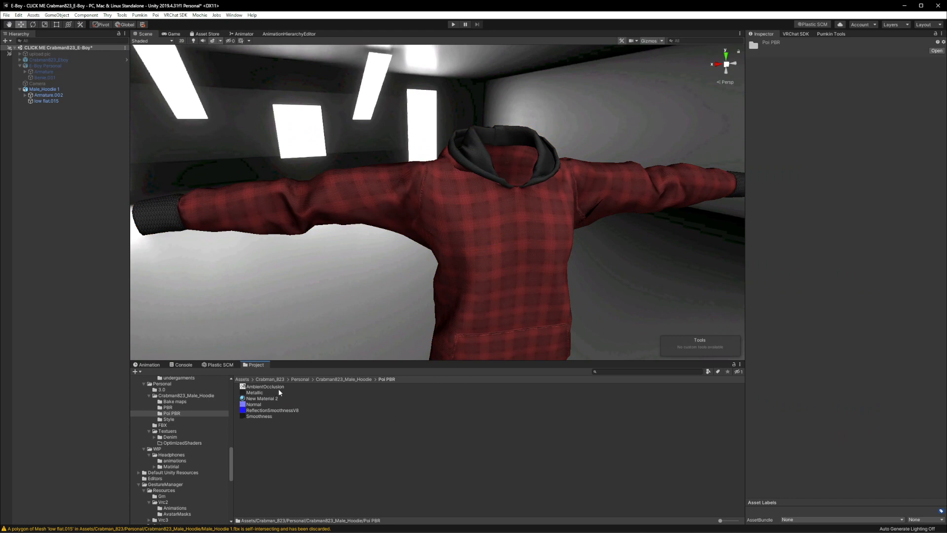
pyautogui.click(48, 100)
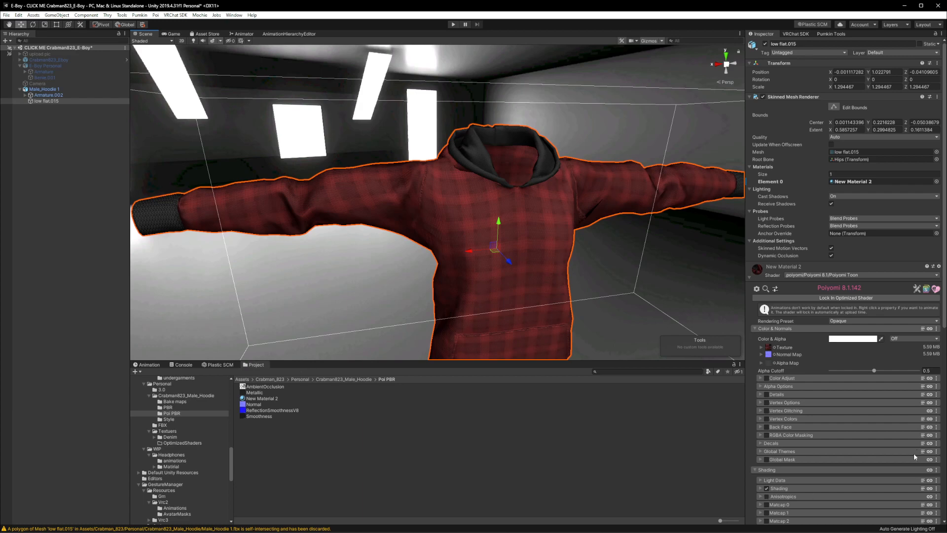
pyautogui.scroll(-3)
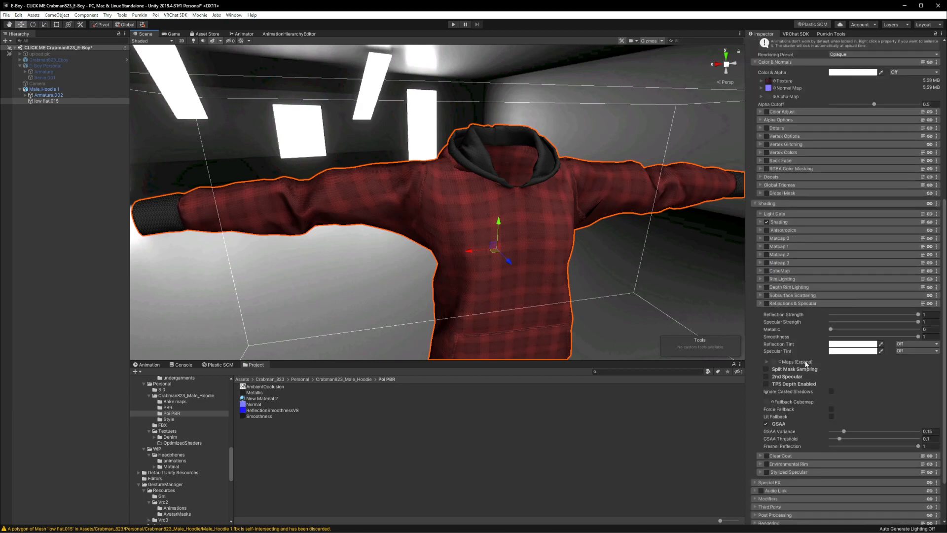
pyautogui.click(768, 361)
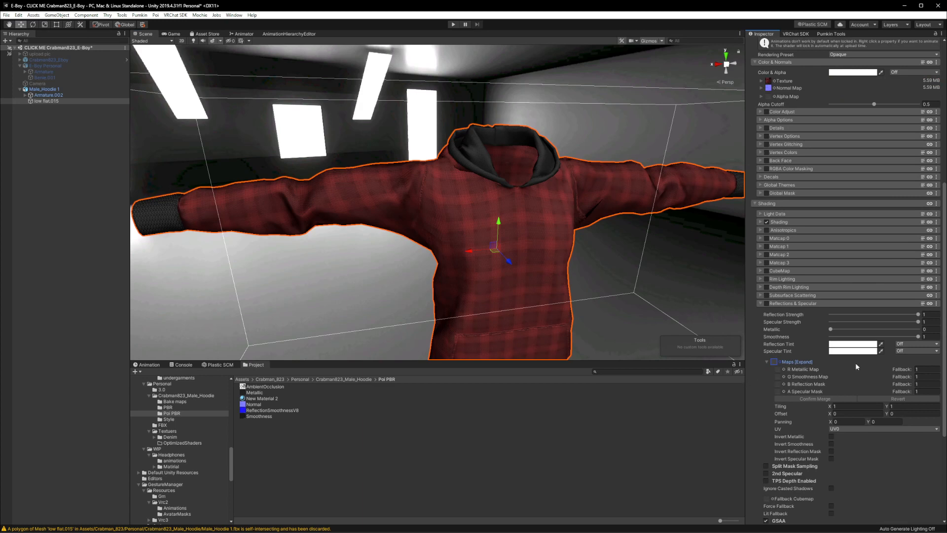
pyautogui.moveTo(356, 405)
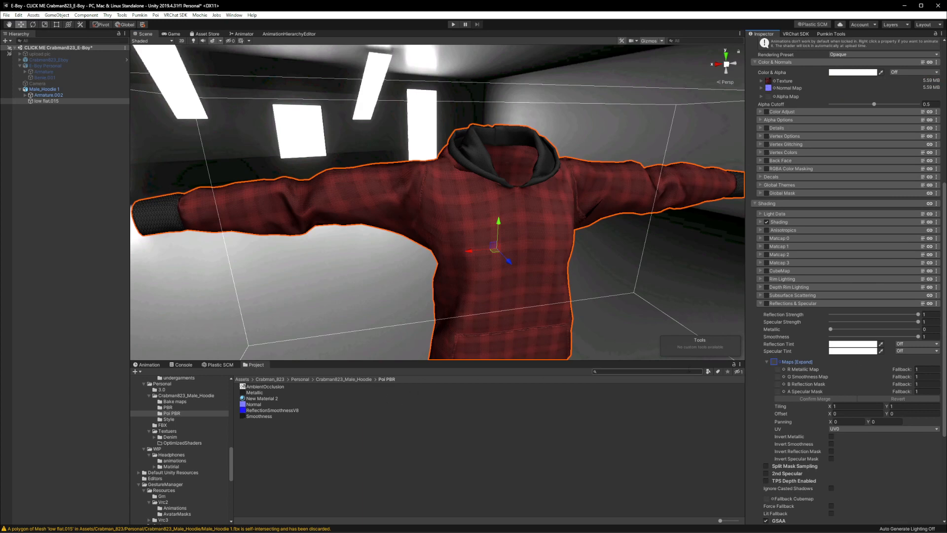
pyautogui.click(253, 393)
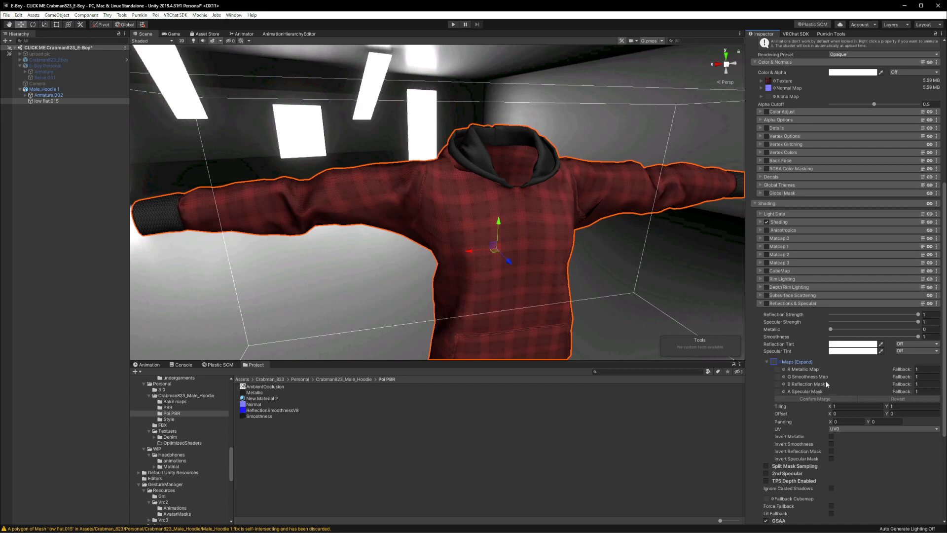
pyautogui.moveTo(298, 393)
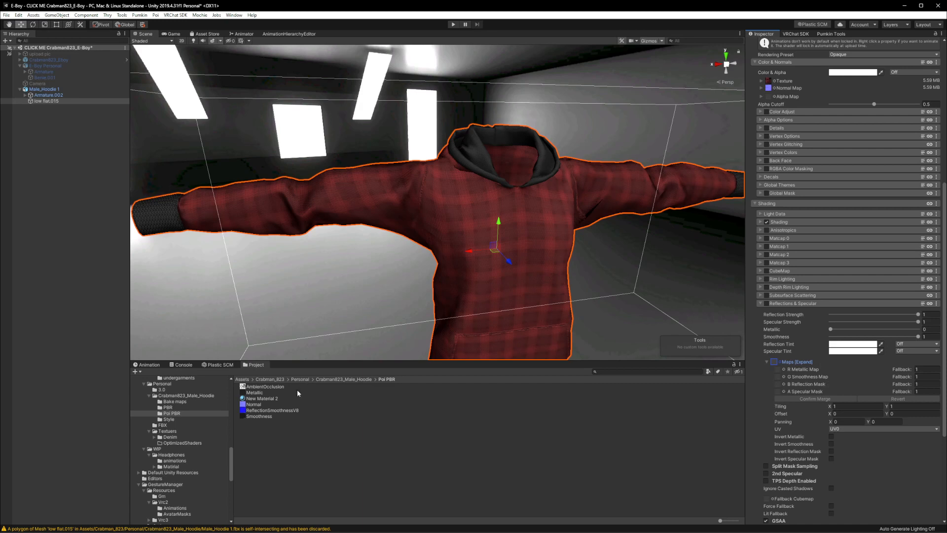
pyautogui.click(254, 393)
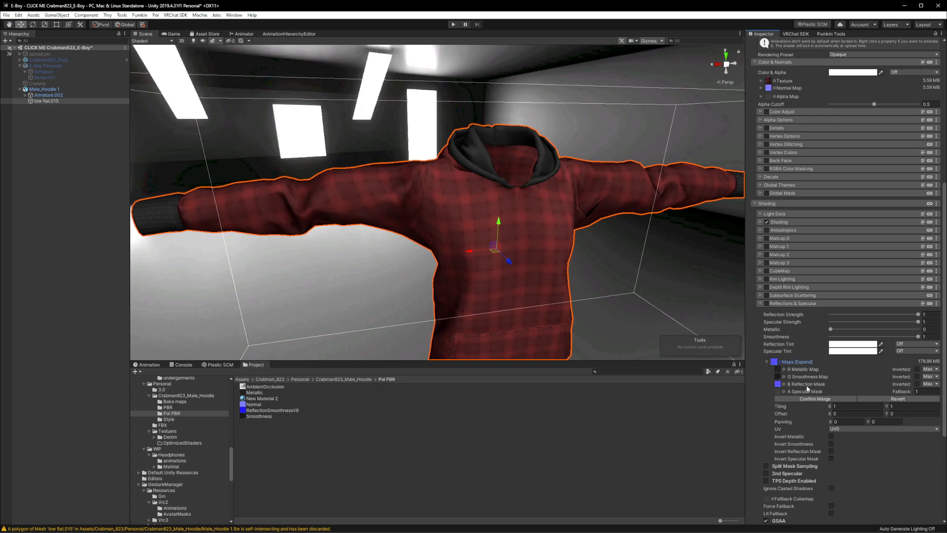
pyautogui.moveTo(278, 377)
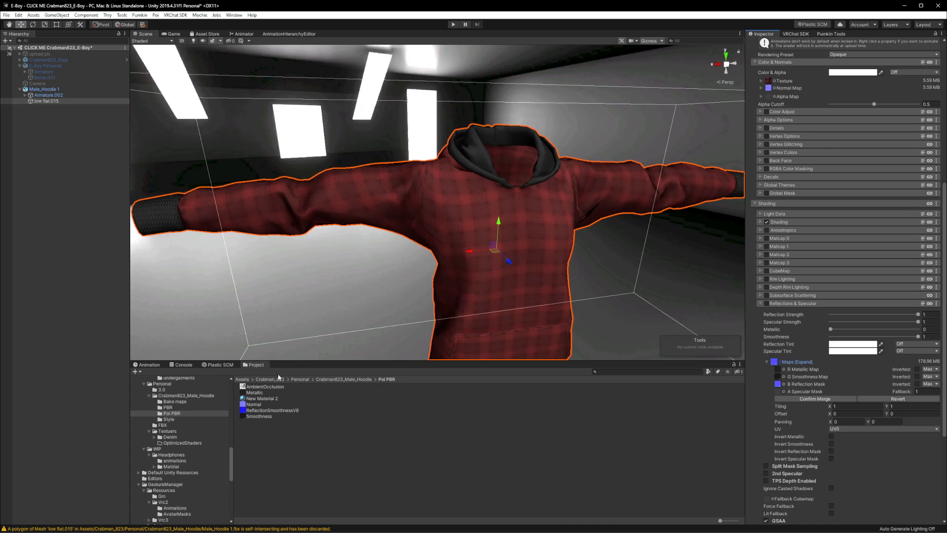
pyautogui.moveTo(832, 379)
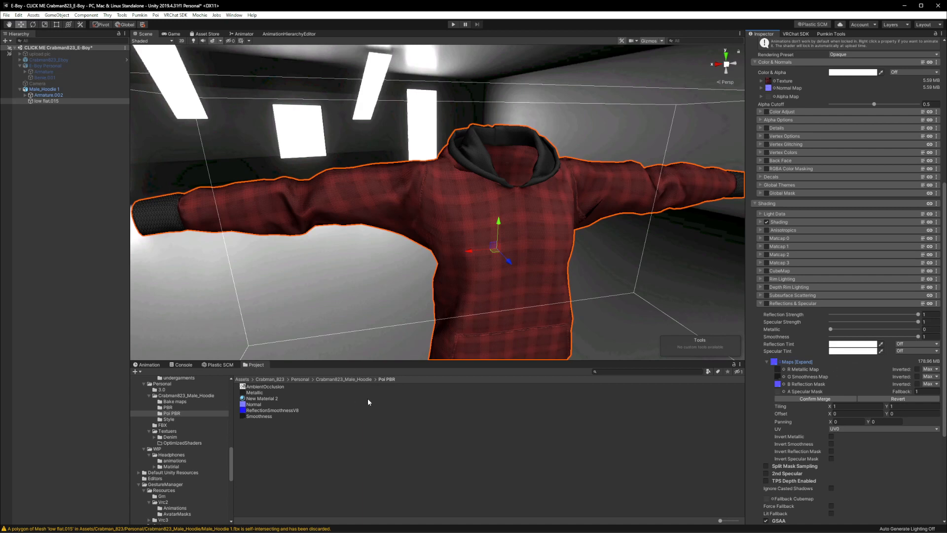
pyautogui.moveTo(634, 309)
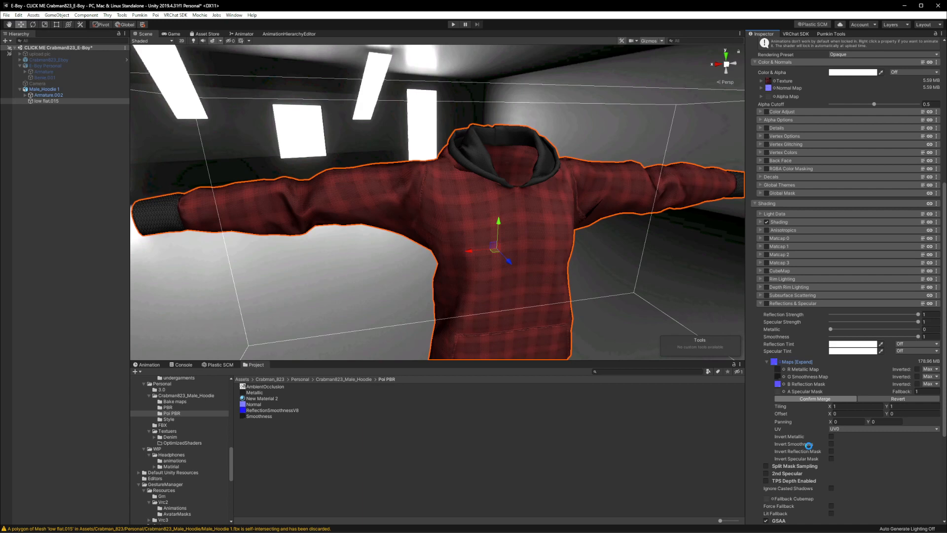
# Step: Merge the reflection maps into New Material 2_MochieMetallicMaps and check ReflectionSmoothnessV8's import settings
pyautogui.click(815, 397)
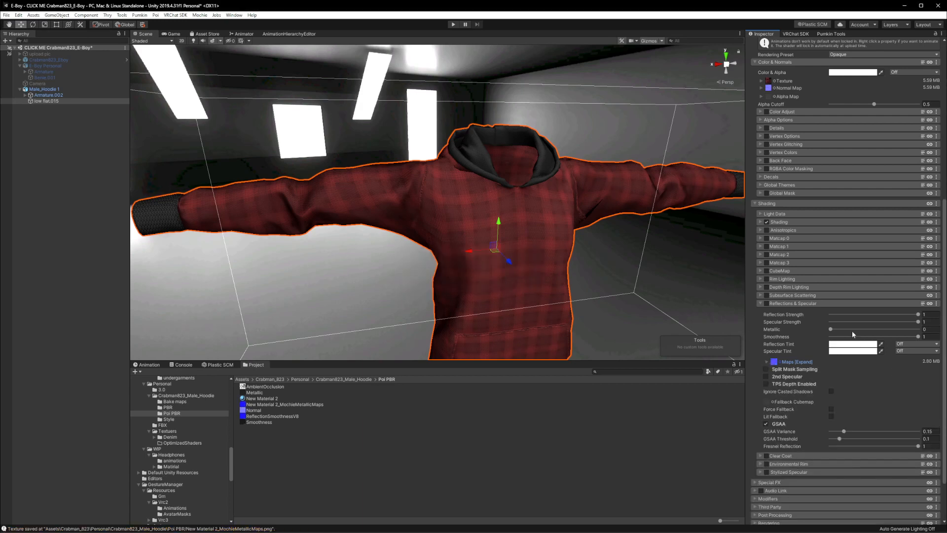
pyautogui.click(785, 361)
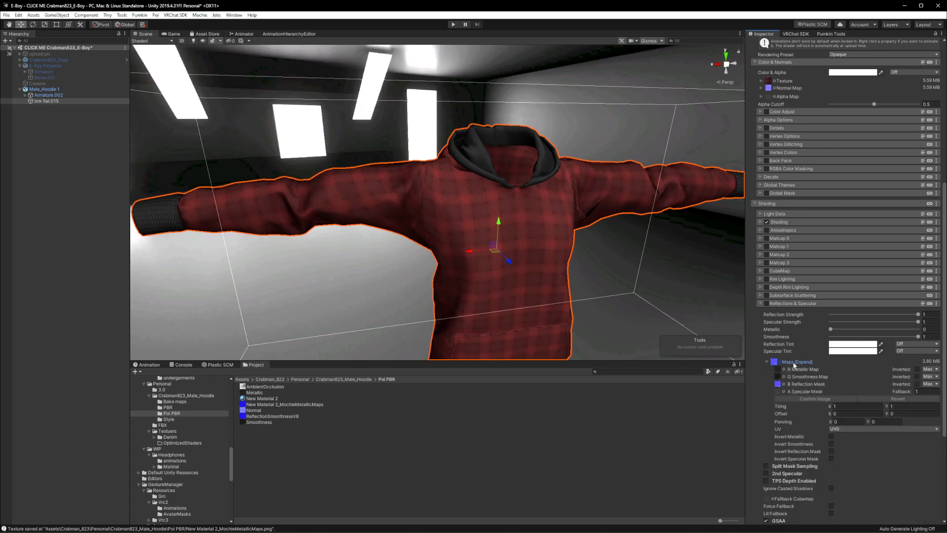
pyautogui.click(285, 404)
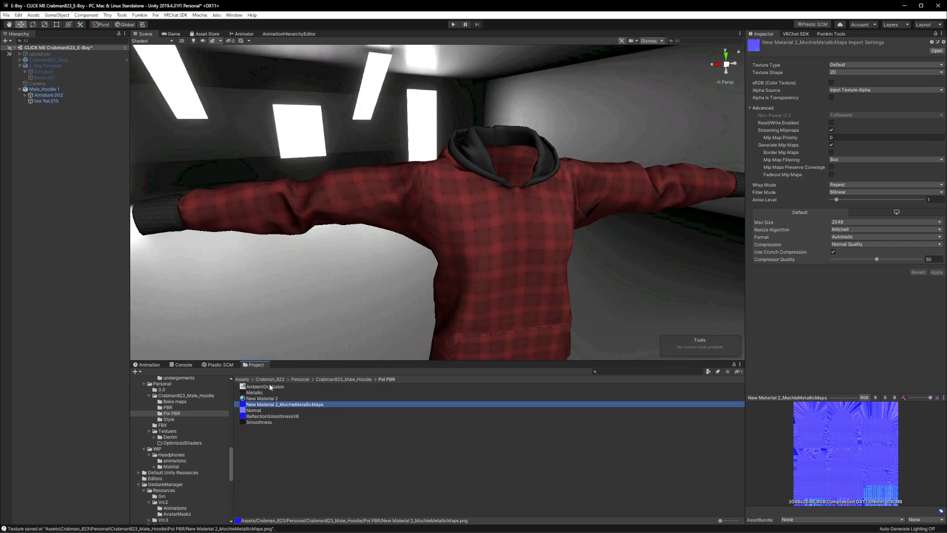
pyautogui.click(272, 415)
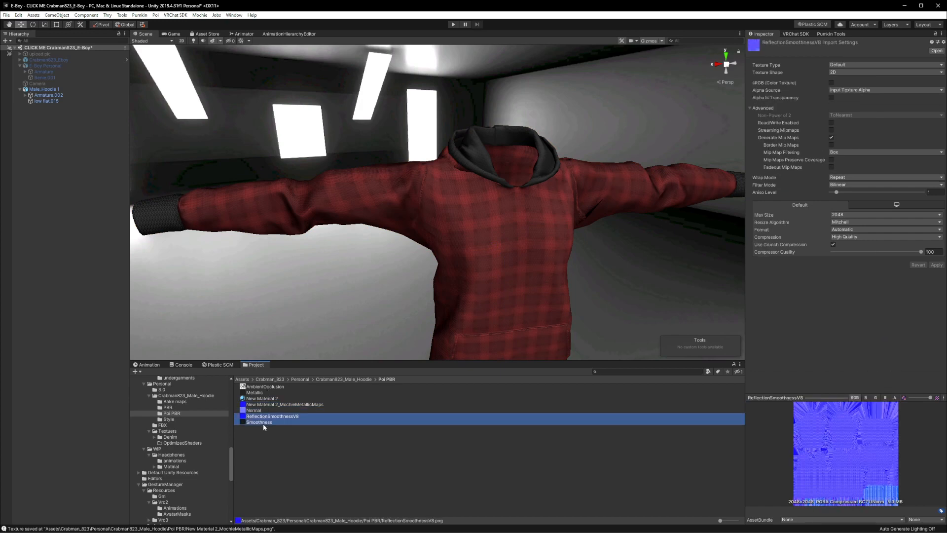
pyautogui.click(285, 405)
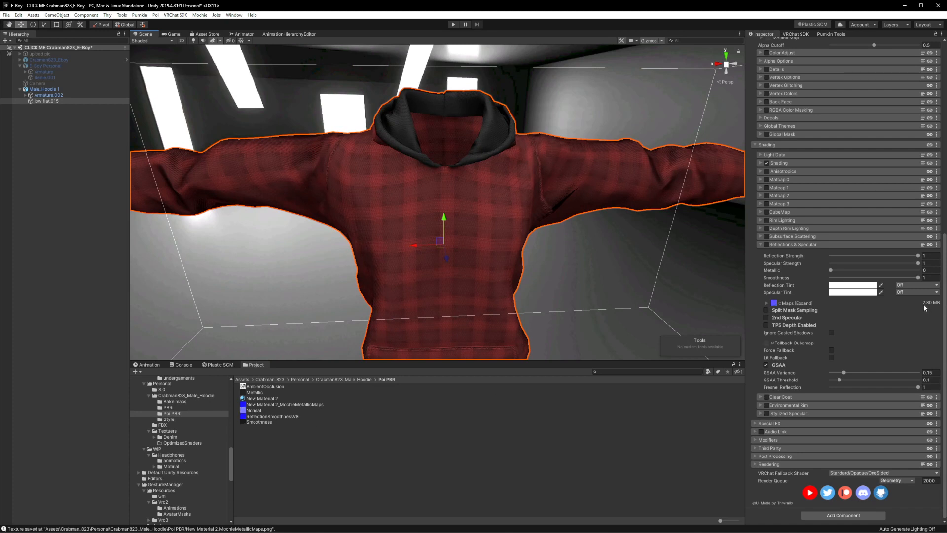
pyautogui.moveTo(931, 309)
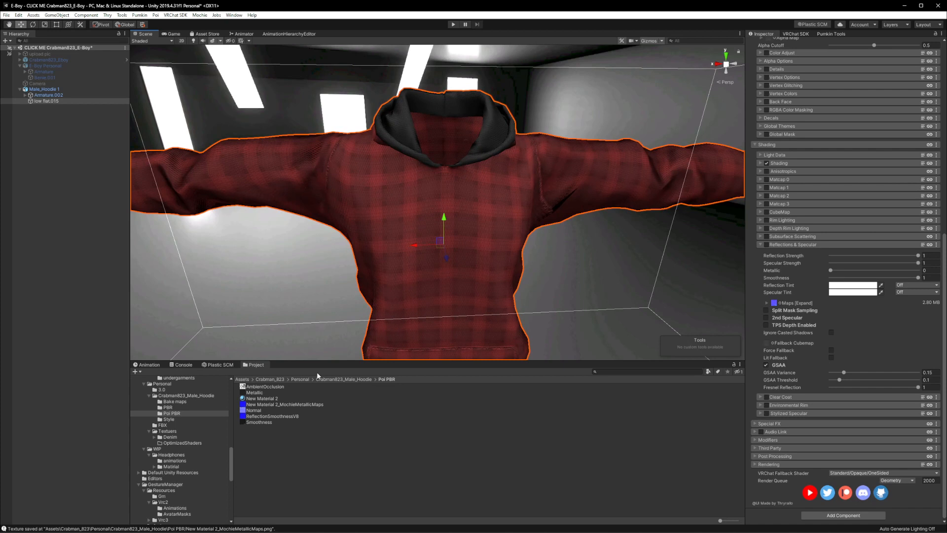
pyautogui.moveTo(752, 383)
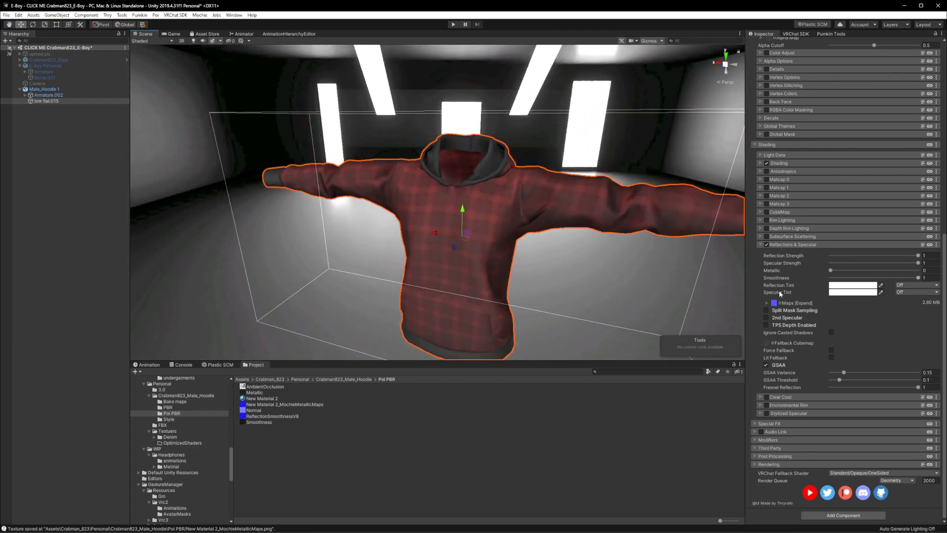
# Step: Review the packed reflection map's texture picker, then hide low flat.015 in the Hierarchy
pyautogui.click(768, 303)
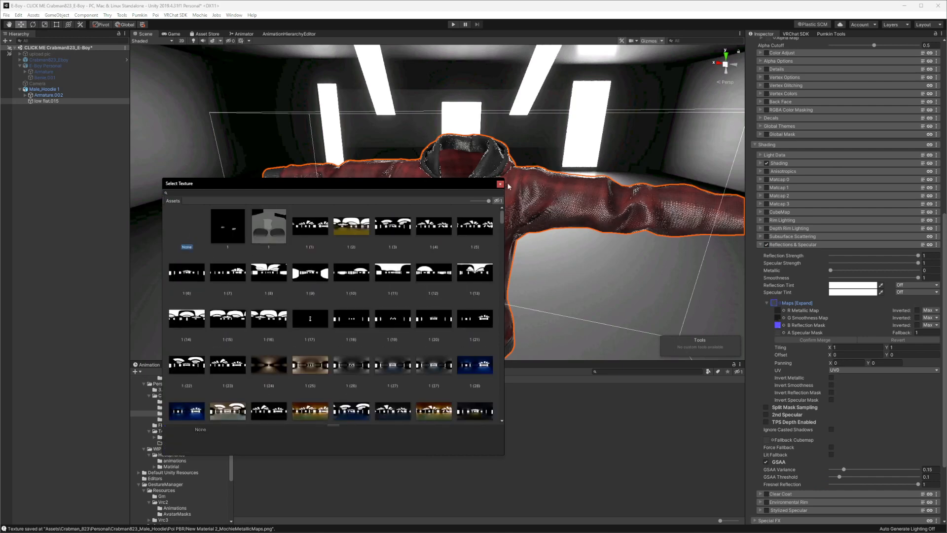
pyautogui.click(500, 183)
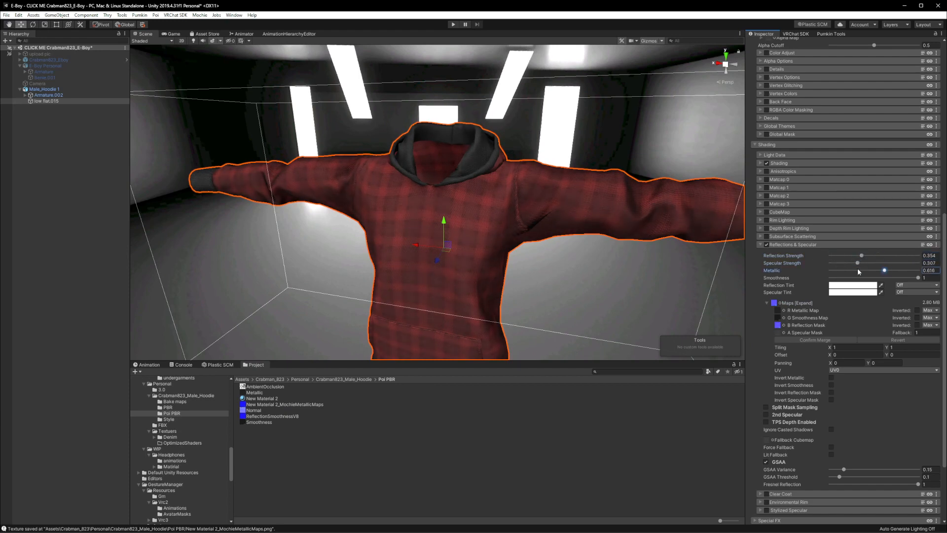
pyautogui.click(46, 101)
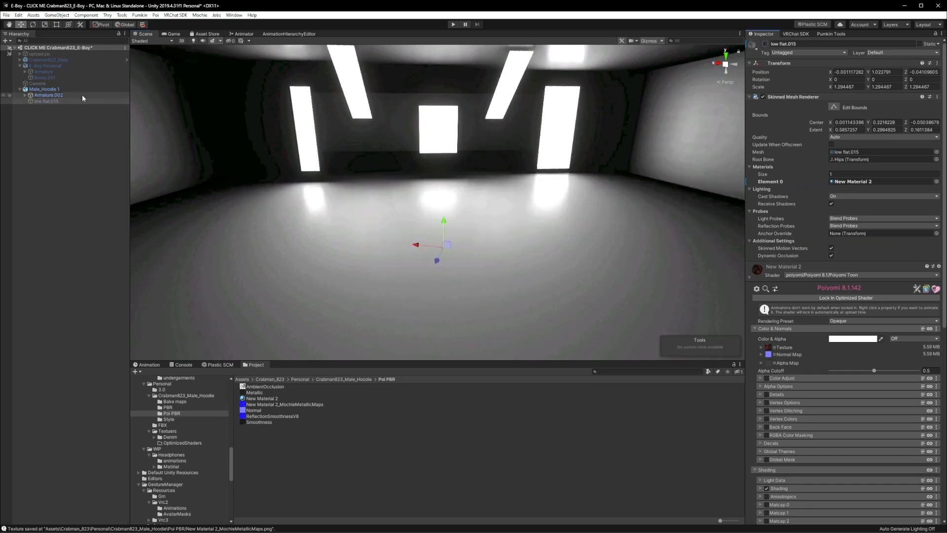
# Step: On the E-Boy Personal glasses material, lower Reflection Strength to about 0.21
pyautogui.click(41, 65)
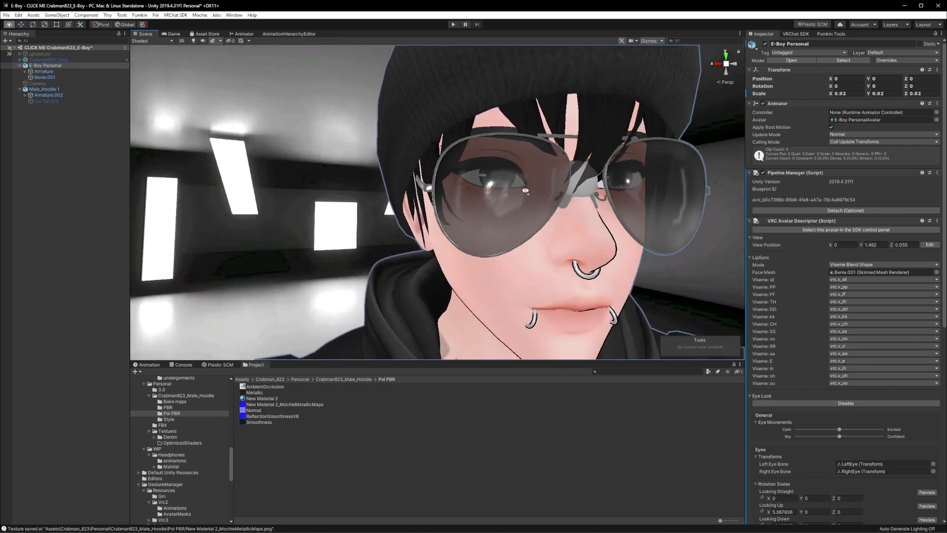
pyautogui.scroll(-3)
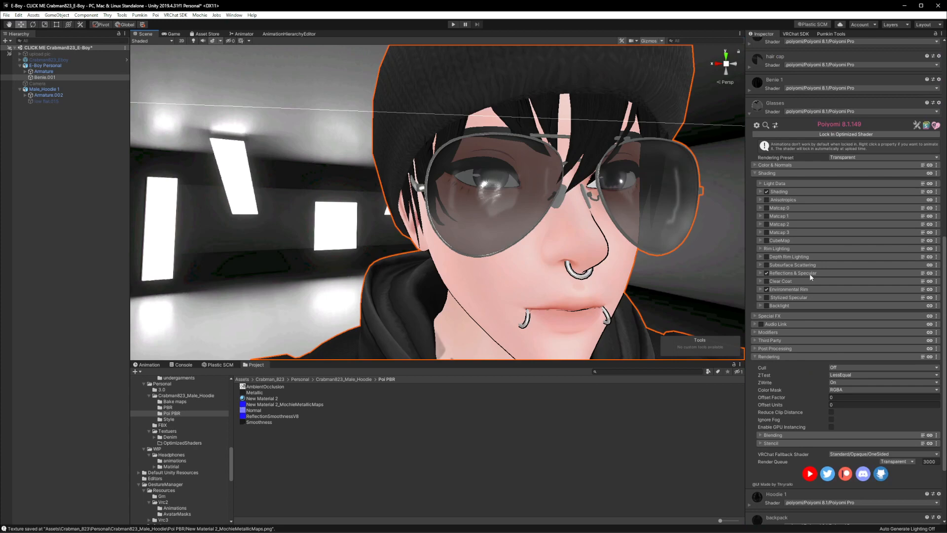
pyautogui.click(759, 273)
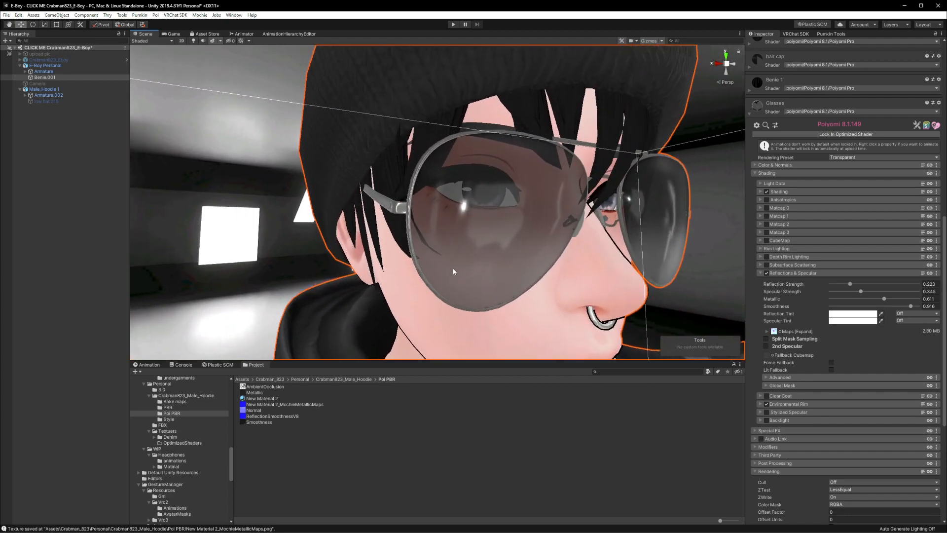
pyautogui.moveTo(661, 290)
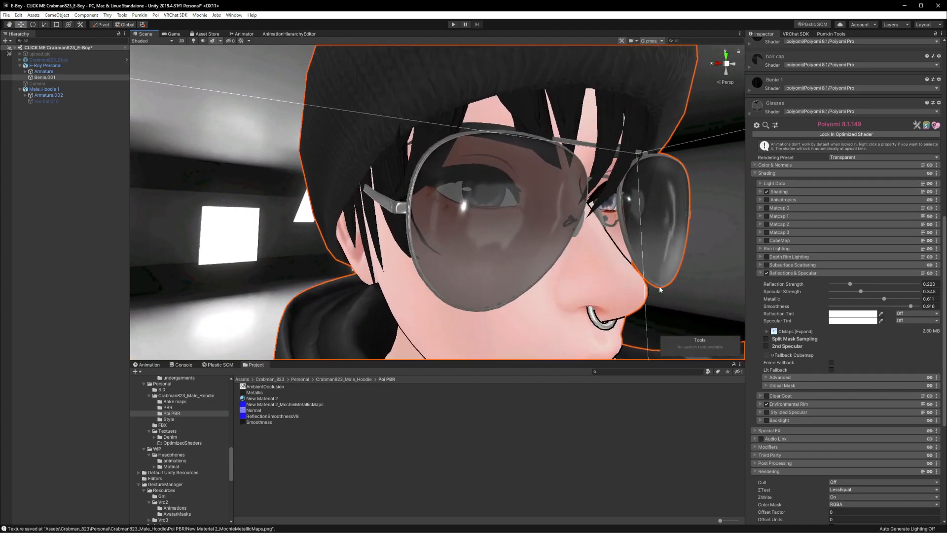
pyautogui.moveTo(849, 284); pyautogui.dragTo(843, 284)
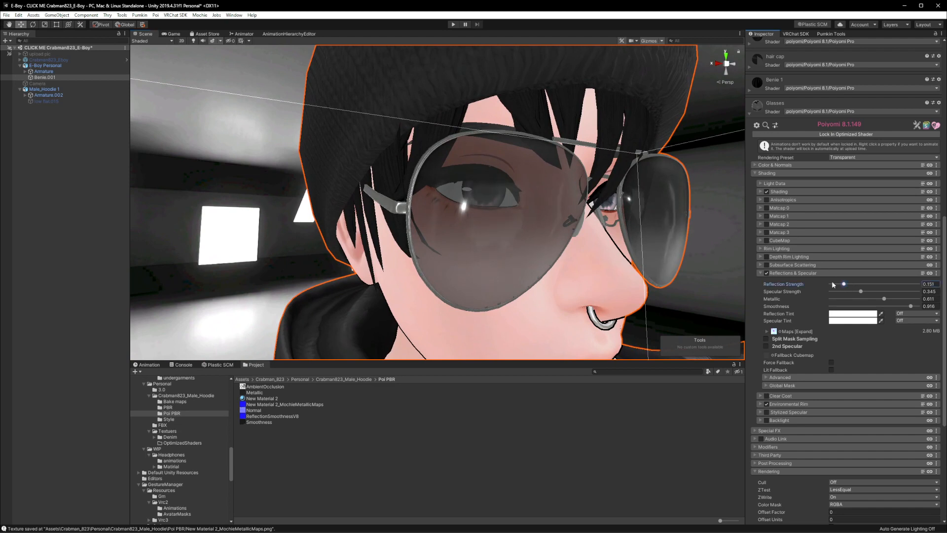
pyautogui.moveTo(844, 284); pyautogui.dragTo(839, 284)
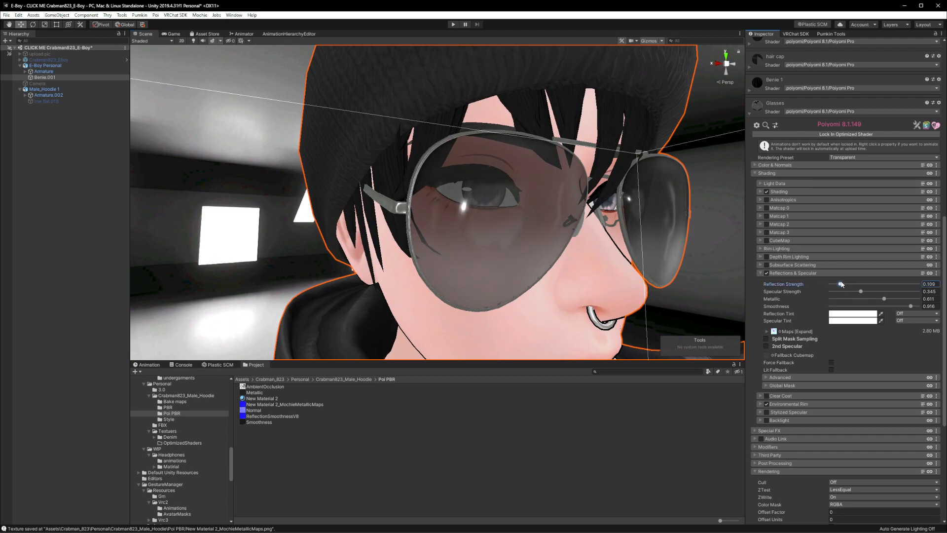
pyautogui.moveTo(839, 284); pyautogui.dragTo(840, 284)
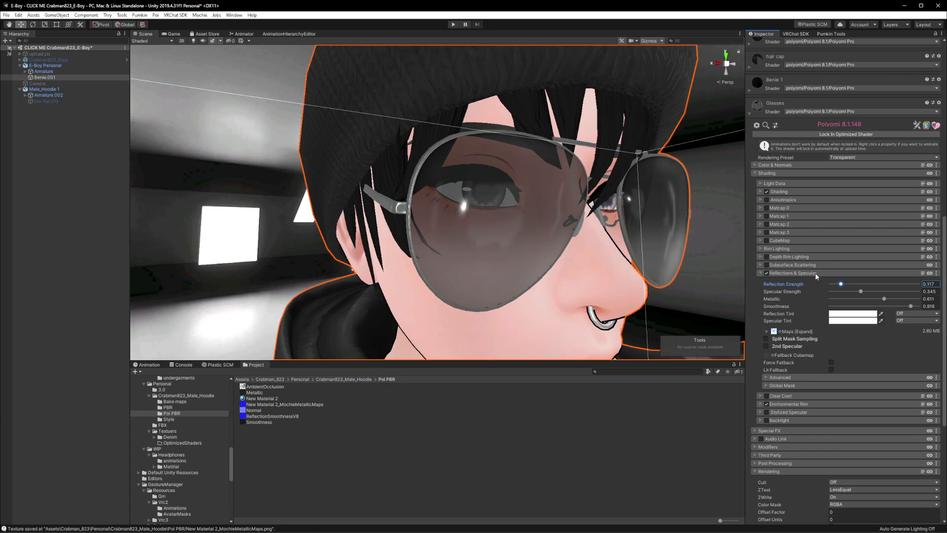
pyautogui.moveTo(838, 283); pyautogui.dragTo(846, 283)
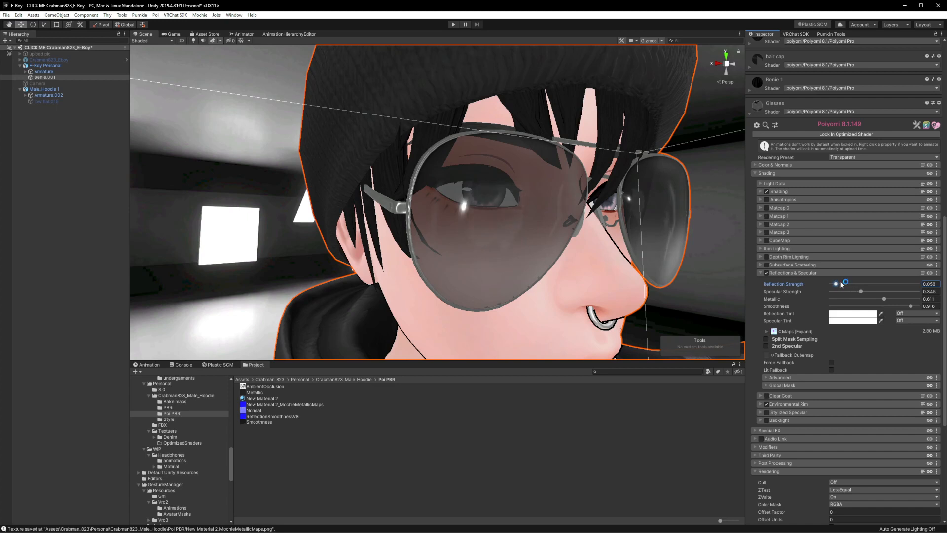
pyautogui.moveTo(835, 285); pyautogui.dragTo(846, 284)
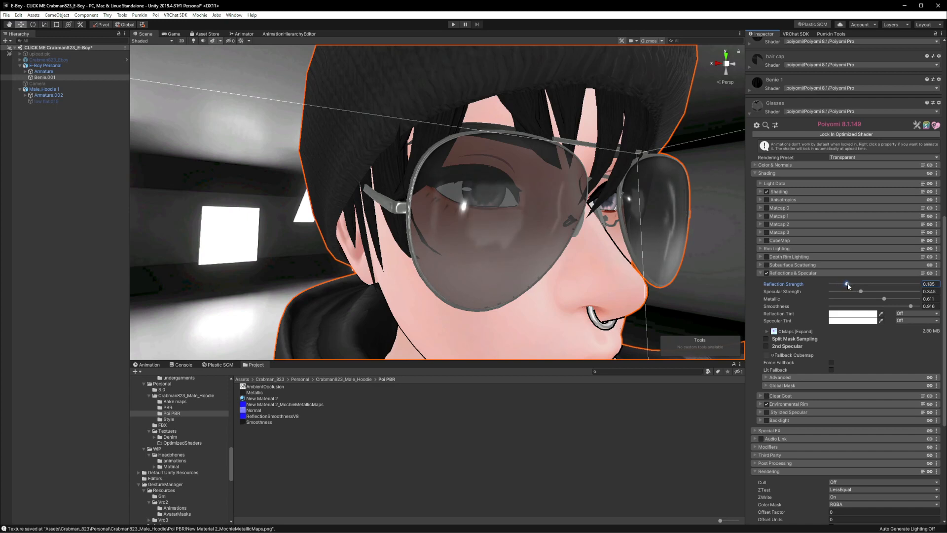
pyautogui.moveTo(845, 284); pyautogui.dragTo(850, 284)
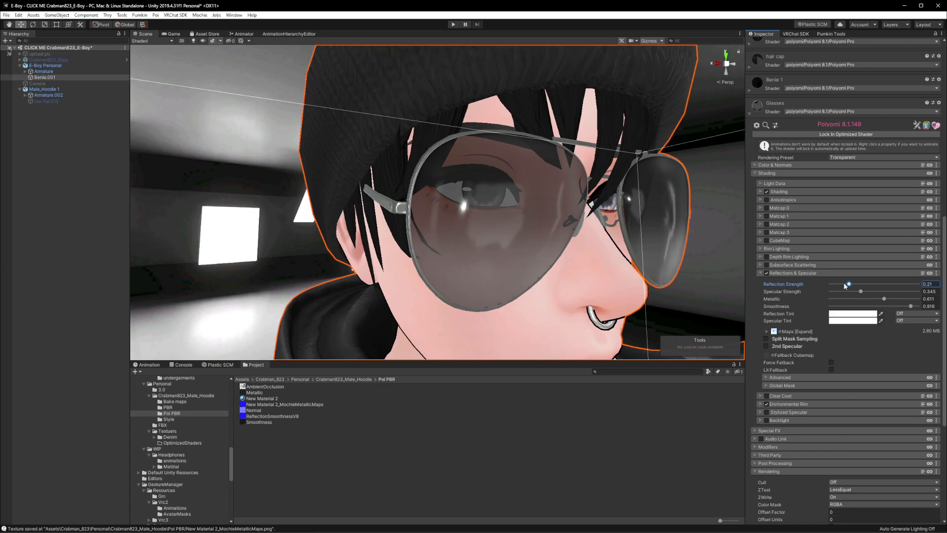
# Step: Compare full and near-zero reflection strength on the glasses, returning to about 0.21
pyautogui.moveTo(846, 284); pyautogui.dragTo(919, 285)
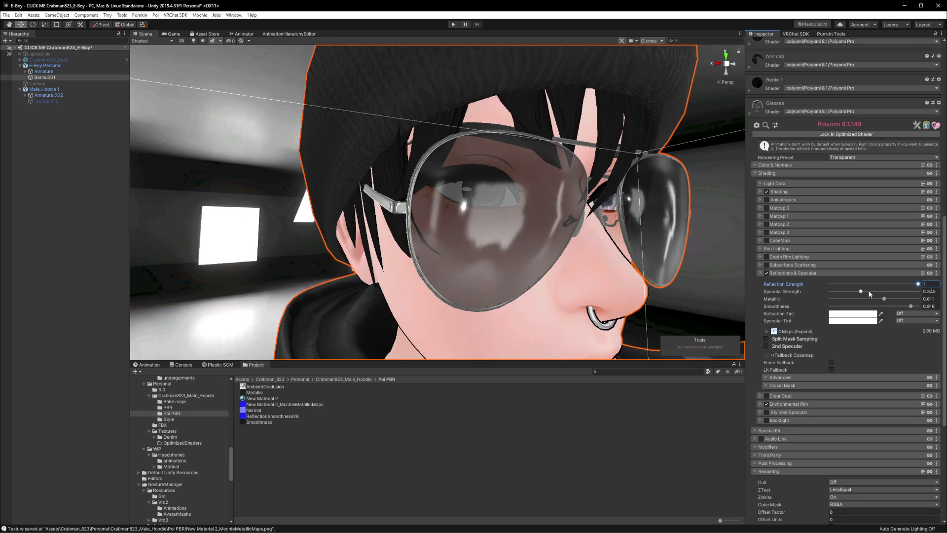
pyautogui.moveTo(918, 284); pyautogui.dragTo(846, 284)
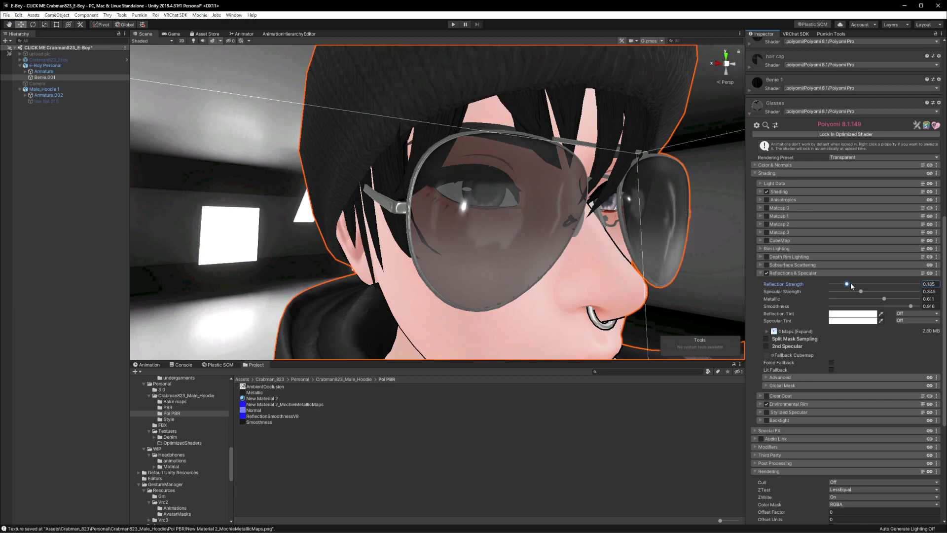
pyautogui.moveTo(846, 284); pyautogui.dragTo(845, 284)
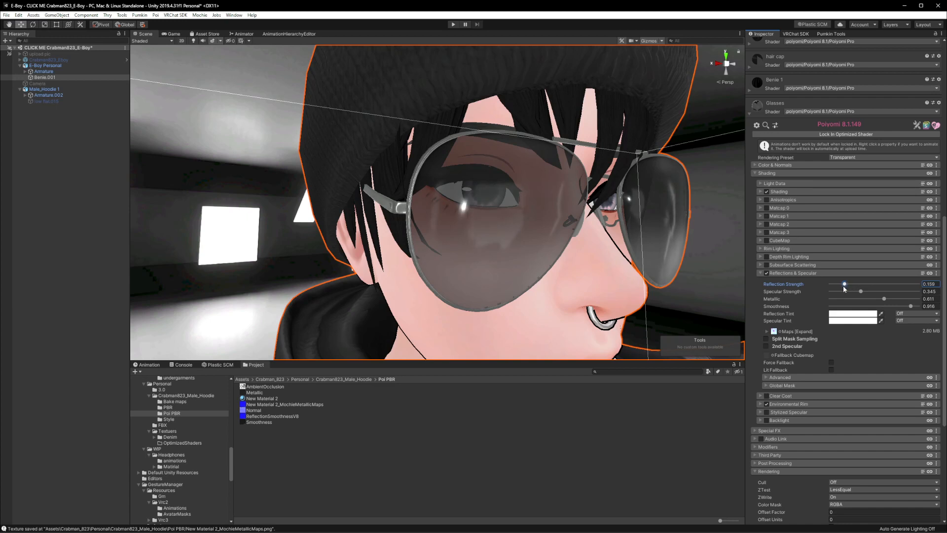
pyautogui.moveTo(845, 284); pyautogui.dragTo(834, 284)
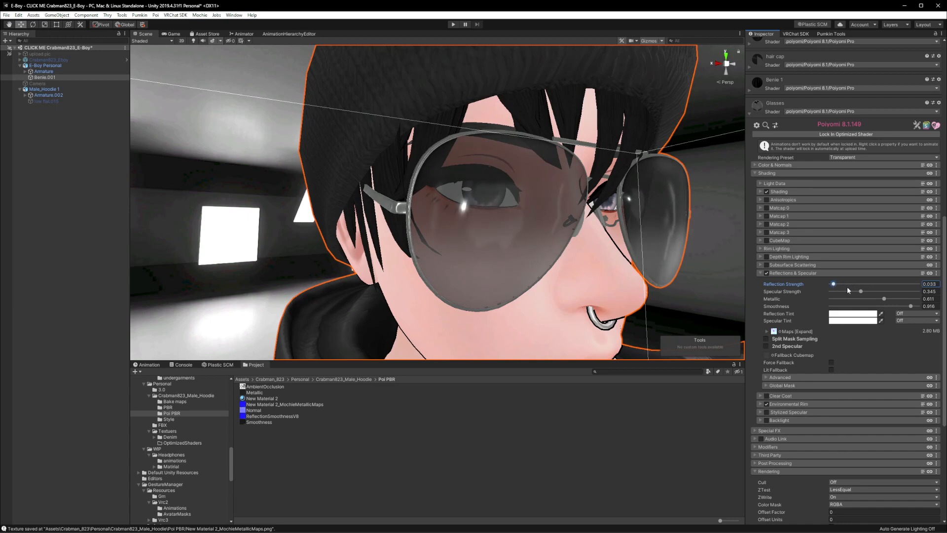
pyautogui.moveTo(834, 284); pyautogui.dragTo(848, 284)
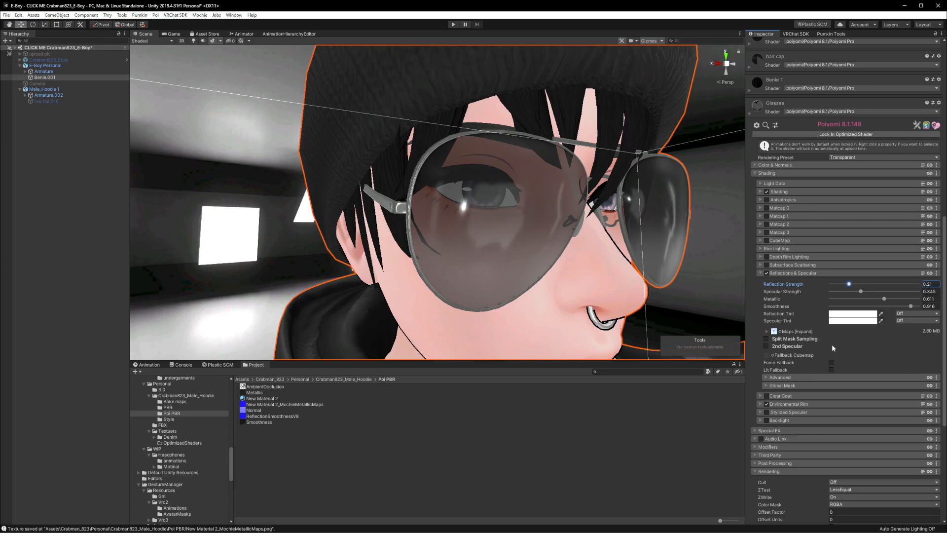
# Step: Try the glasses' Specular Strength from zero up to a high value
pyautogui.moveTo(862, 291); pyautogui.dragTo(857, 291)
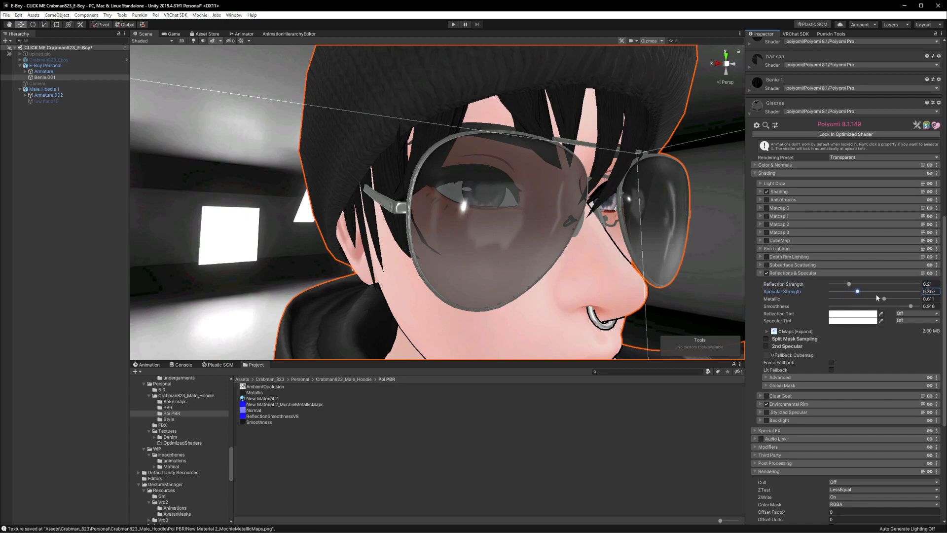
pyautogui.moveTo(856, 292); pyautogui.dragTo(830, 291)
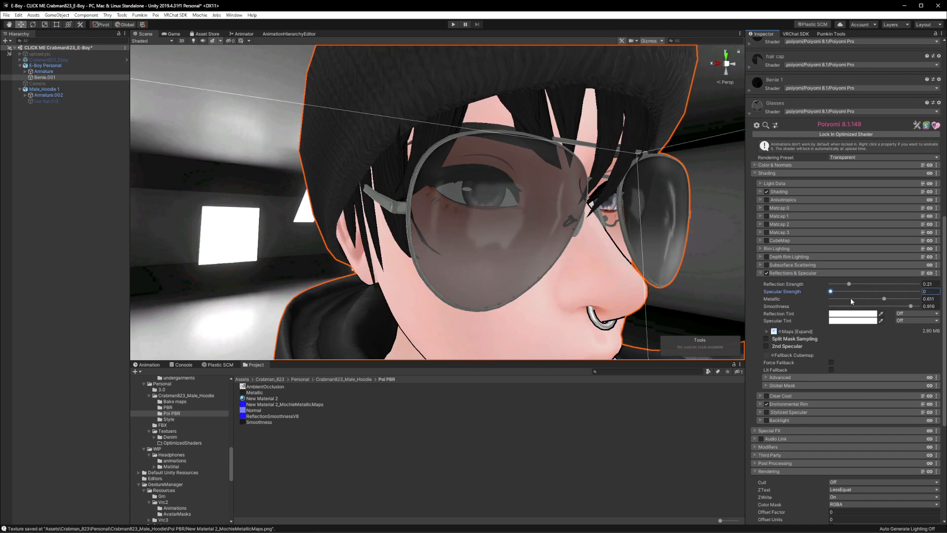
pyautogui.moveTo(830, 292); pyautogui.dragTo(872, 291)
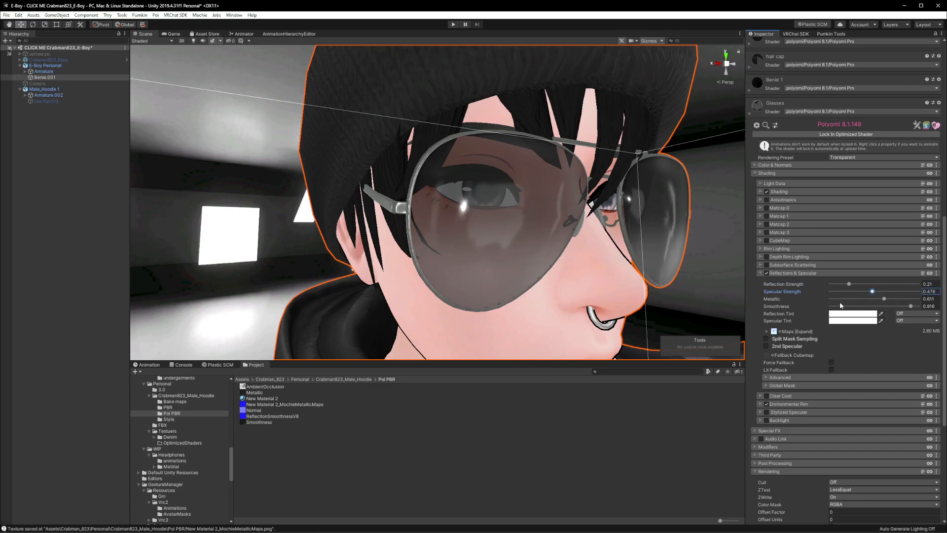
pyautogui.moveTo(871, 291); pyautogui.dragTo(861, 291)
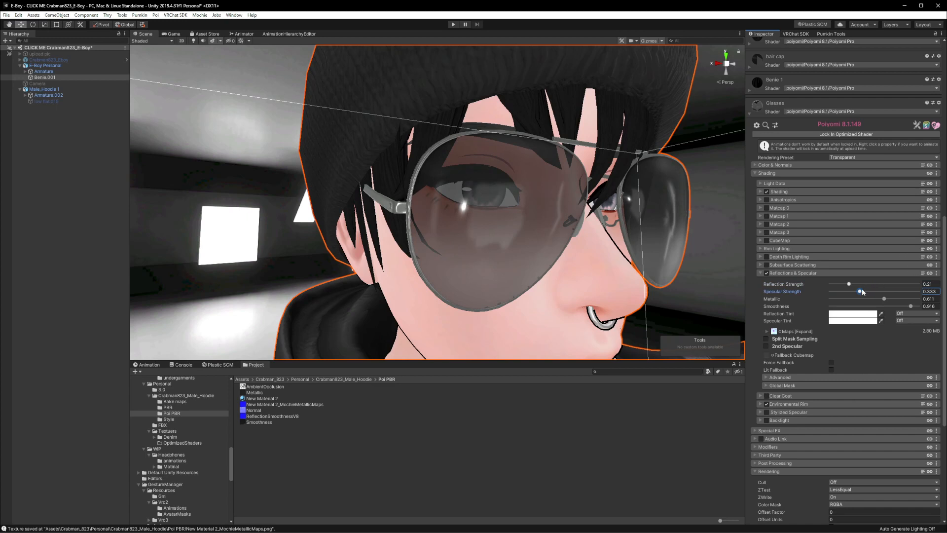
pyautogui.moveTo(861, 291); pyautogui.dragTo(899, 291)
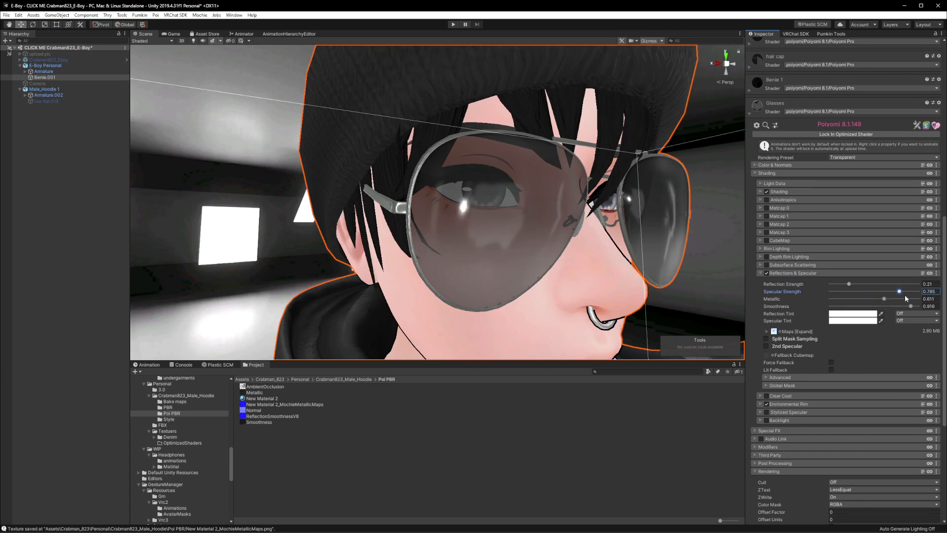
# Step: Set the glasses' Reflection Strength to about 0.31 and Specular Strength to about 0.73
pyautogui.moveTo(848, 284); pyautogui.dragTo(900, 284)
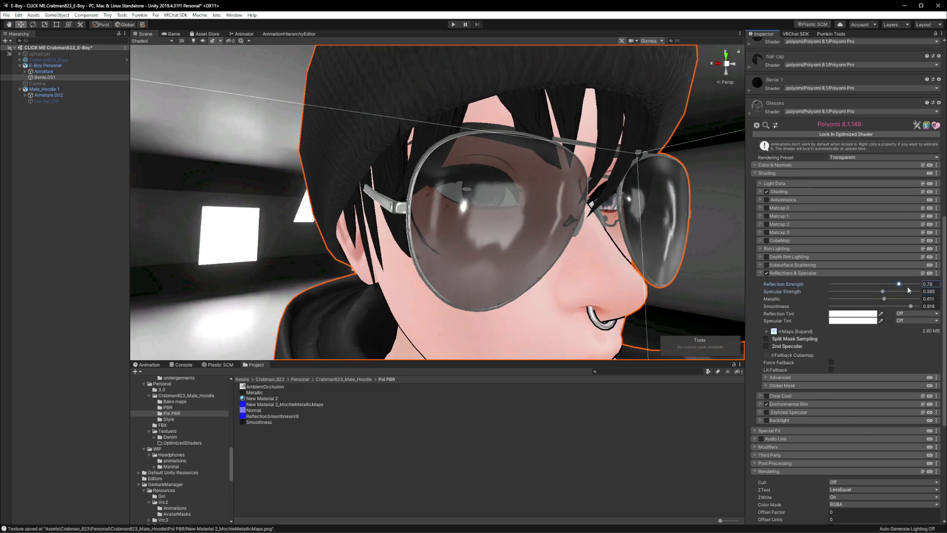
pyautogui.moveTo(897, 284); pyautogui.dragTo(848, 284)
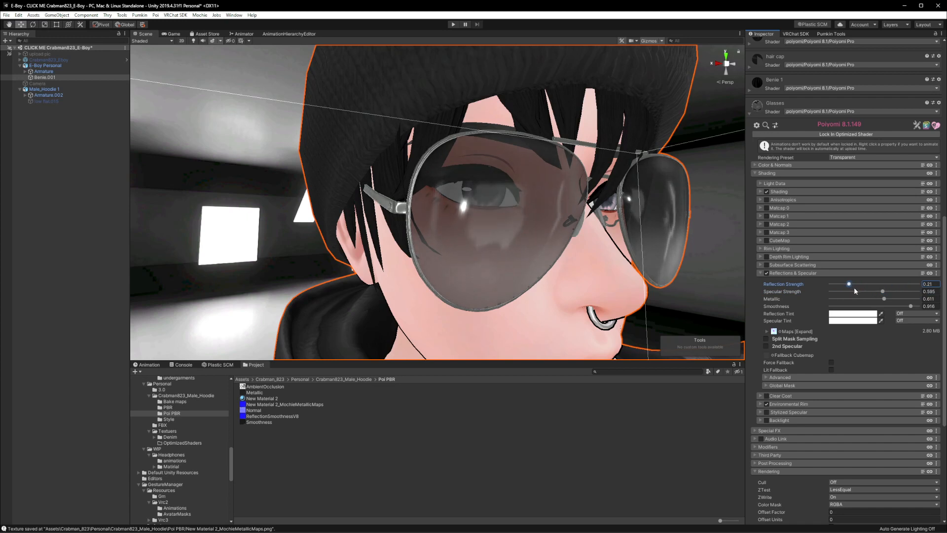
pyautogui.moveTo(882, 291); pyautogui.dragTo(875, 291)
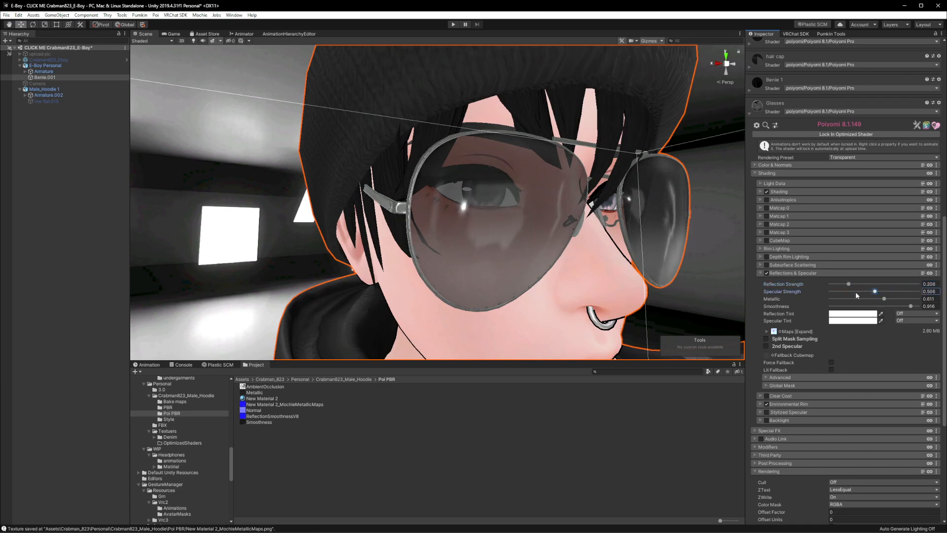
pyautogui.moveTo(884, 298); pyautogui.dragTo(912, 298)
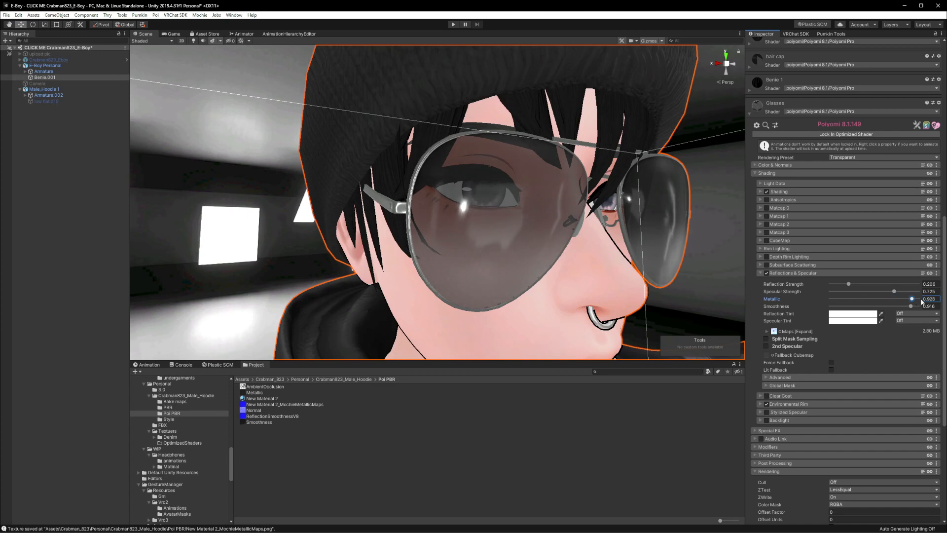
# Step: Make the glasses fully metallic (1) and lower Smoothness to about 0.69
pyautogui.moveTo(908, 298); pyautogui.dragTo(919, 298)
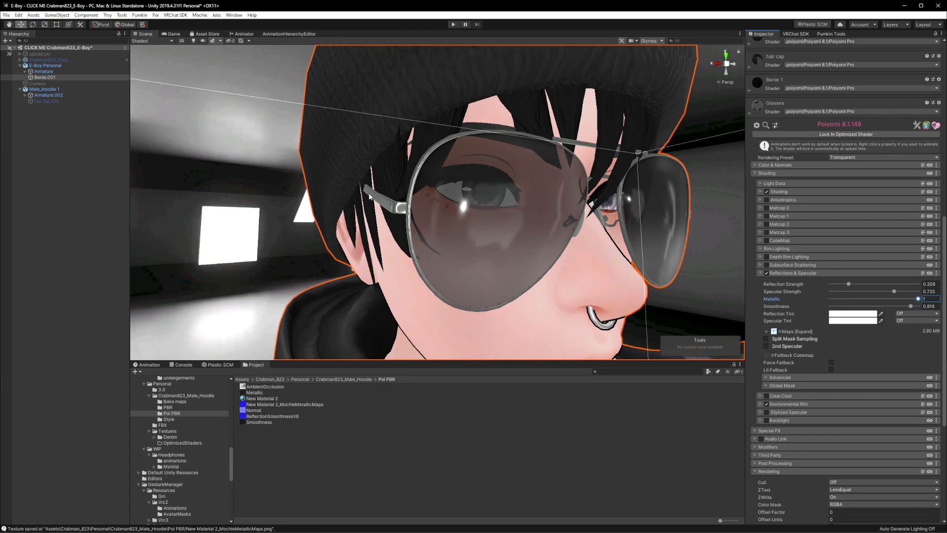
pyautogui.moveTo(526, 215)
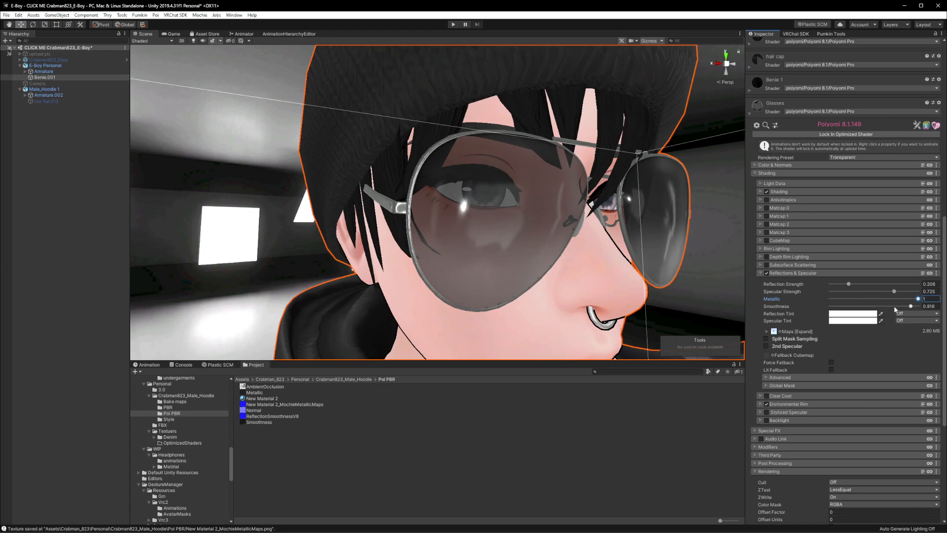
pyautogui.moveTo(911, 306); pyautogui.dragTo(918, 306)
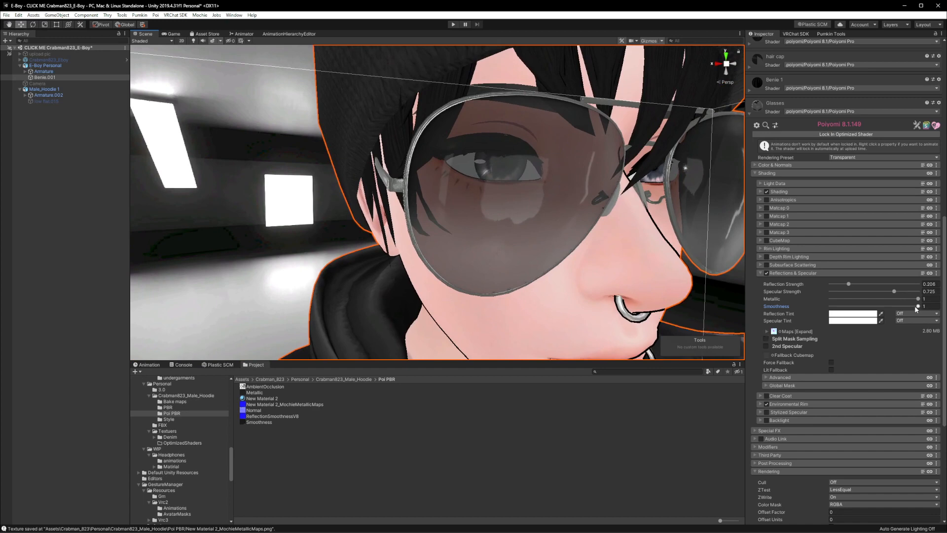
pyautogui.moveTo(917, 306); pyautogui.dragTo(897, 306)
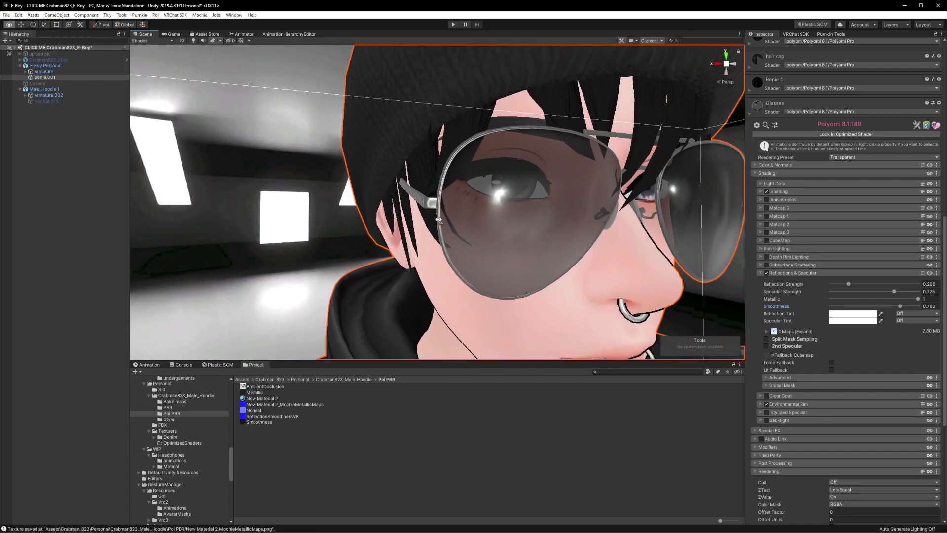
pyautogui.moveTo(900, 306); pyautogui.dragTo(886, 306)
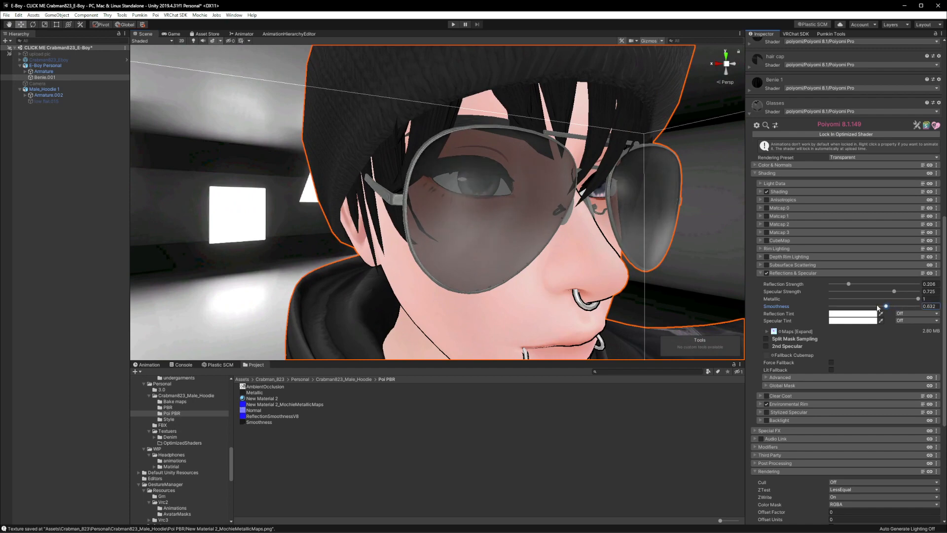
pyautogui.moveTo(884, 306); pyautogui.dragTo(904, 306)
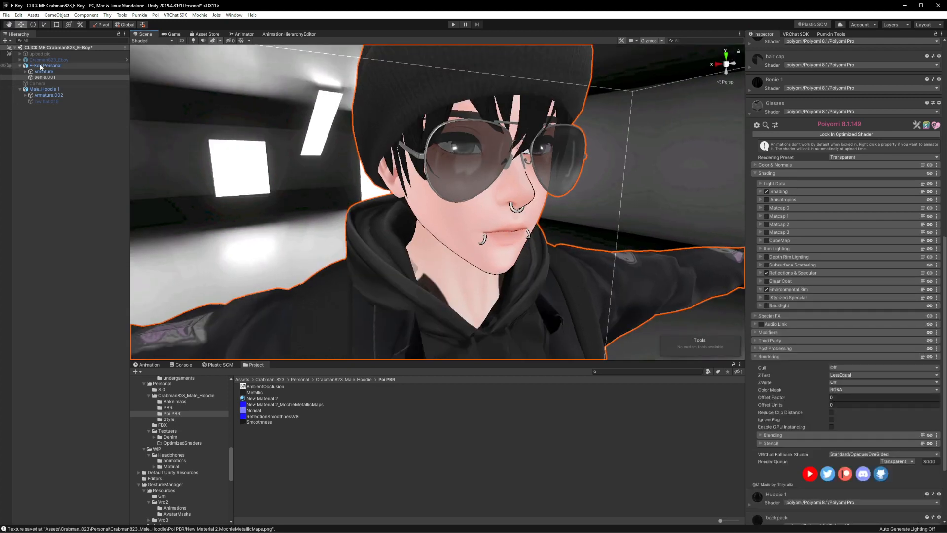
# Step: Select the hoodie mesh low flat.015 under E-Boy Personal and expose its Poiyomi shading settings
pyautogui.click(37, 66)
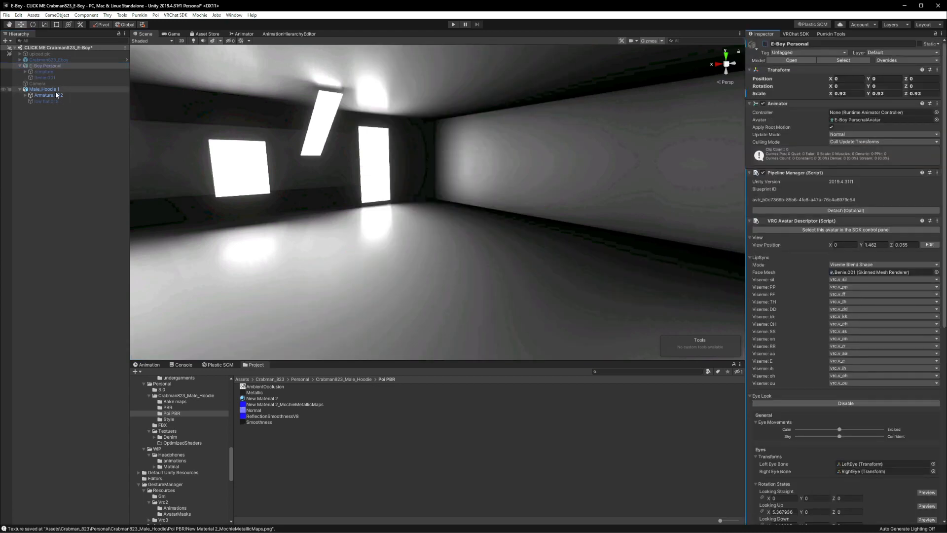
pyautogui.click(45, 101)
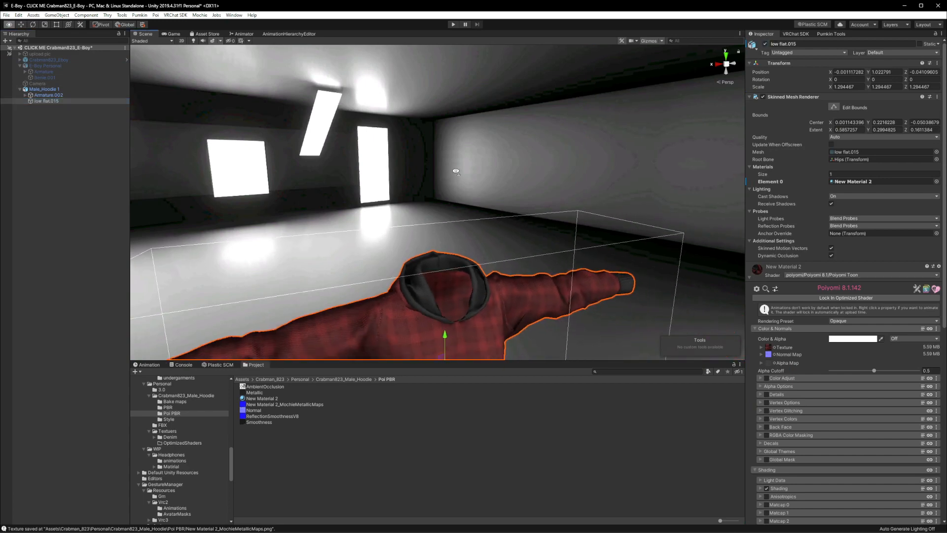
pyautogui.moveTo(456, 171); pyautogui.dragTo(408, 202)
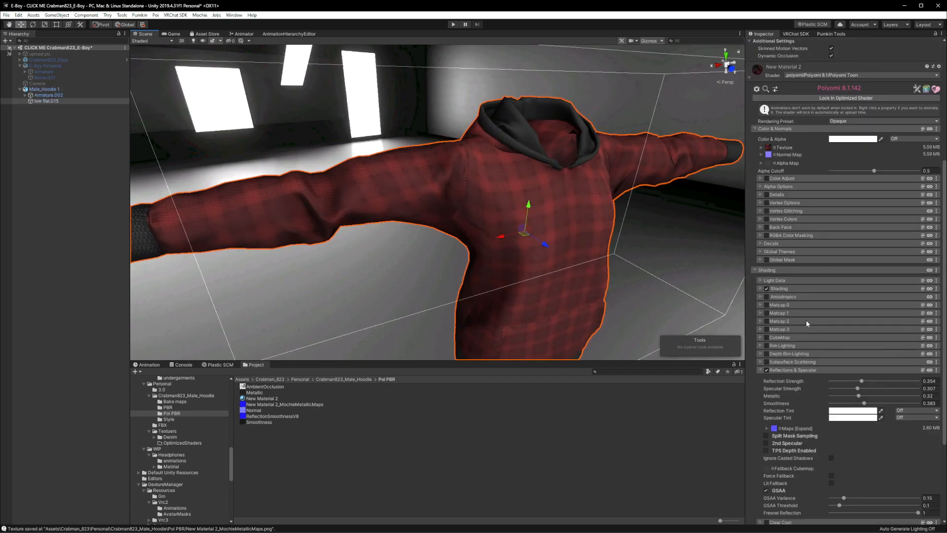
pyautogui.scroll(-3)
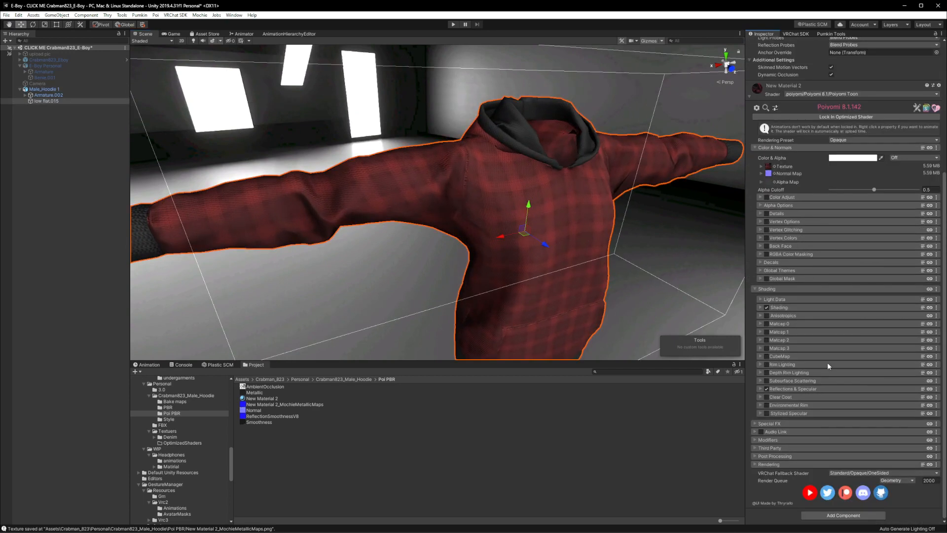
pyautogui.click(766, 405)
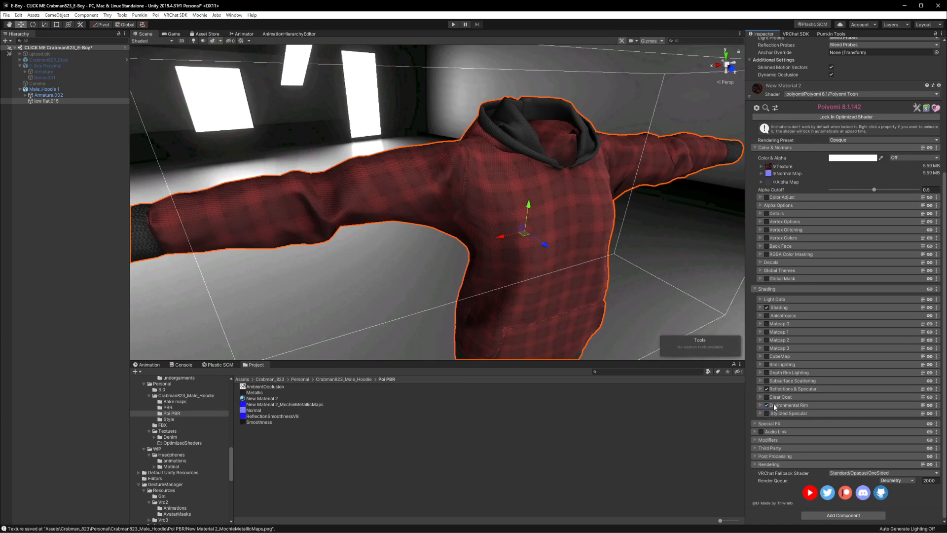
# Step: Enable Environmental Rim on the hoodie's Poiyomi material and inspect the result around the model
pyautogui.click(761, 404)
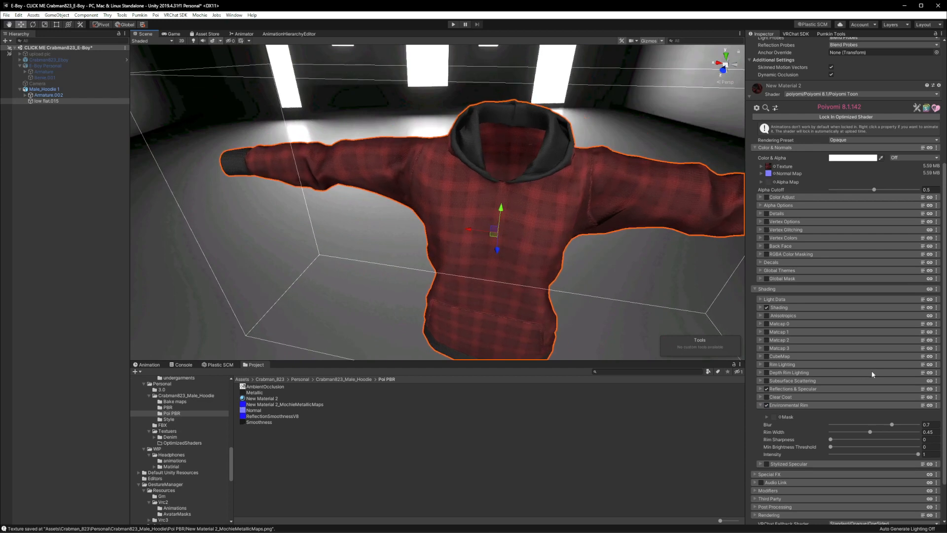
pyautogui.moveTo(557, 263)
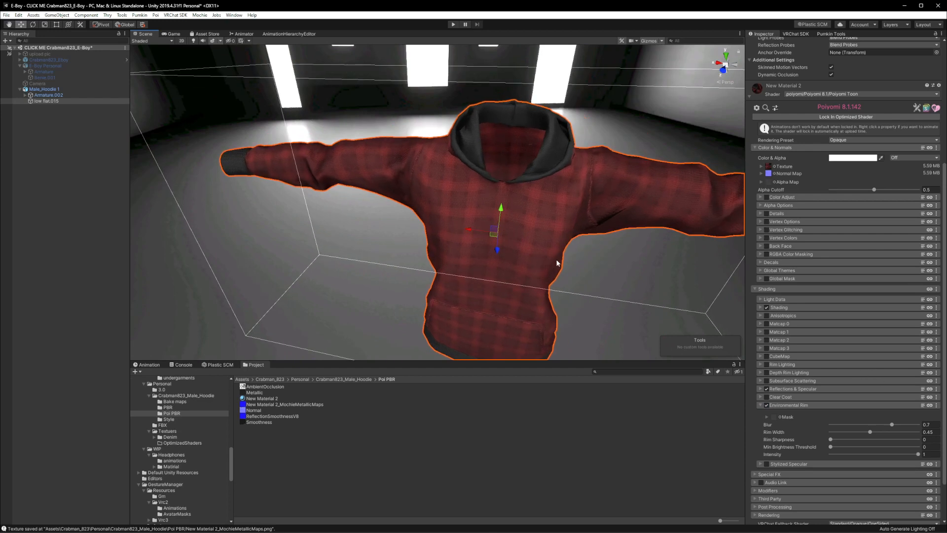
pyautogui.moveTo(556, 263); pyautogui.dragTo(572, 230)
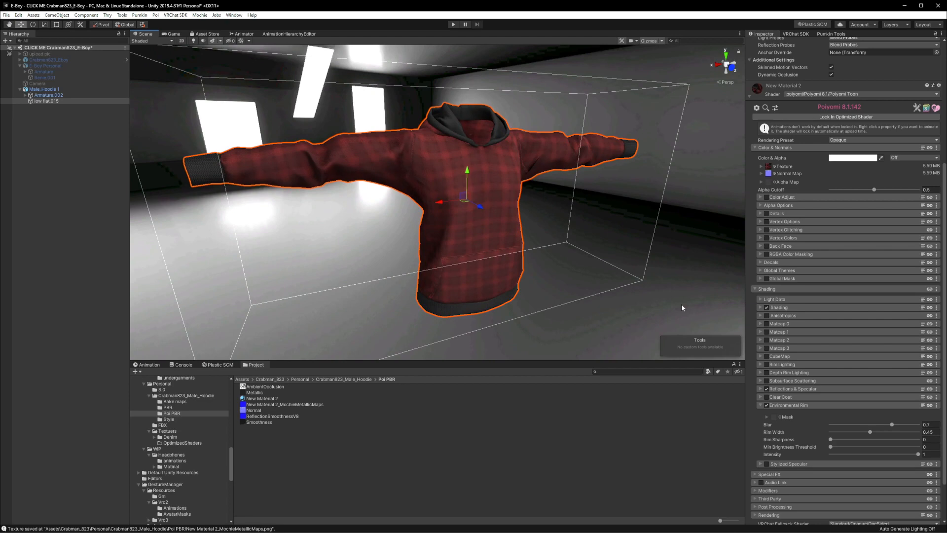
pyautogui.click(344, 379)
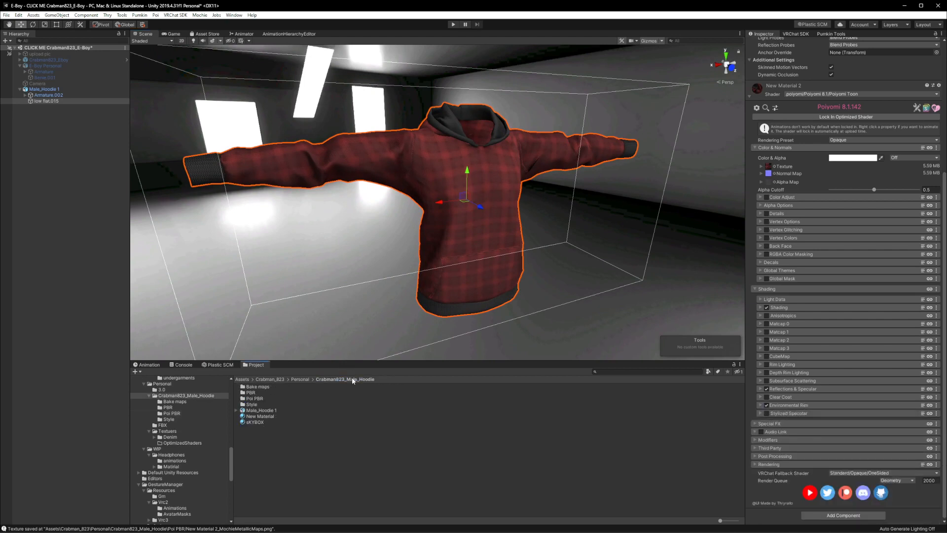
# Step: Sweep the SKYBOX material's Rotation slider through several angles to relight the hoodie from different directions
pyautogui.click(255, 422)
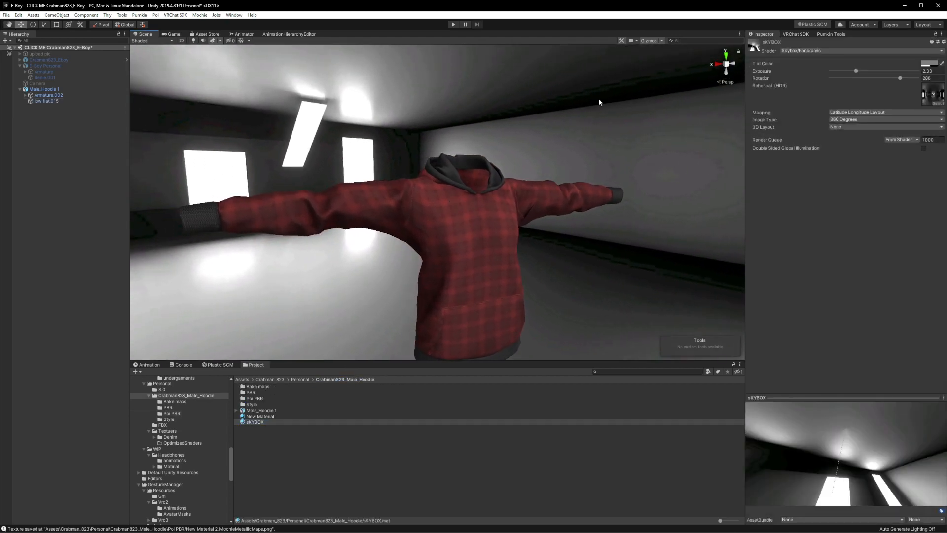
pyautogui.moveTo(900, 78); pyautogui.dragTo(868, 78)
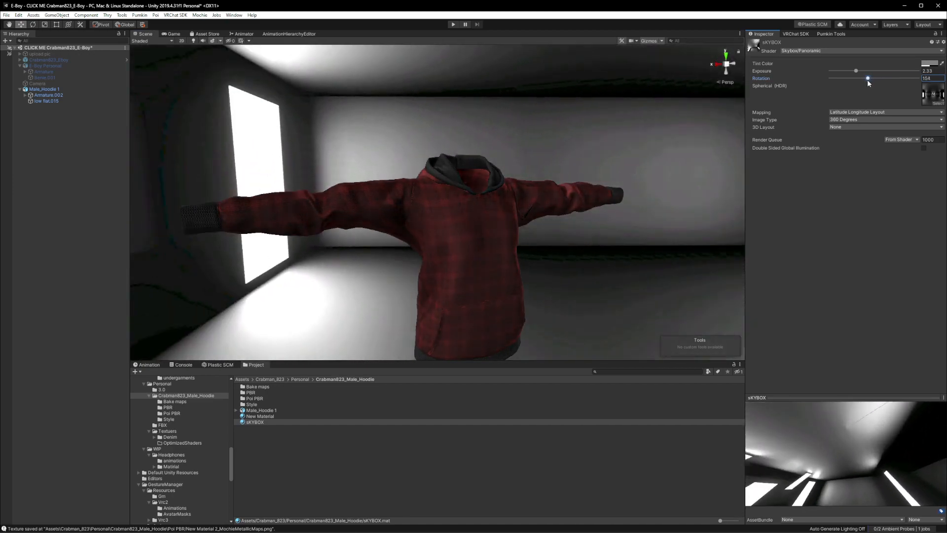
pyautogui.moveTo(868, 78); pyautogui.dragTo(880, 78)
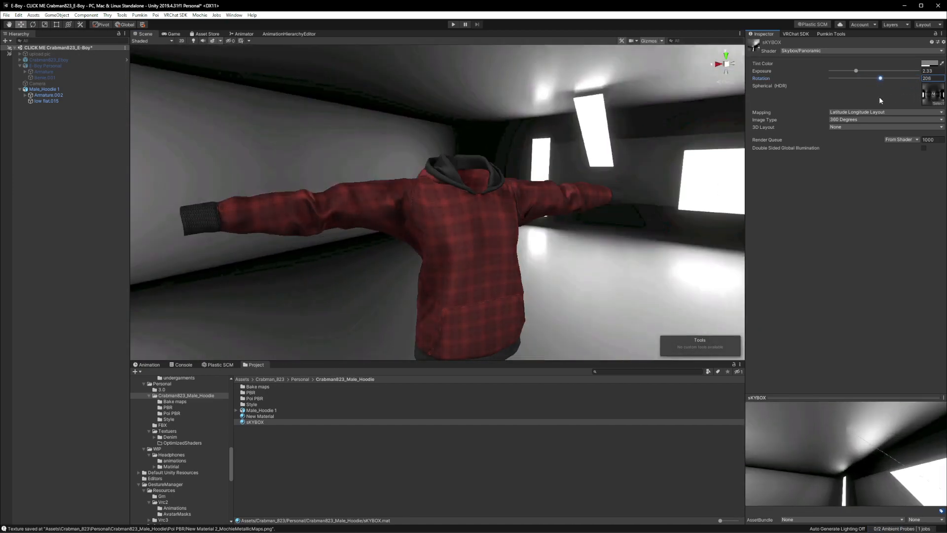
pyautogui.moveTo(879, 78); pyautogui.dragTo(877, 78)
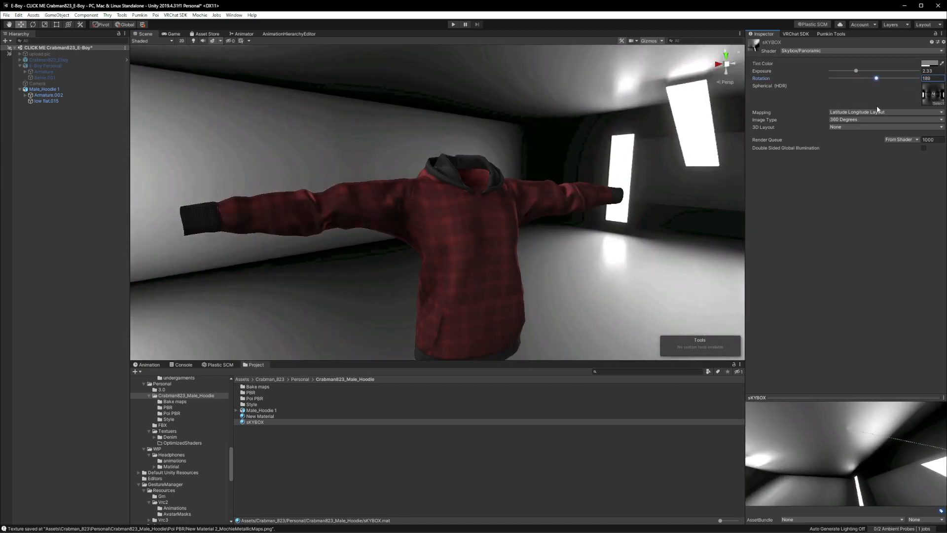
pyautogui.moveTo(876, 78); pyautogui.dragTo(898, 78)
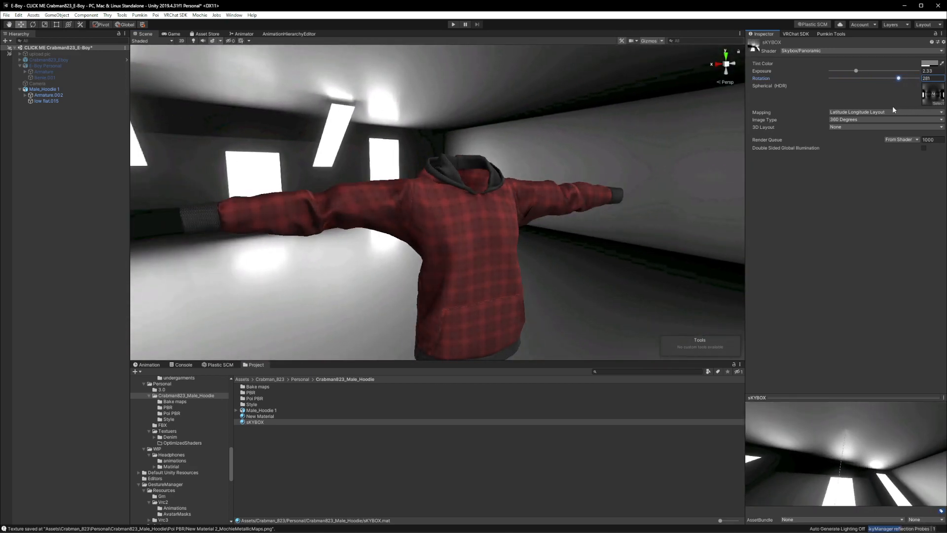
pyautogui.moveTo(898, 78); pyautogui.dragTo(843, 78)
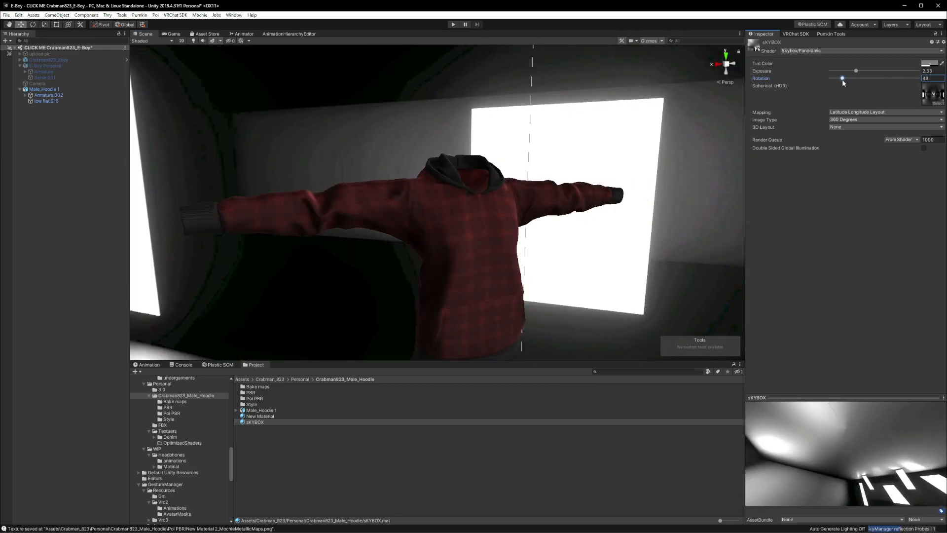